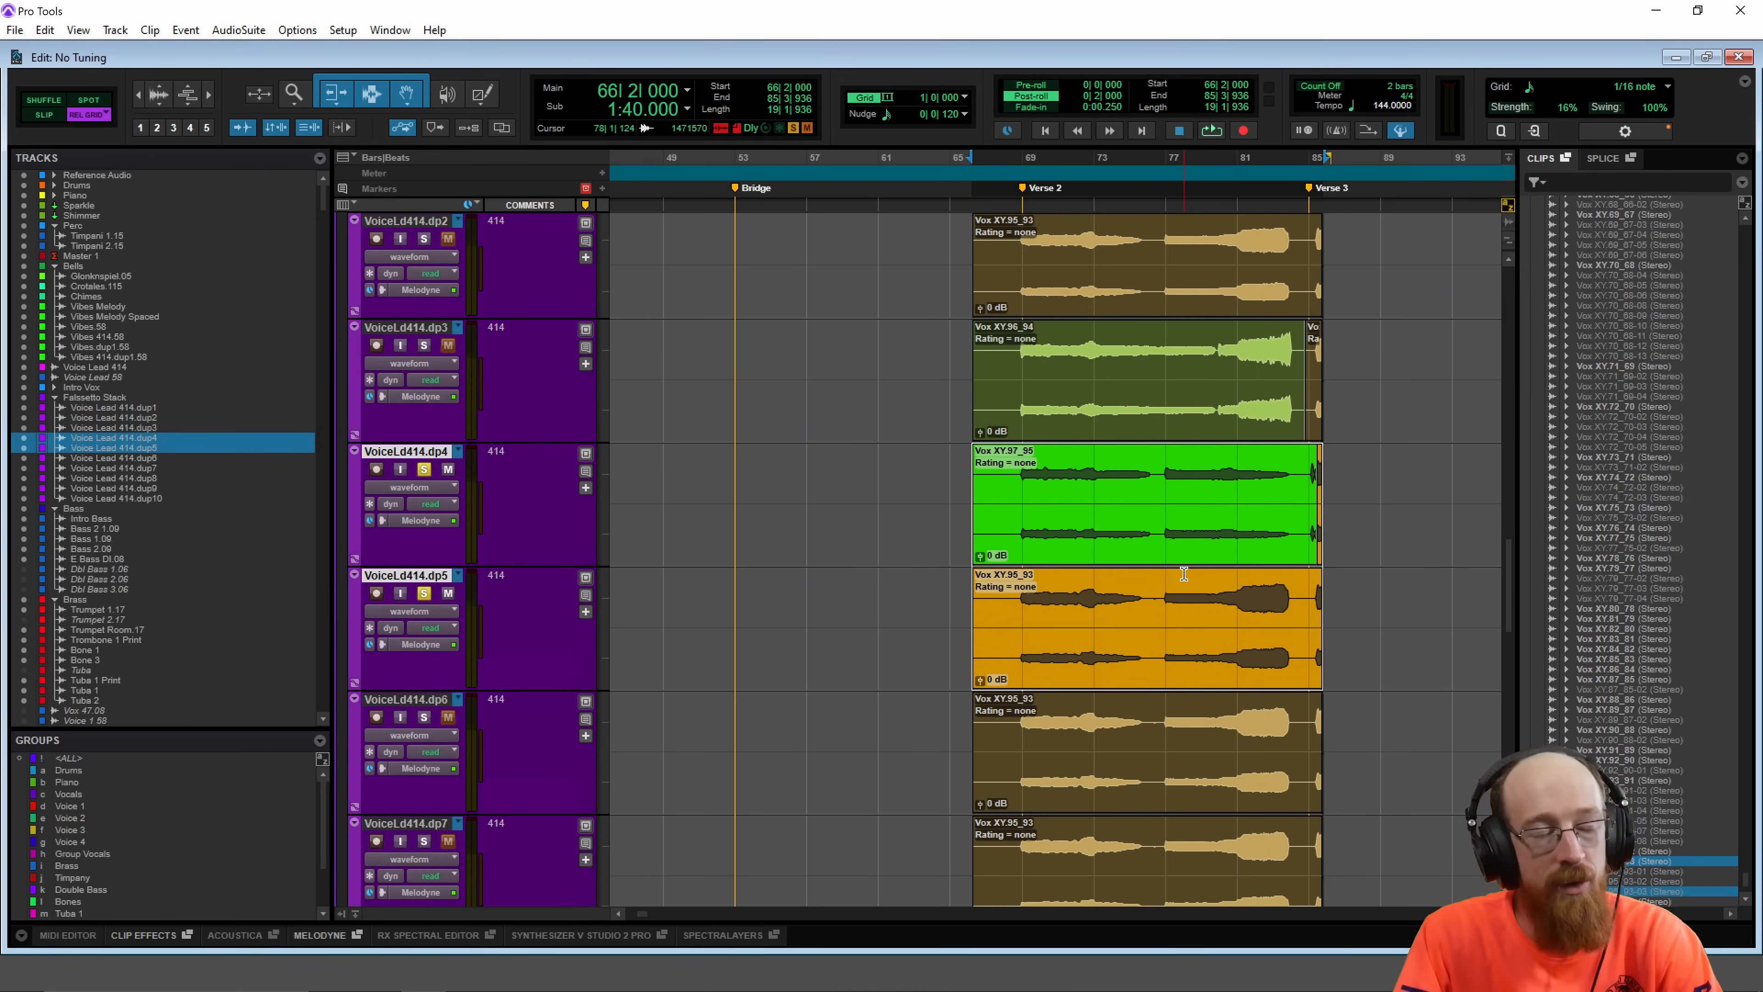
# Step: Bring up the clip menu for the green Verse 2 vocal clip on VoiceLd414.dp4
pyautogui.scroll(-3)
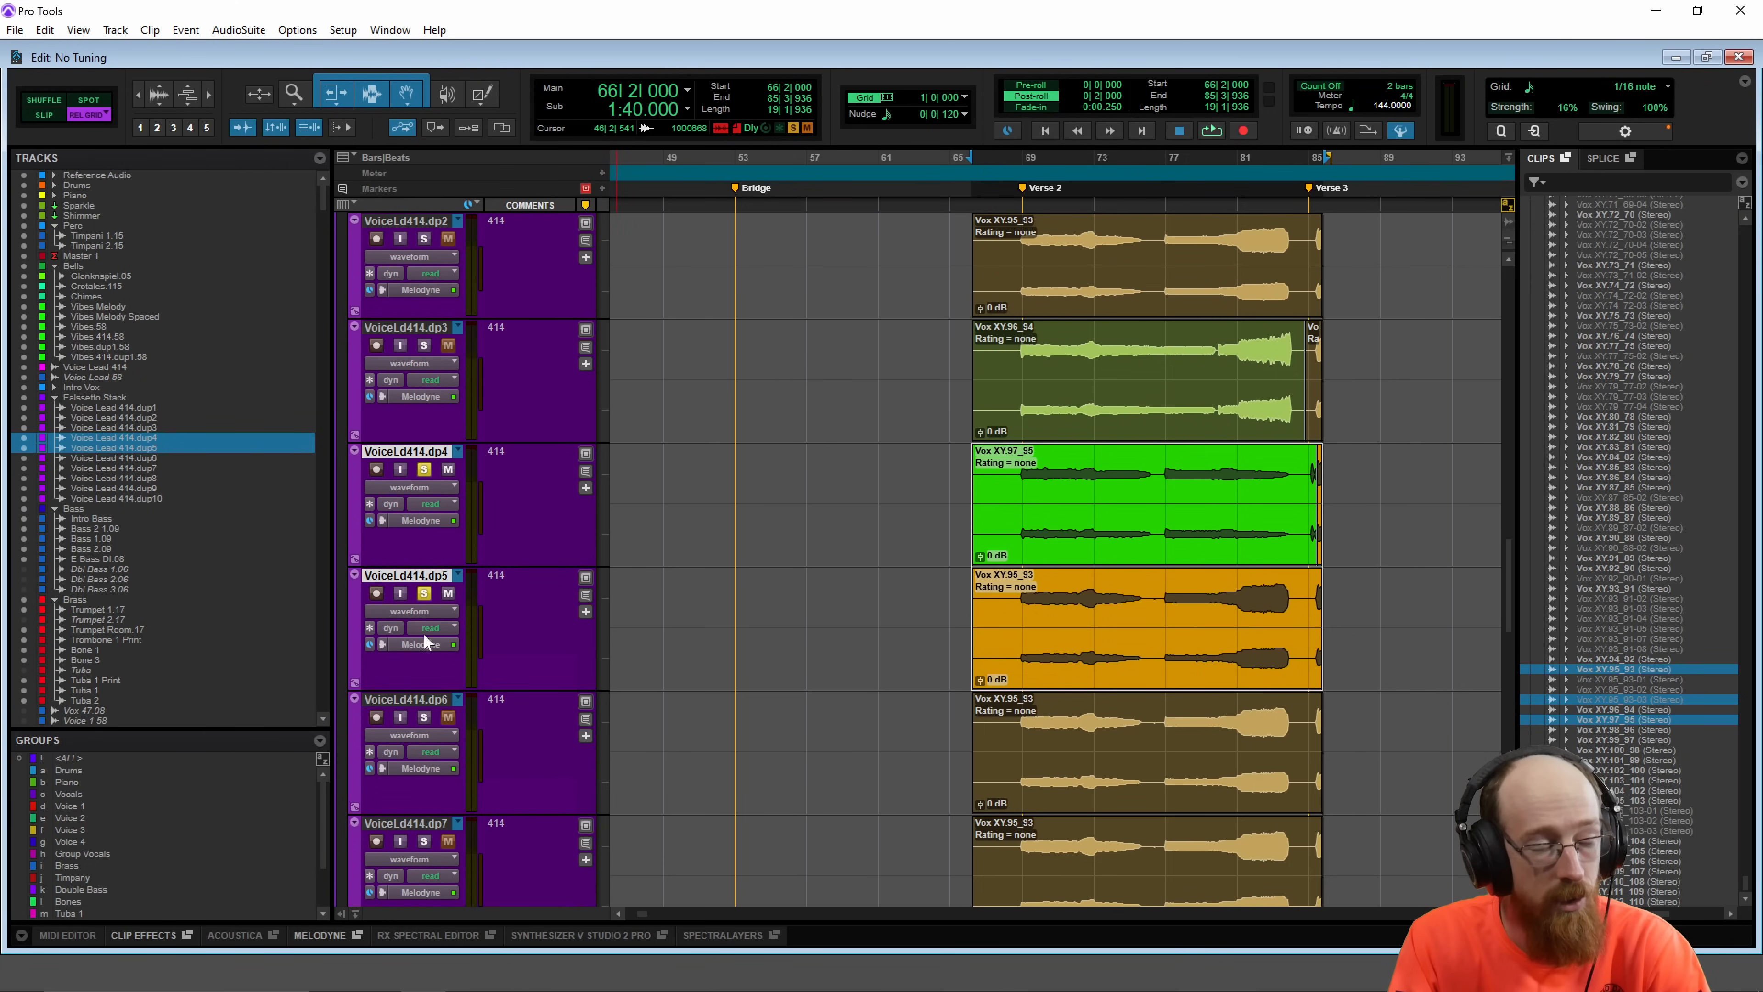
pyautogui.rightClick(1146, 497)
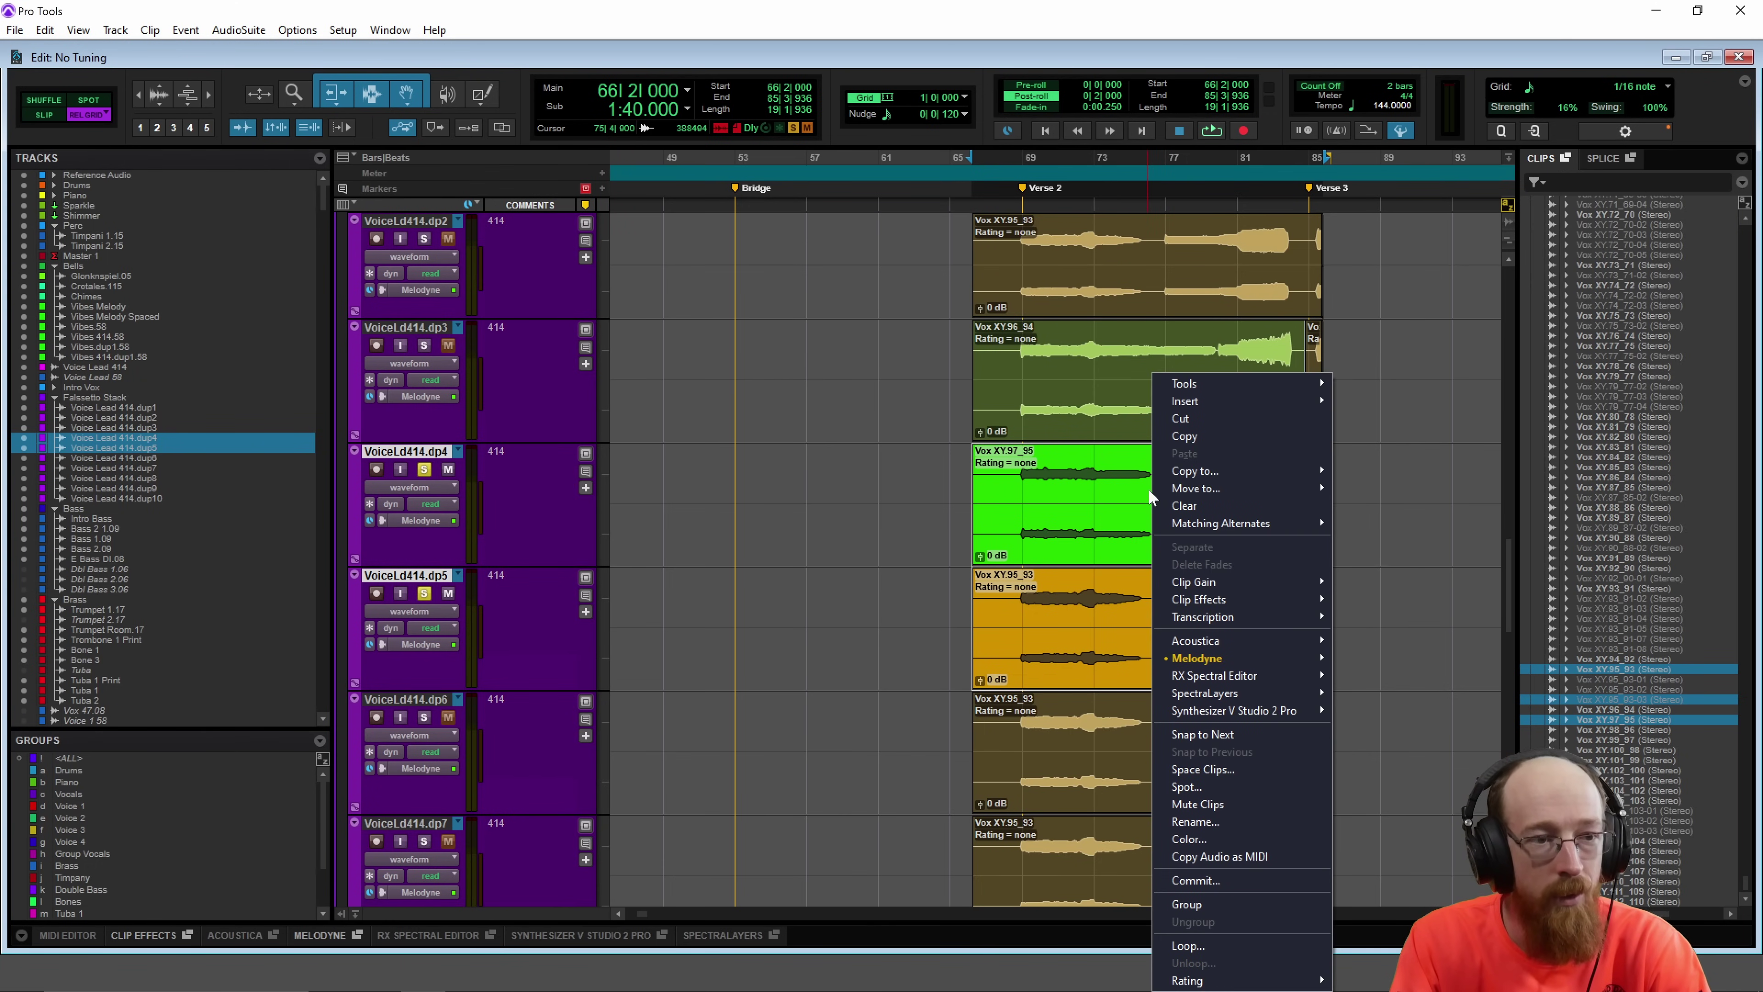
pyautogui.moveTo(1238, 659)
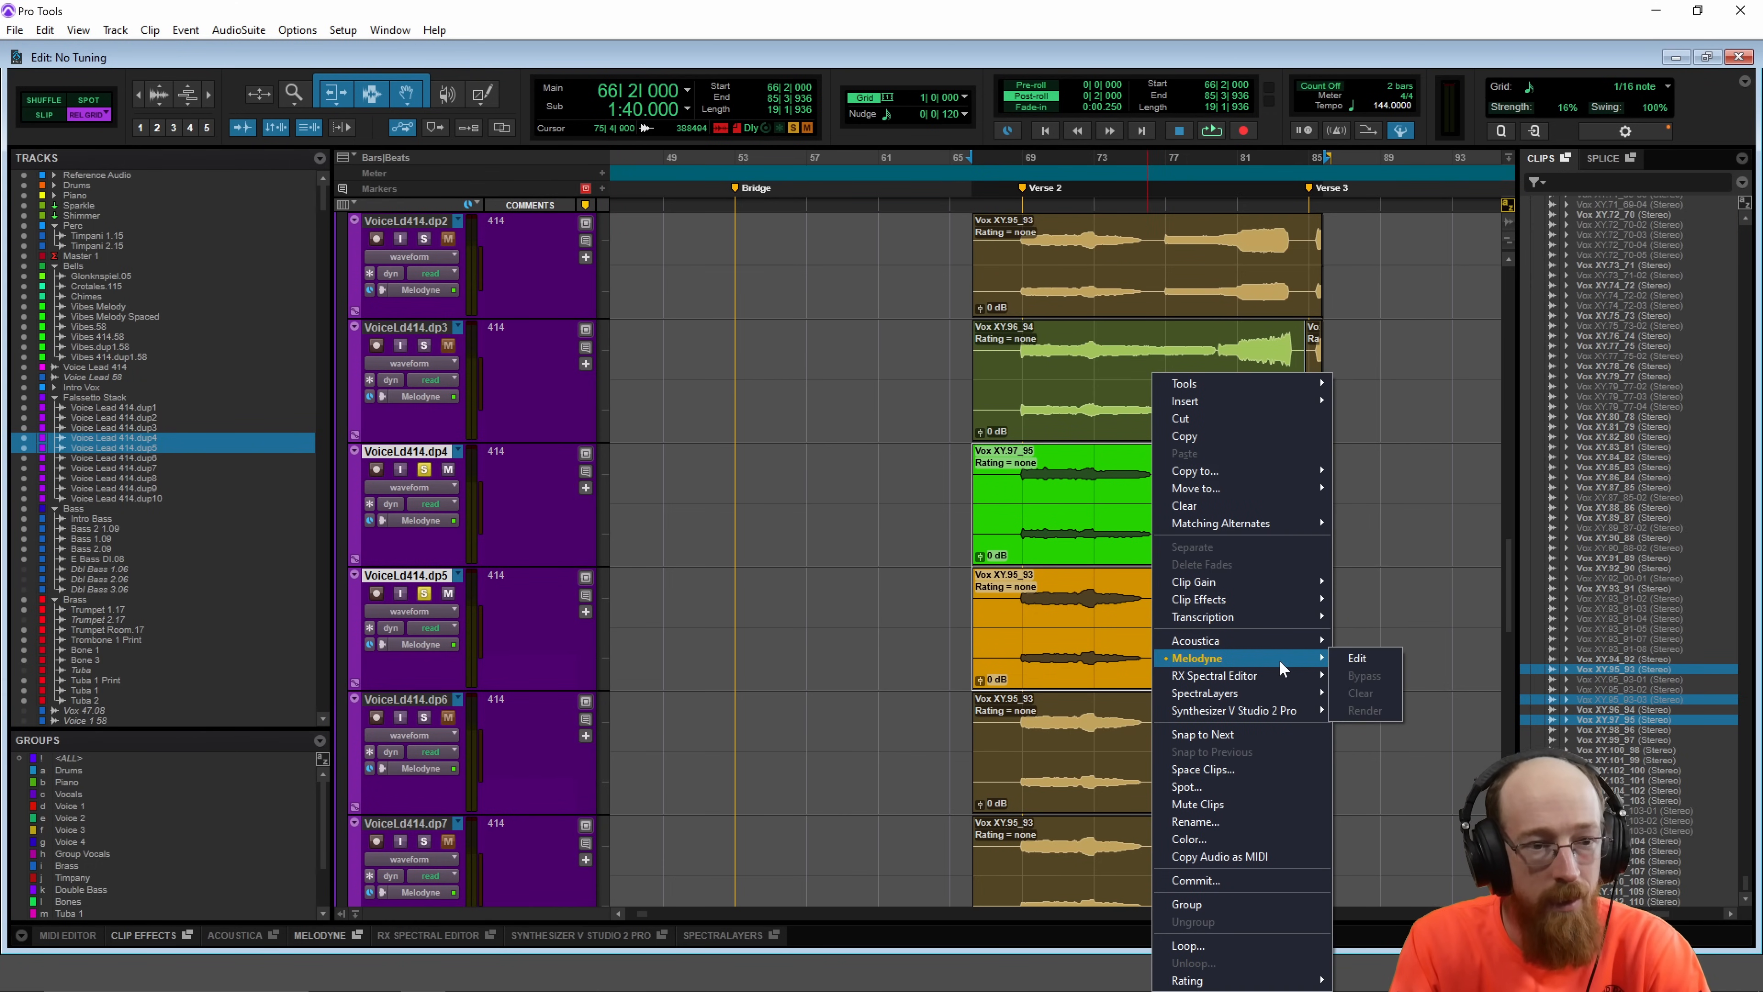
pyautogui.moveTo(1364, 658)
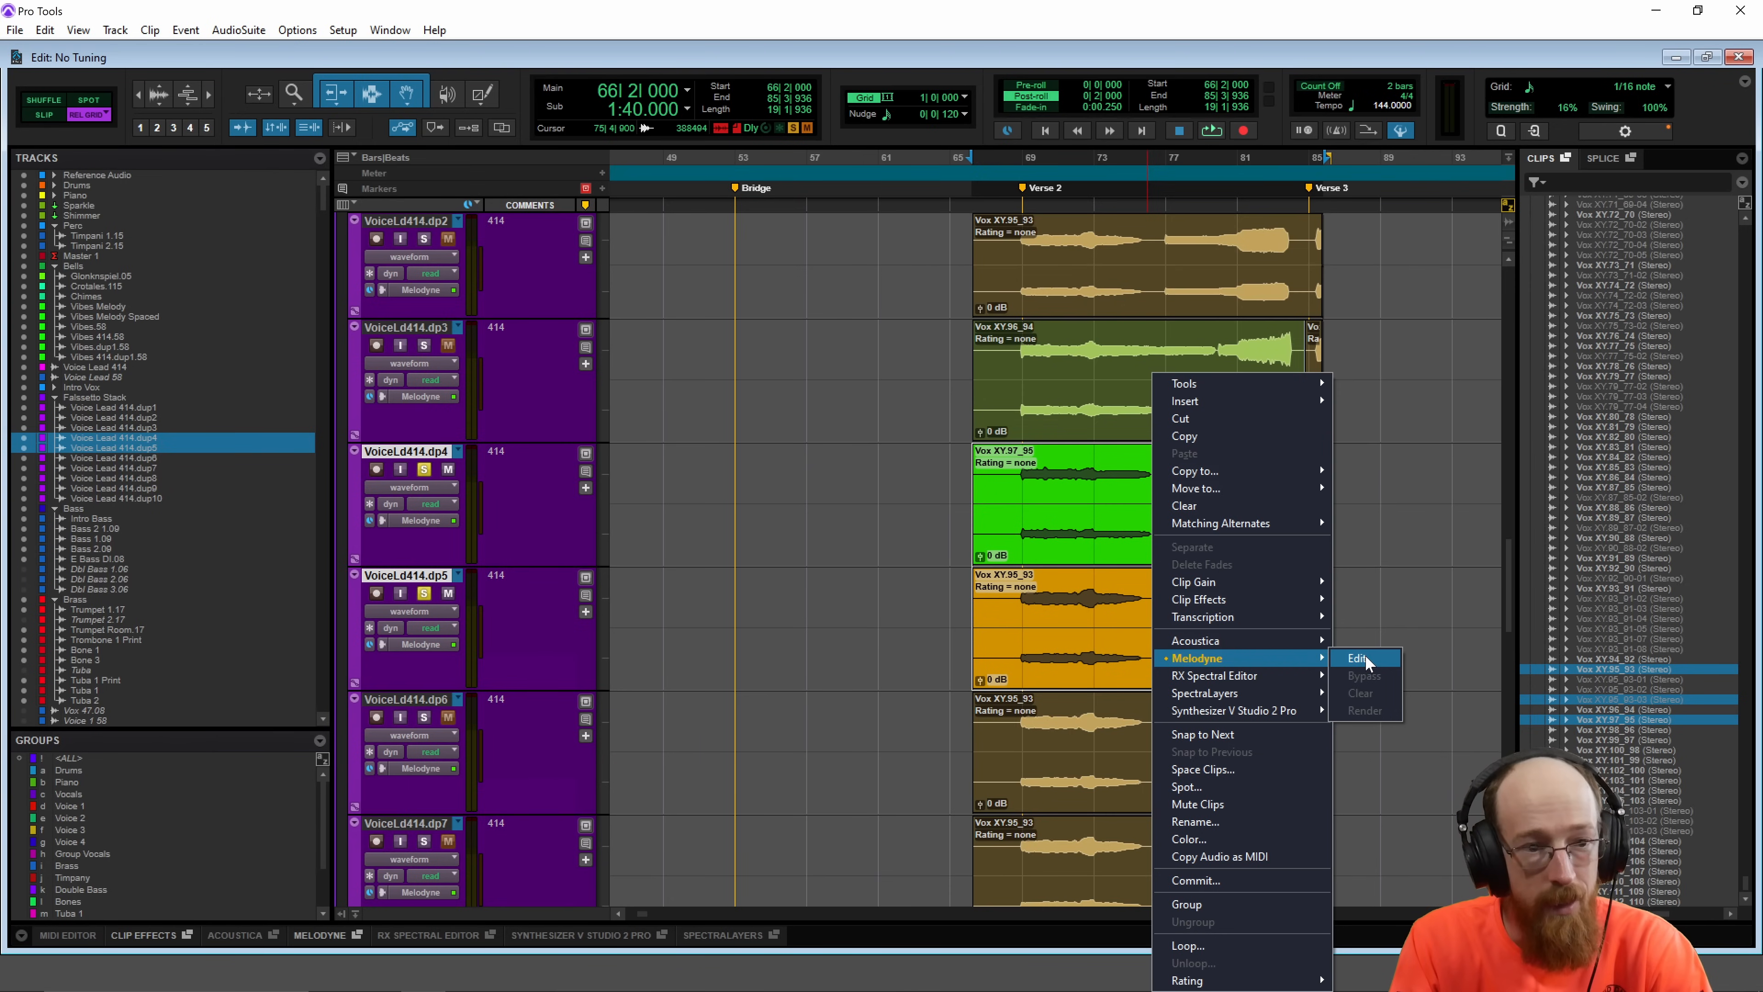
# Step: Edit the dup4 clip in Melodyne with the dup5 take's notes shown for reference
pyautogui.click(1357, 658)
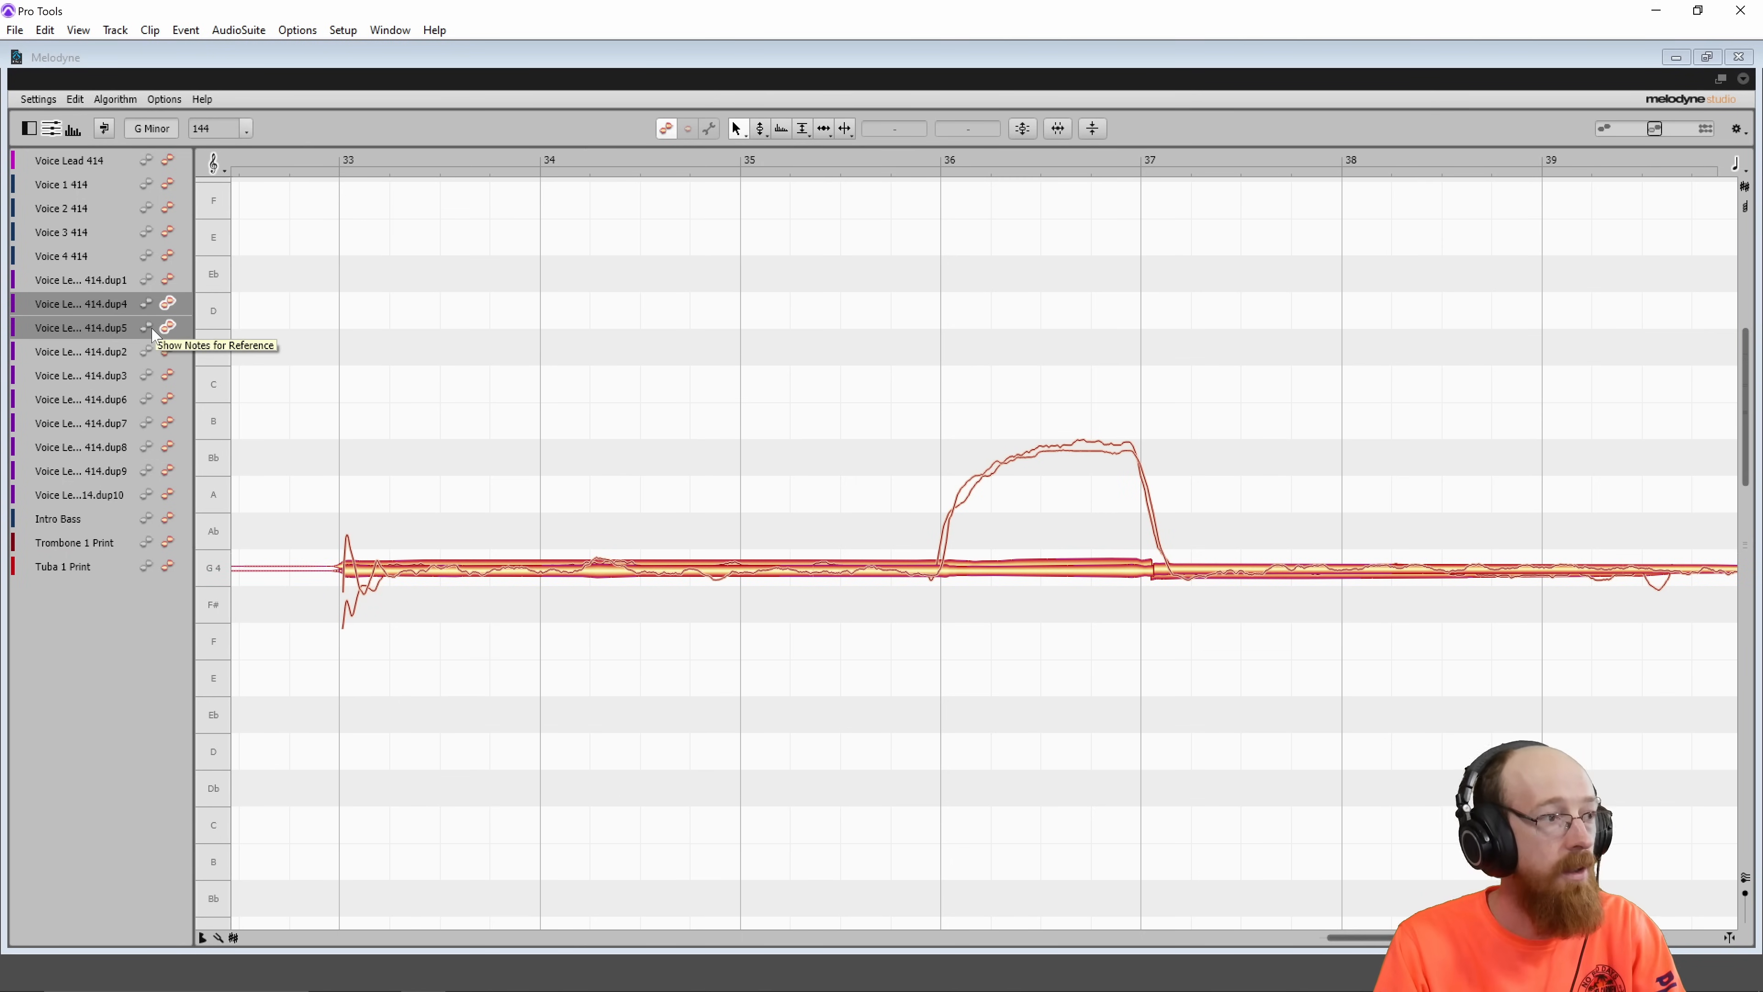
pyautogui.click(168, 328)
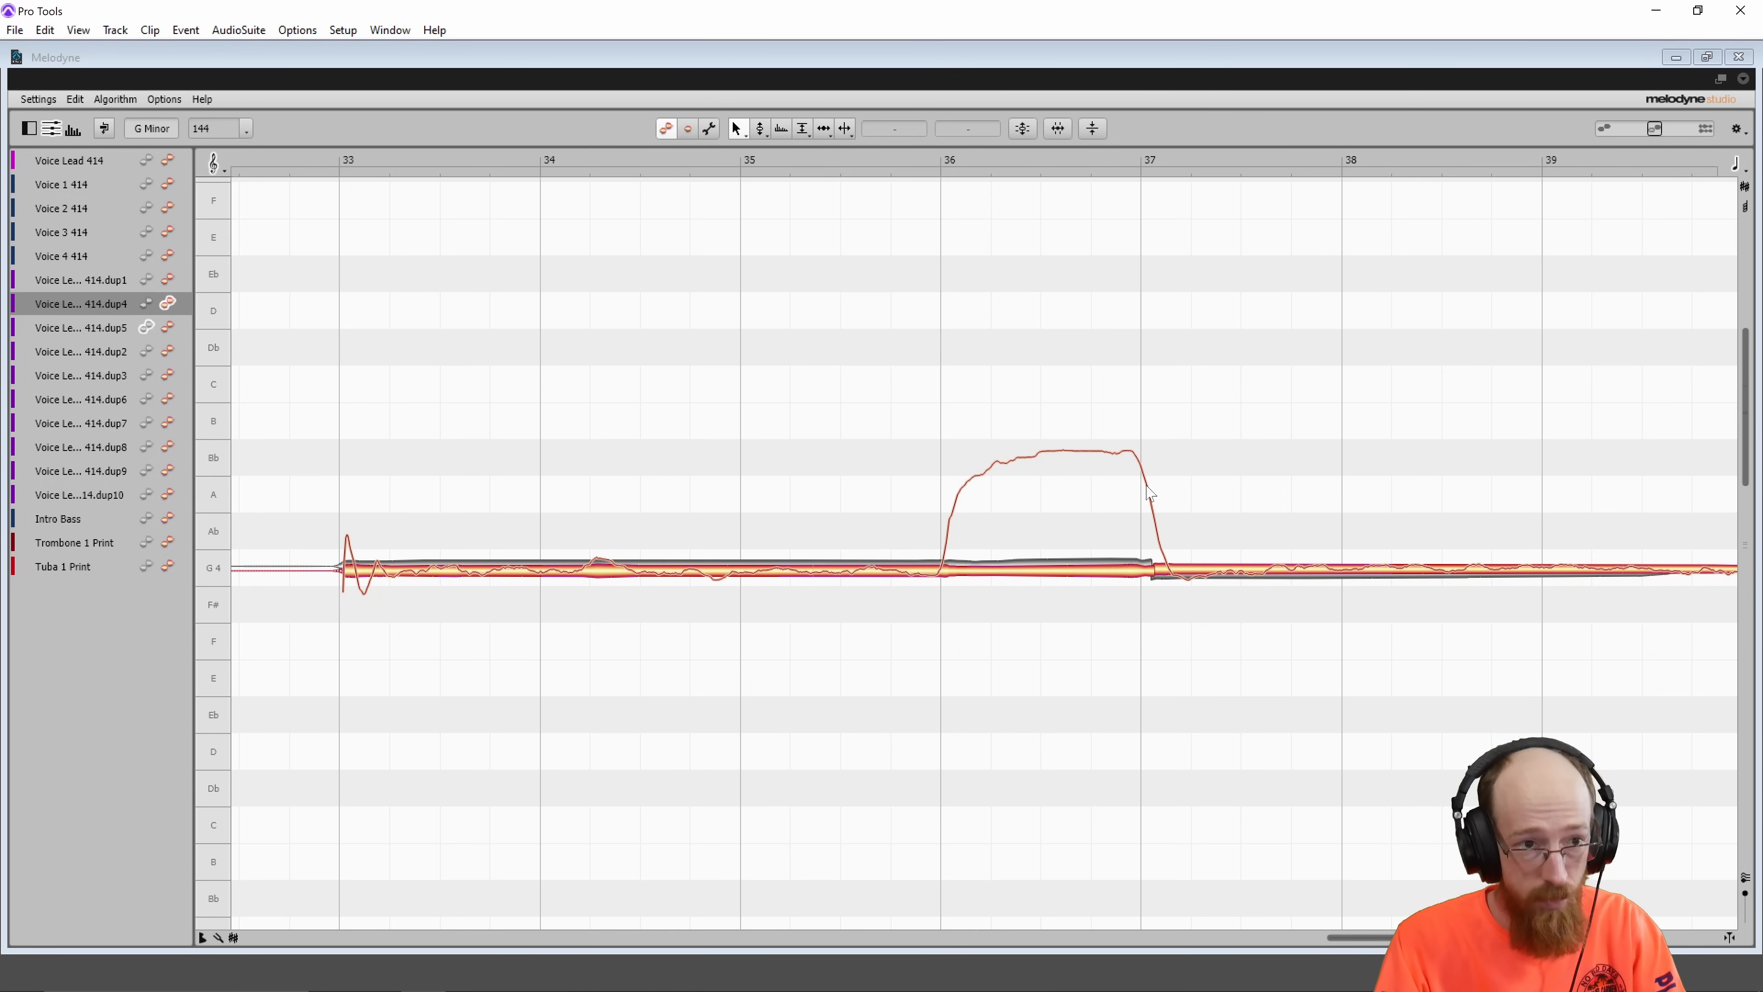
pyautogui.moveTo(1186, 432)
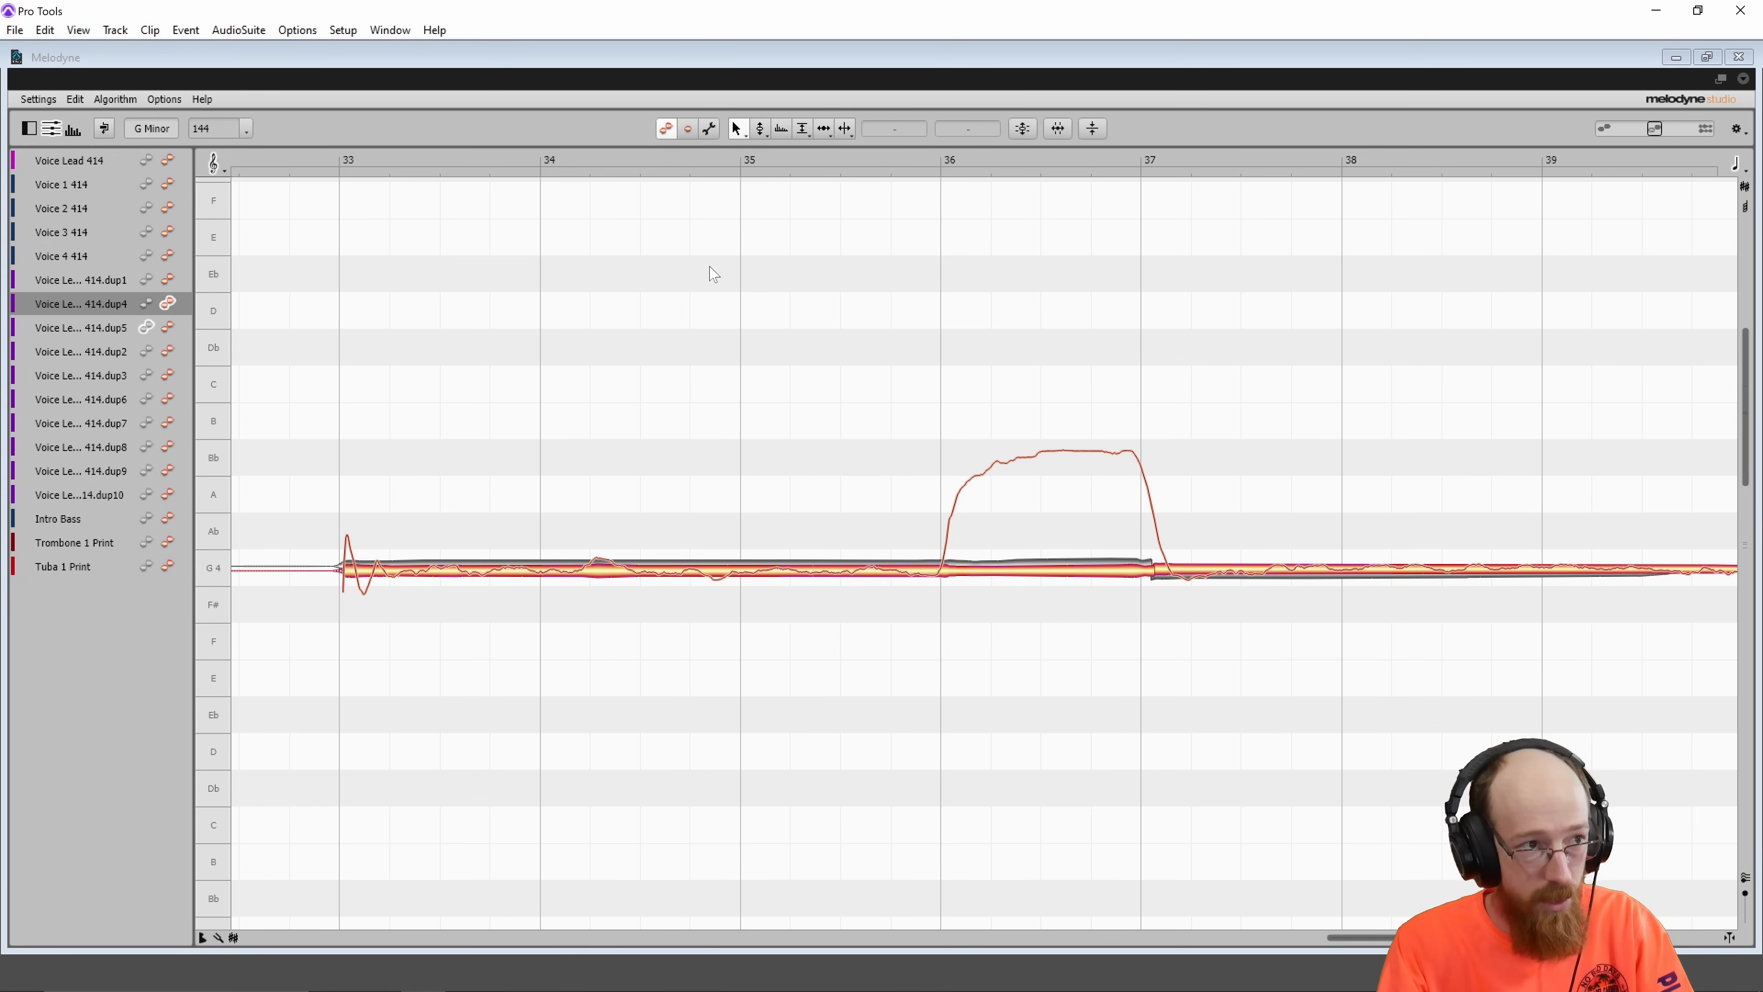
pyautogui.rightClick(714, 273)
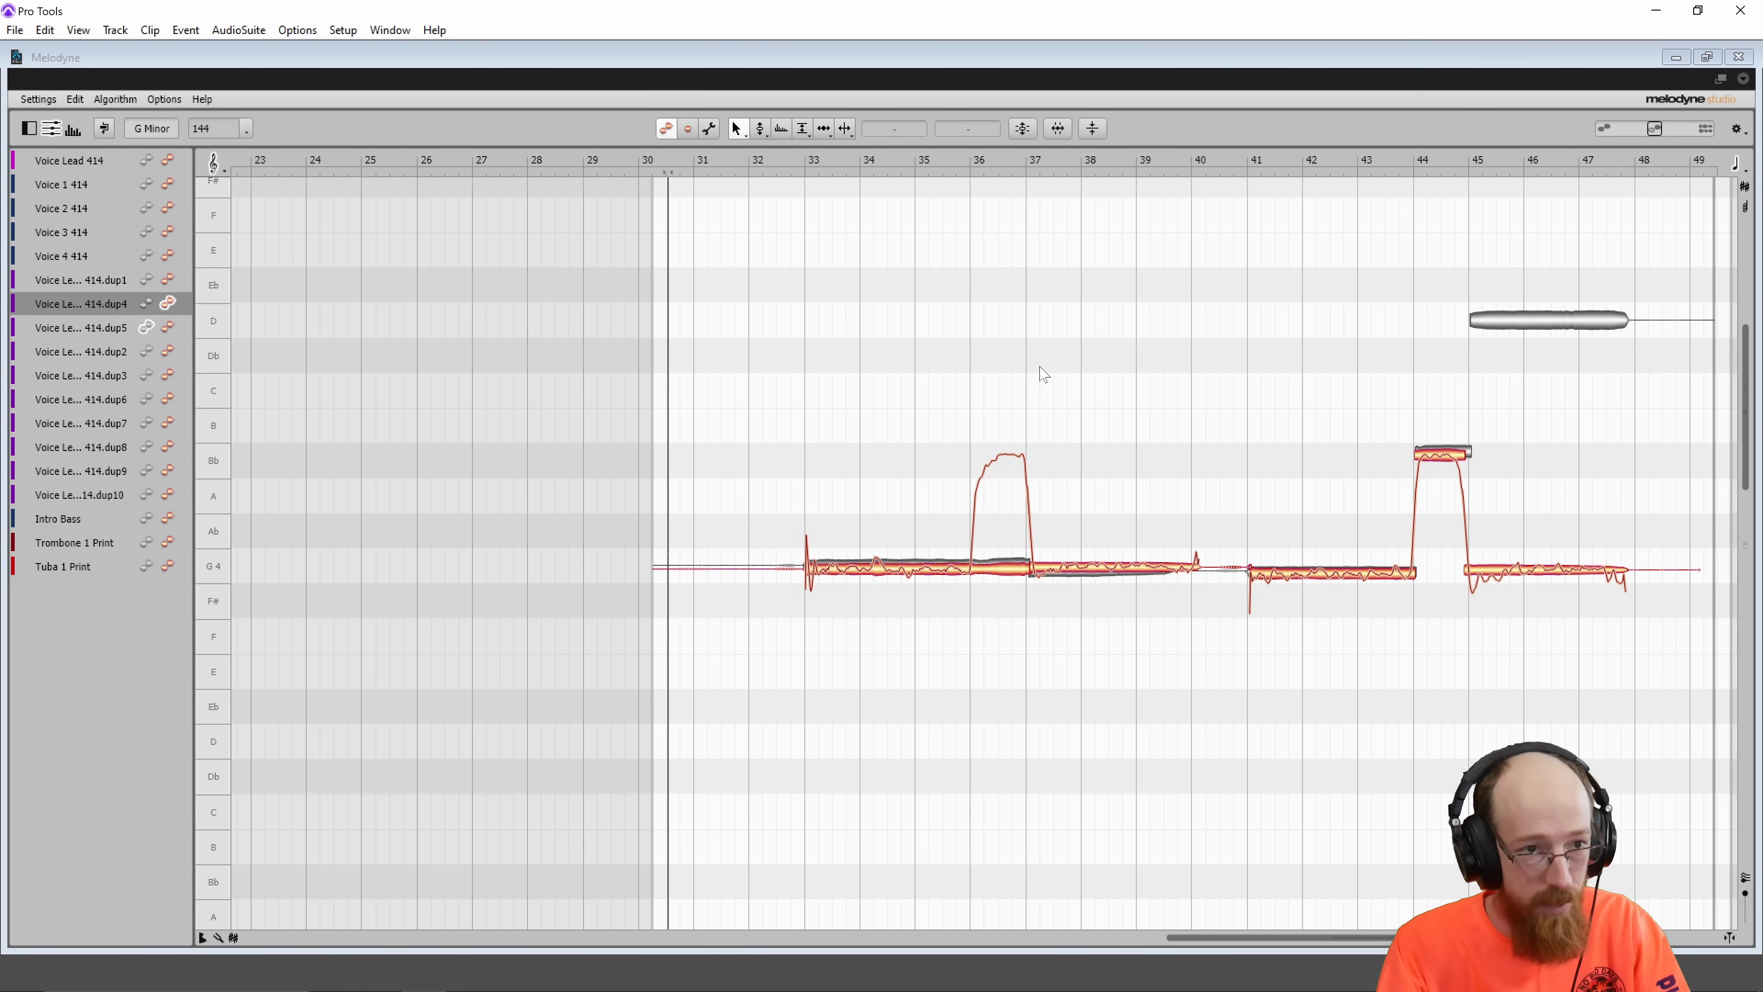
pyautogui.moveTo(1399, 428)
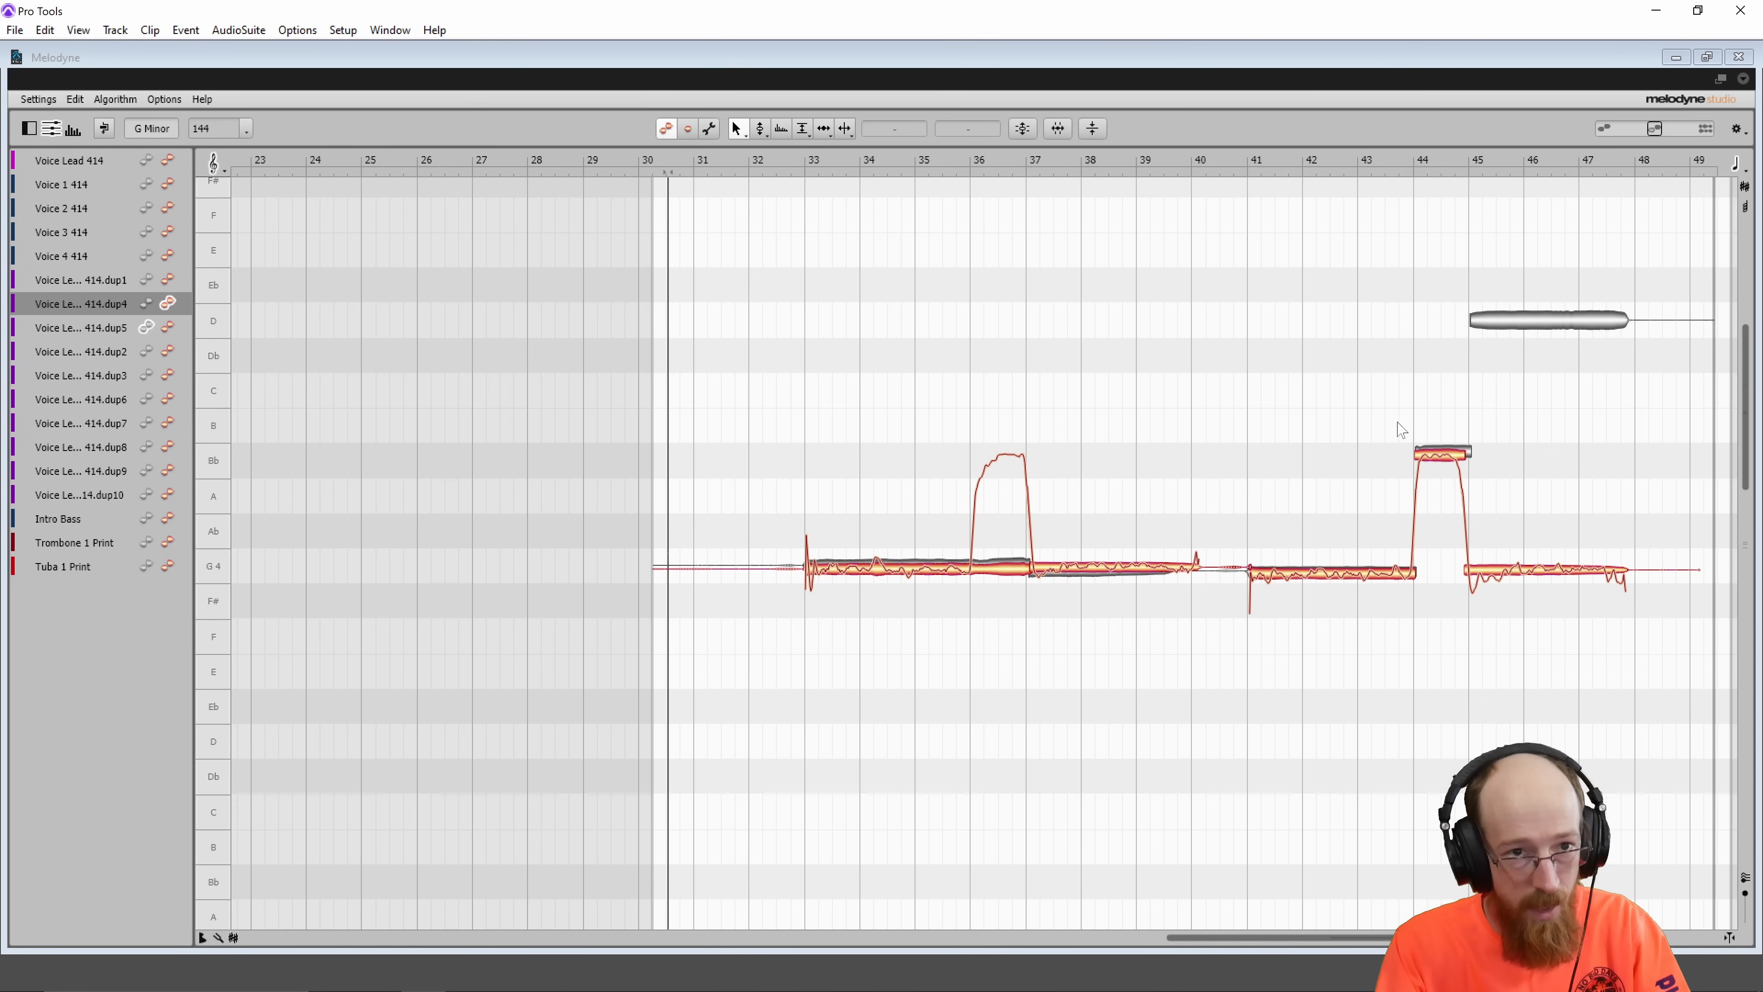
pyautogui.moveTo(1090, 380)
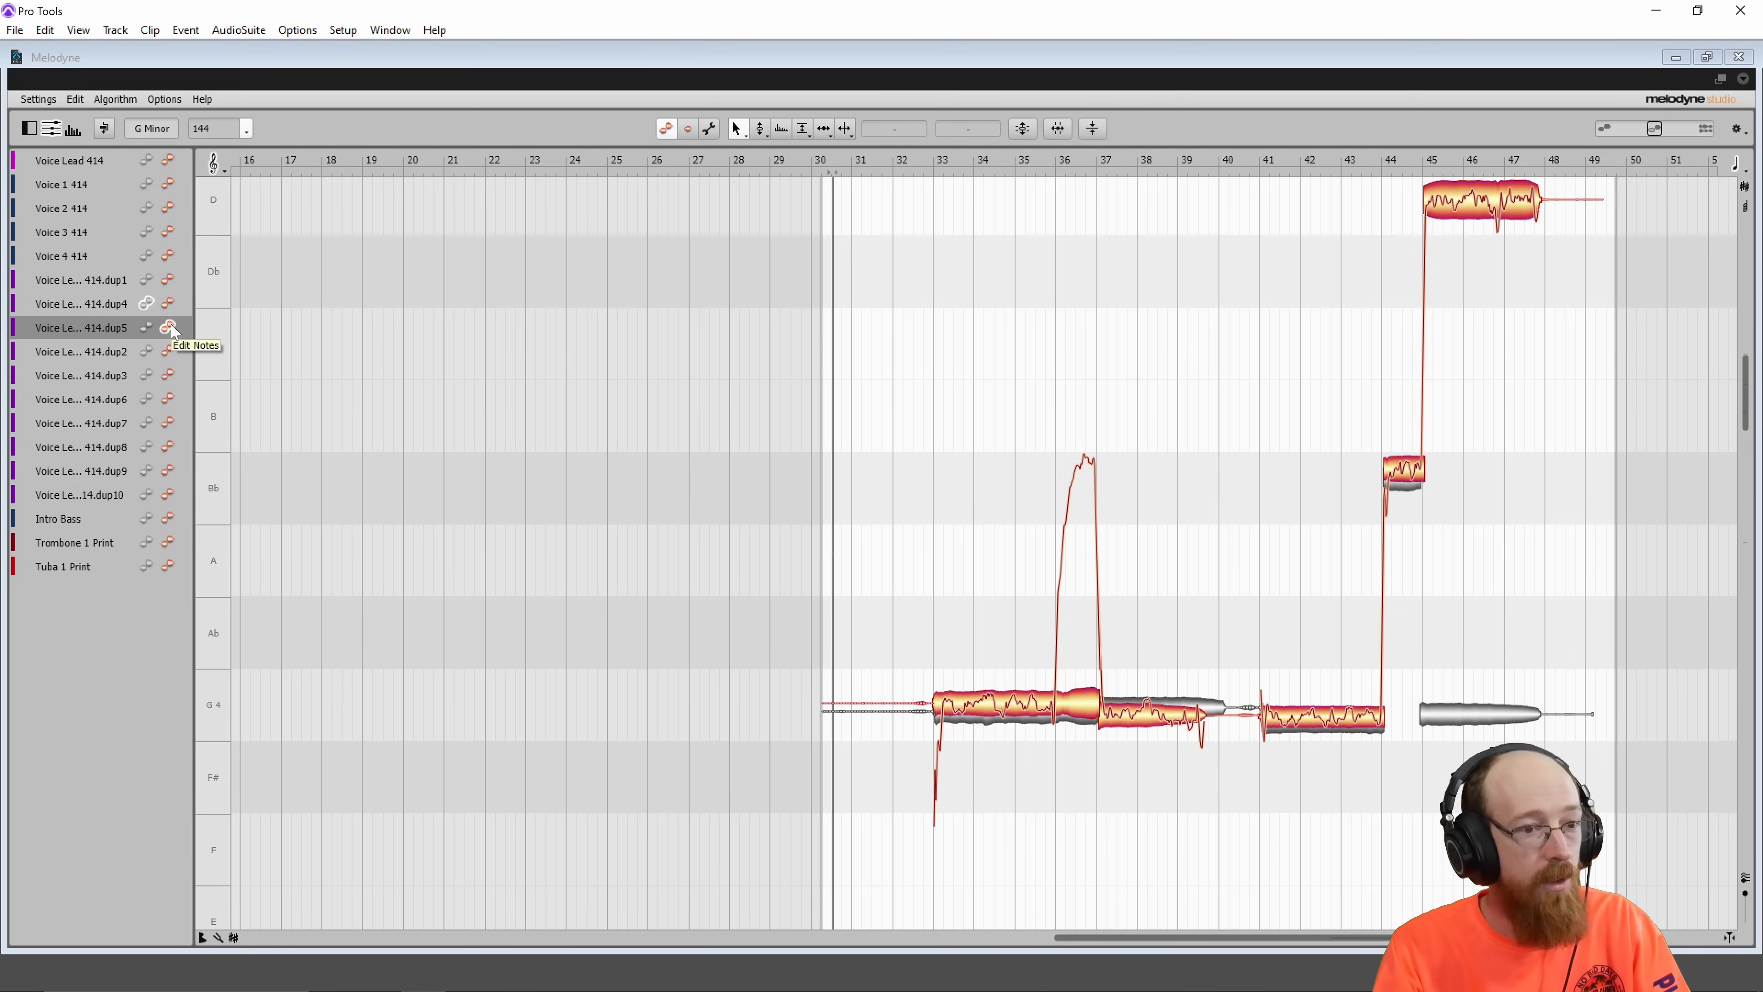
pyautogui.click(165, 303)
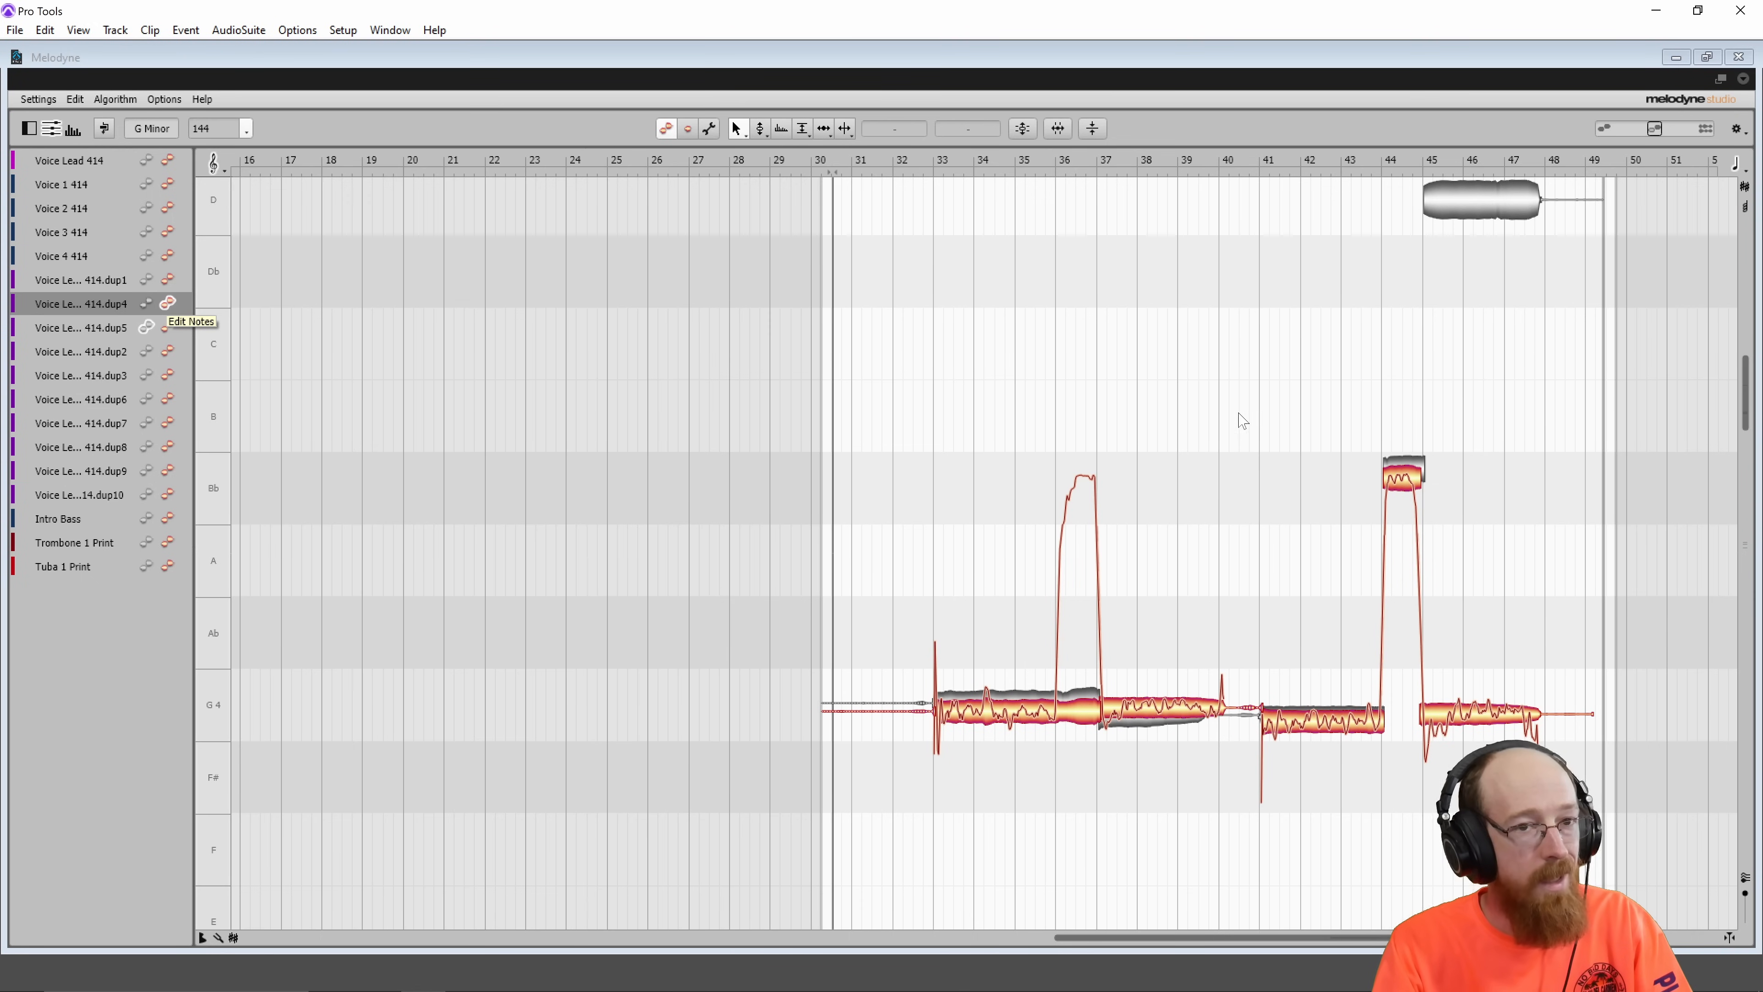
pyautogui.moveTo(254, 340)
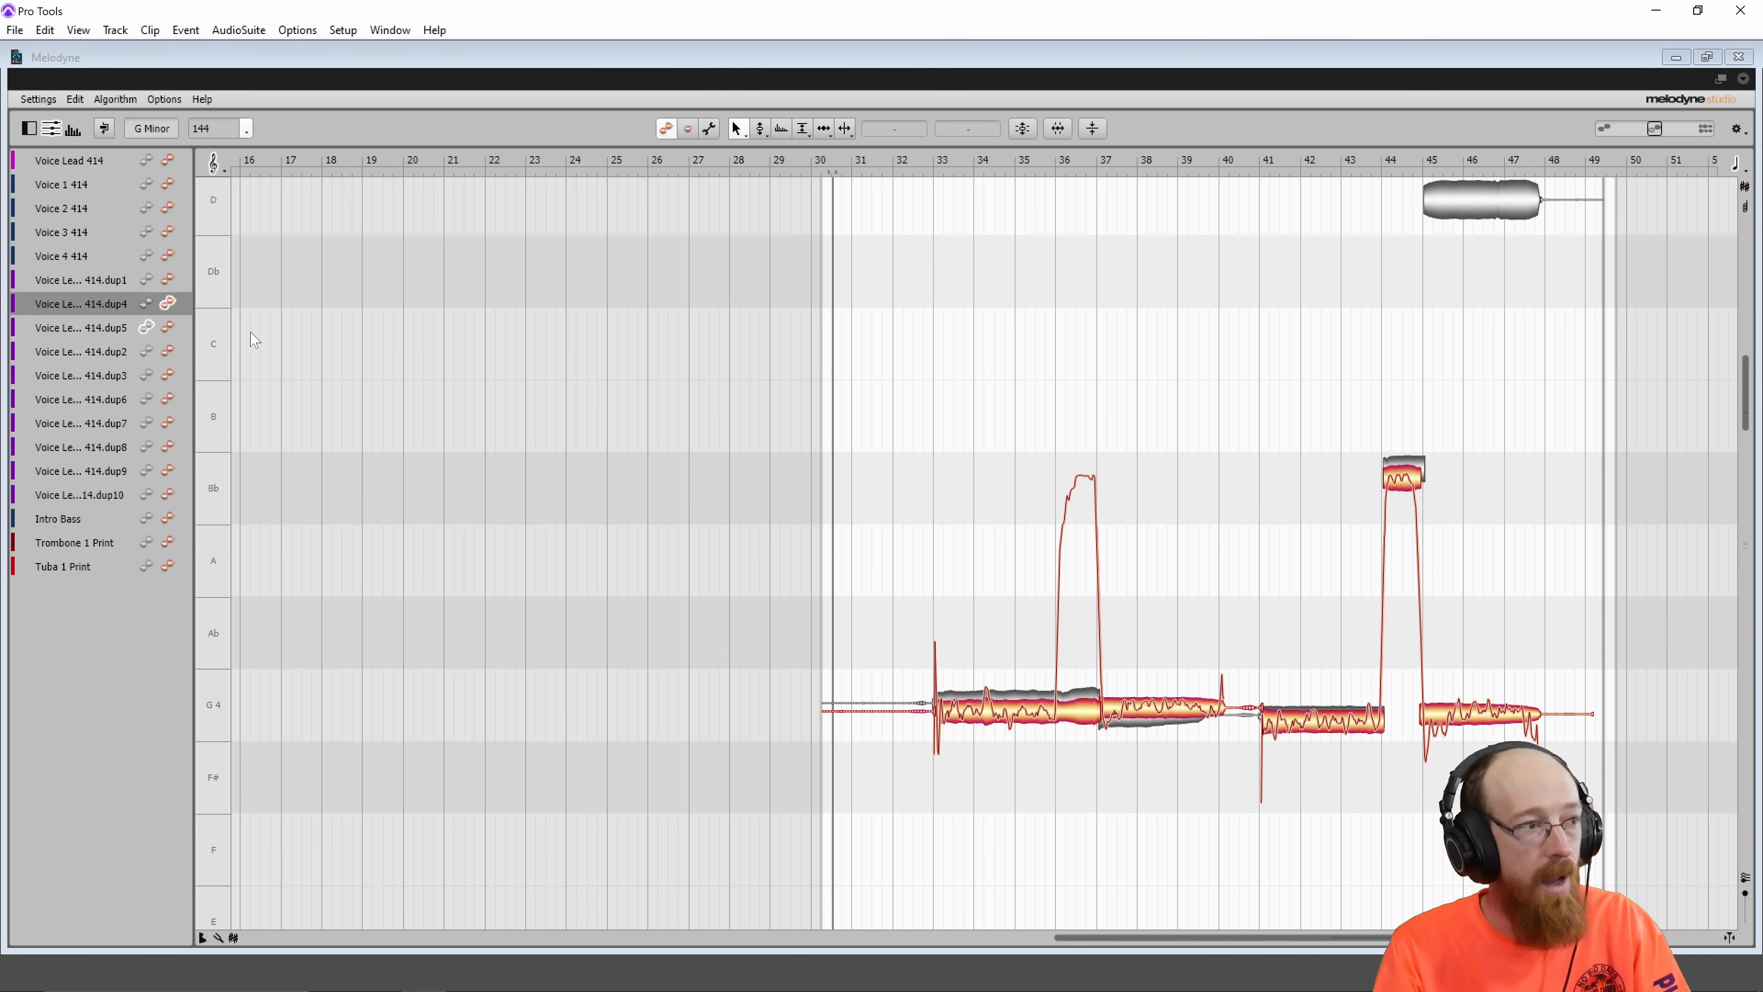
# Step: Make dup5 editable too and correct pitch centre to 100% with drift at 0%
pyautogui.click(167, 327)
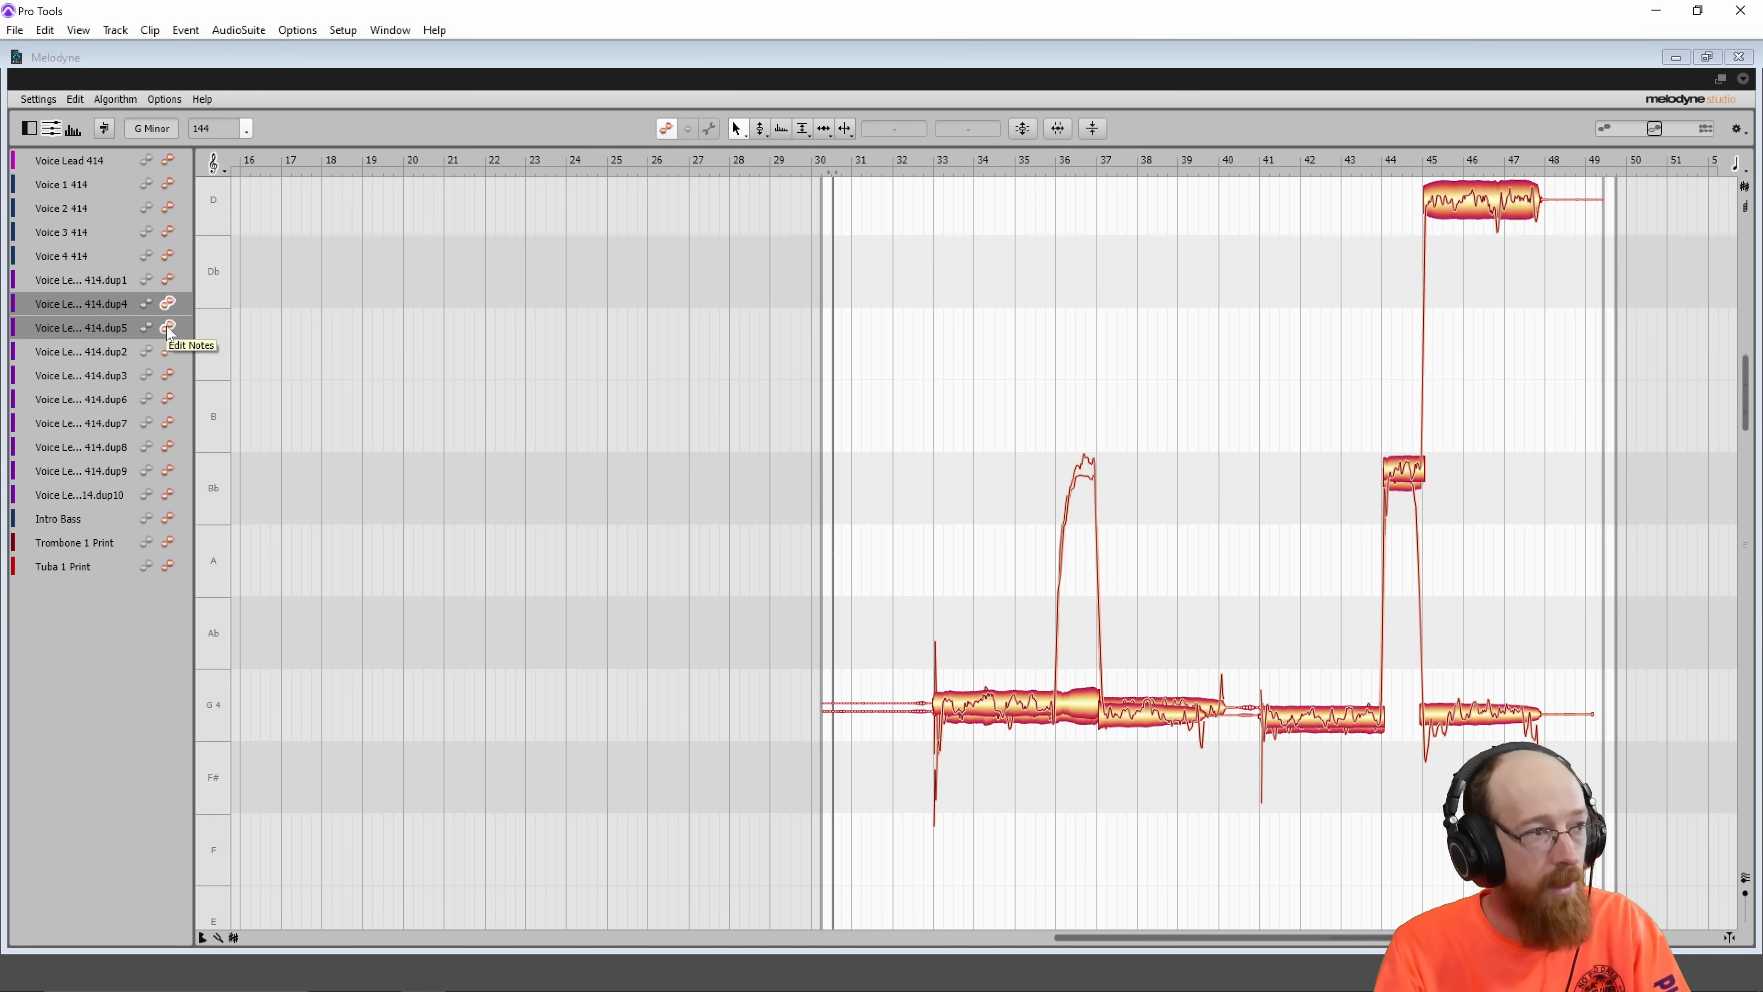
pyautogui.moveTo(114, 333)
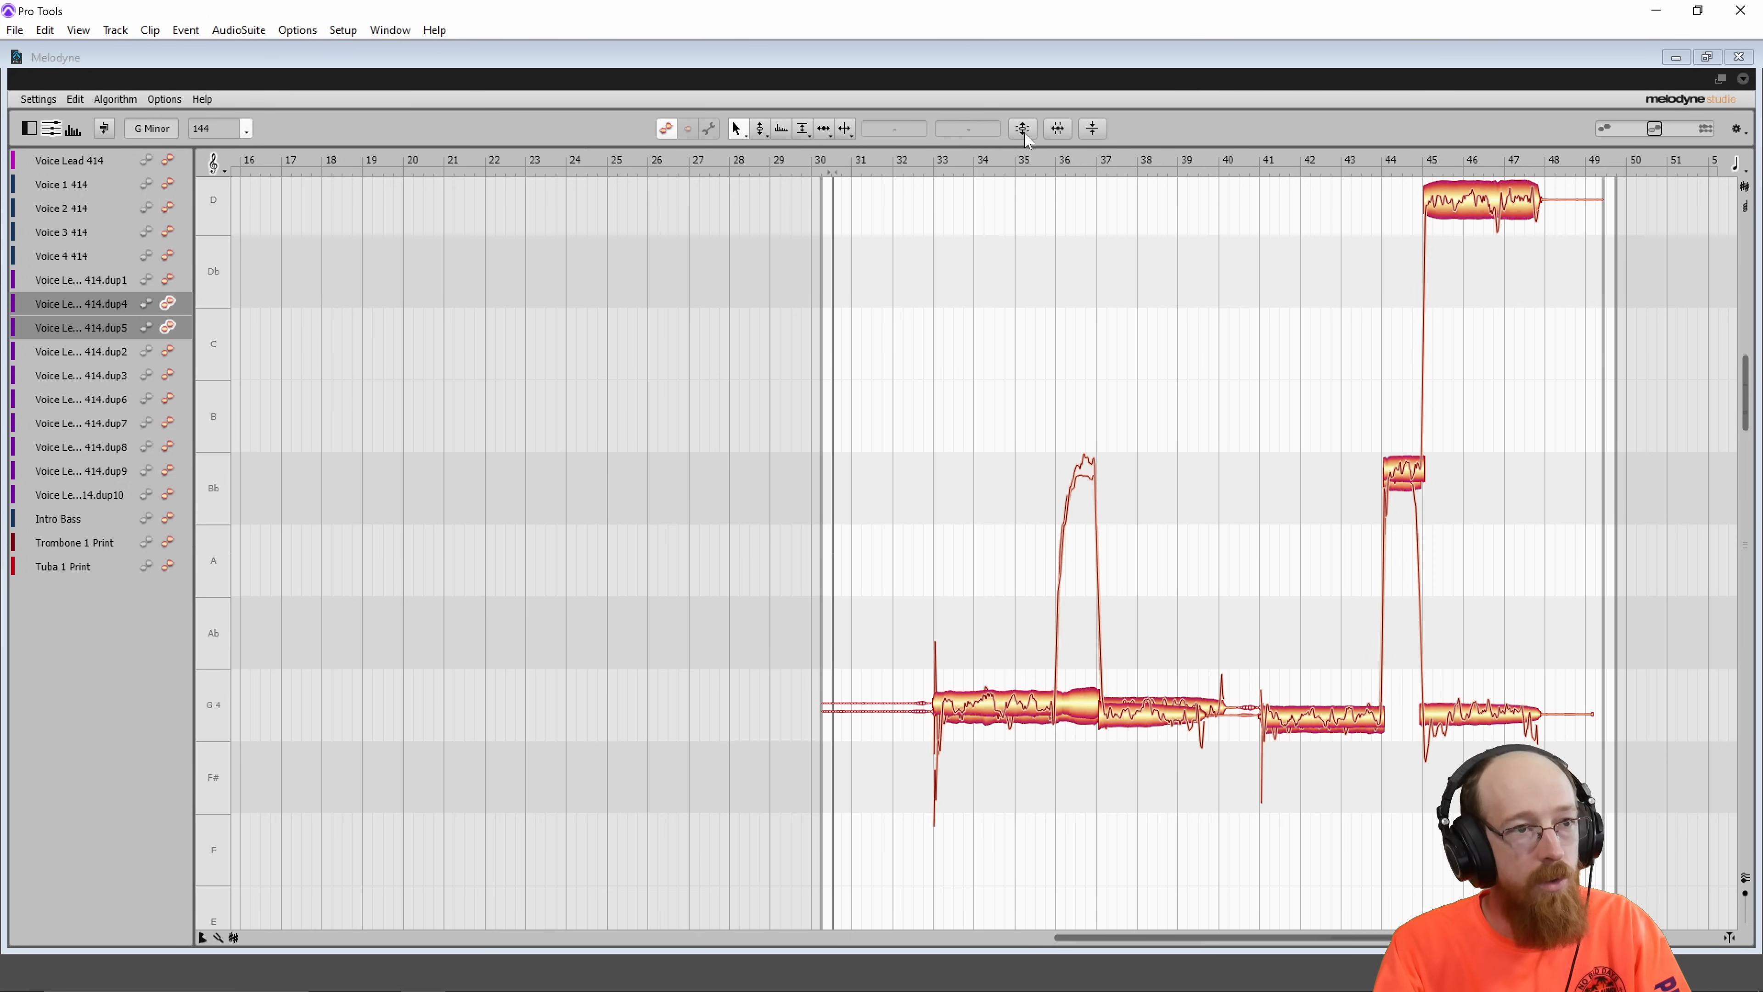
pyautogui.click(1022, 128)
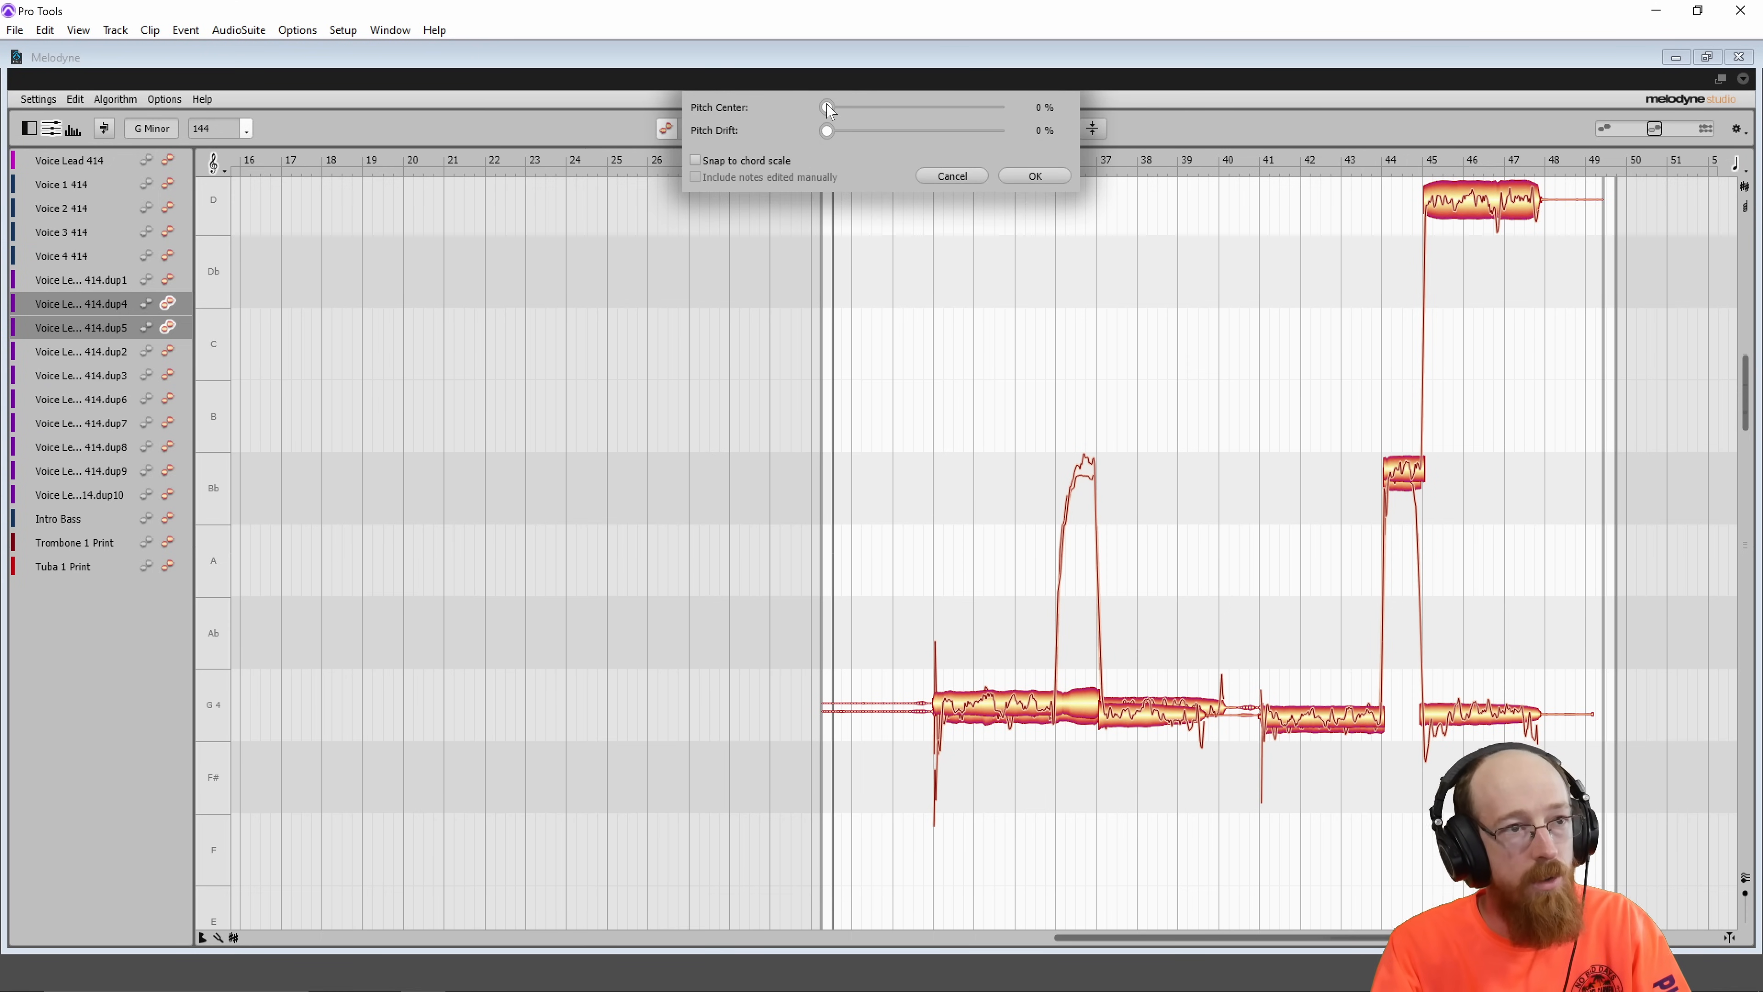
pyautogui.moveTo(828, 107); pyautogui.dragTo(996, 107)
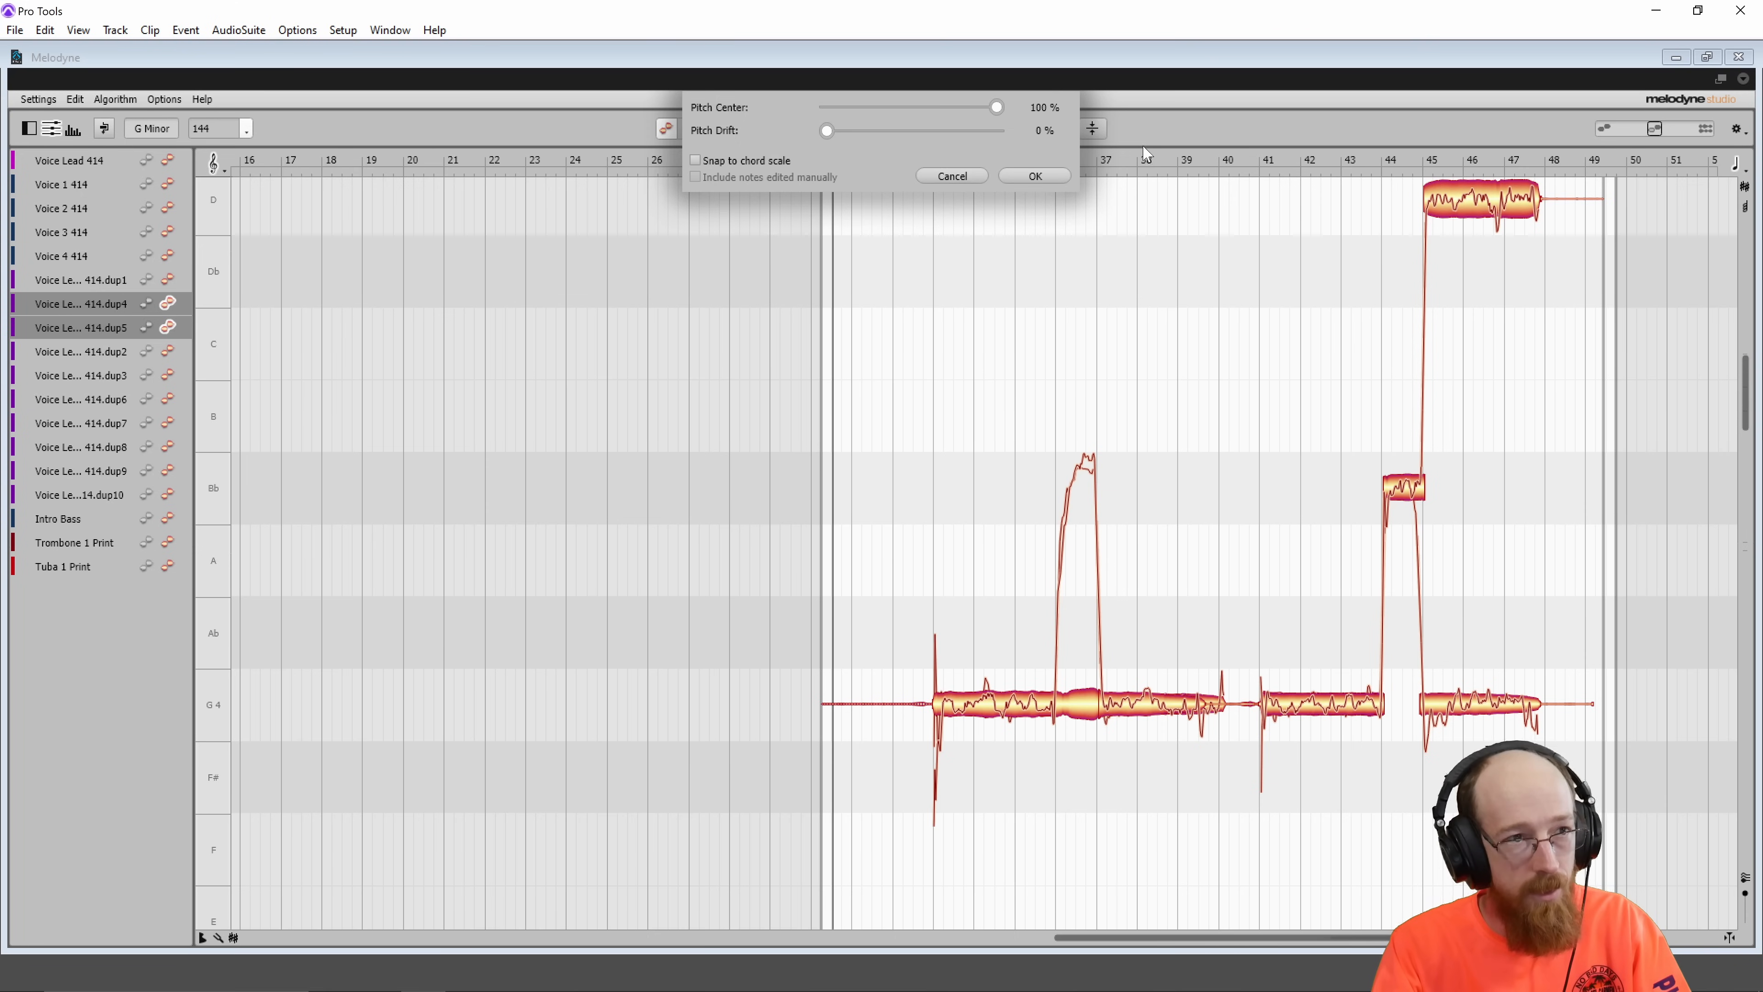
pyautogui.moveTo(819, 143)
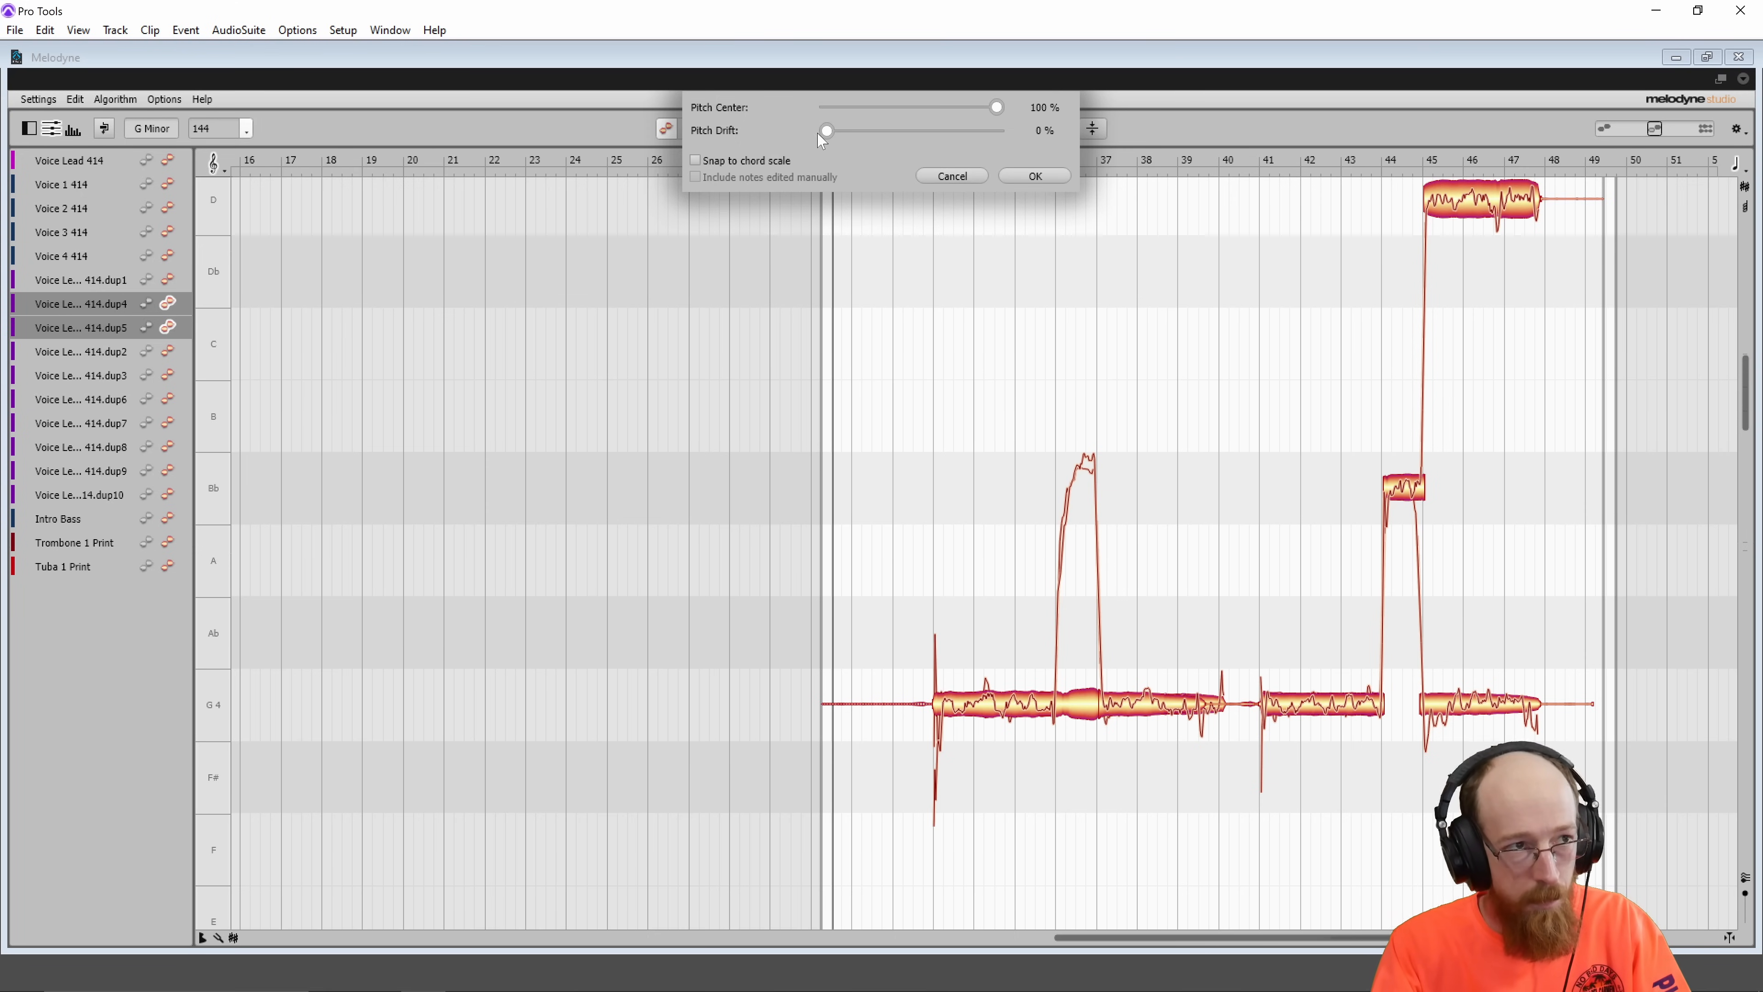
pyautogui.moveTo(826, 130); pyautogui.dragTo(955, 130)
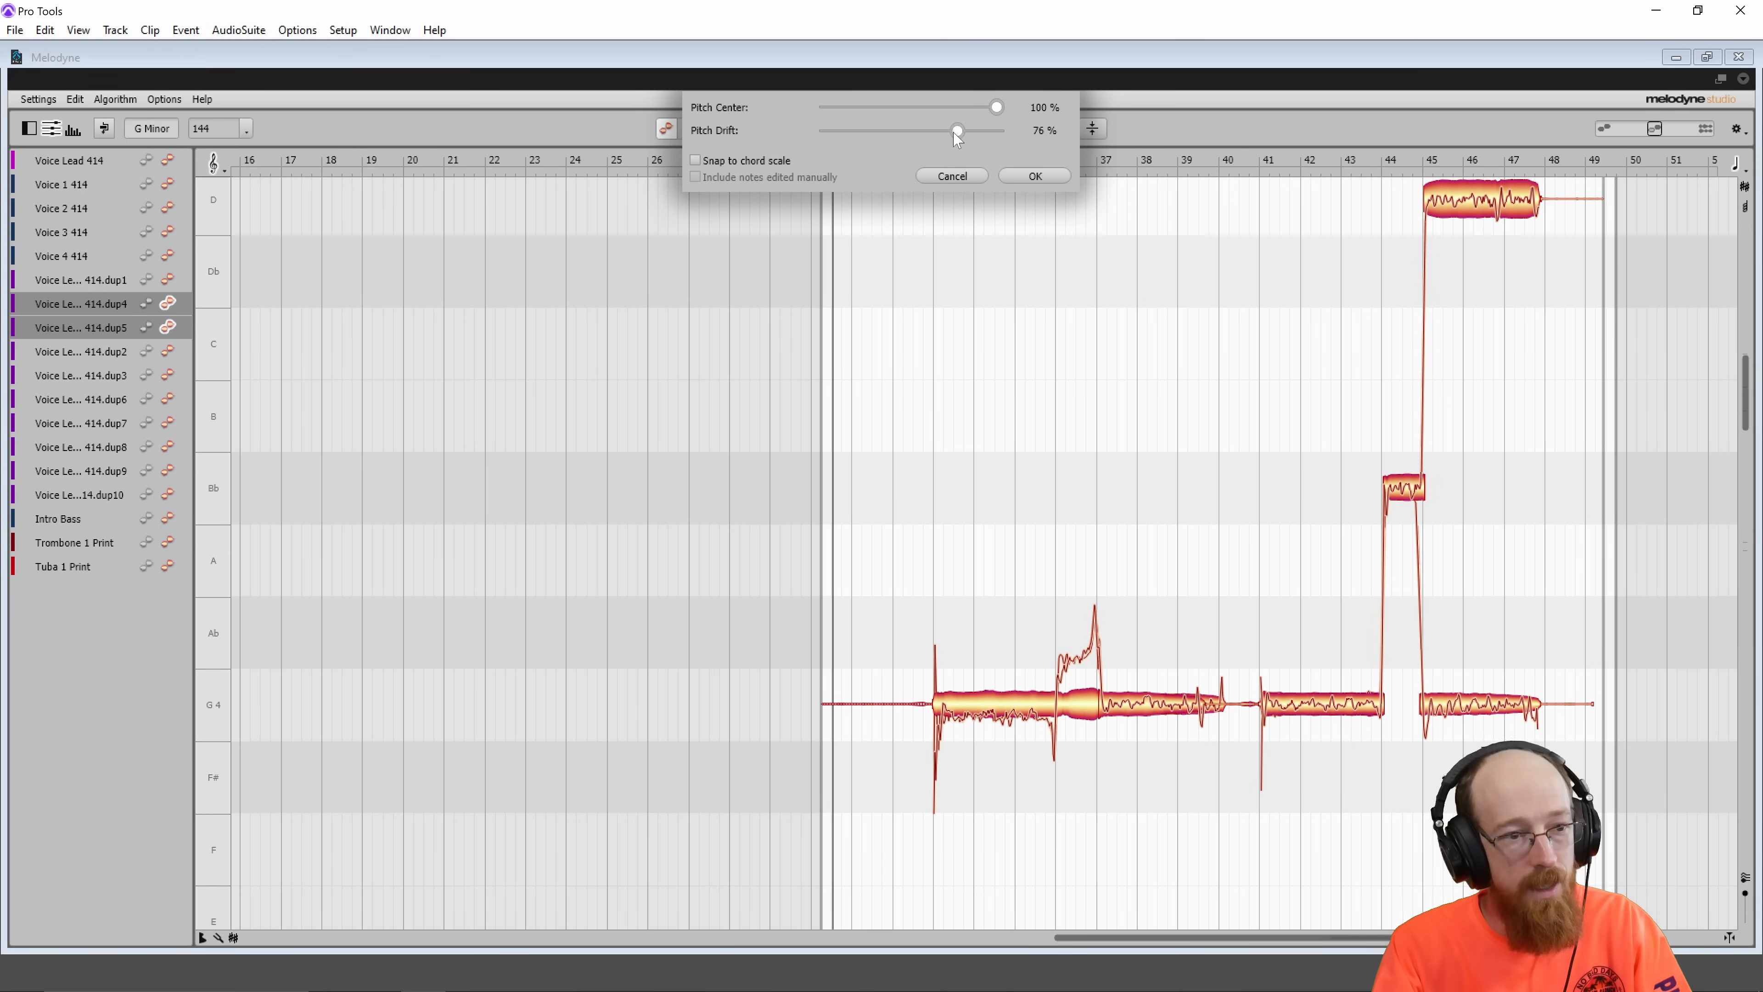
pyautogui.moveTo(956, 131); pyautogui.dragTo(826, 130)
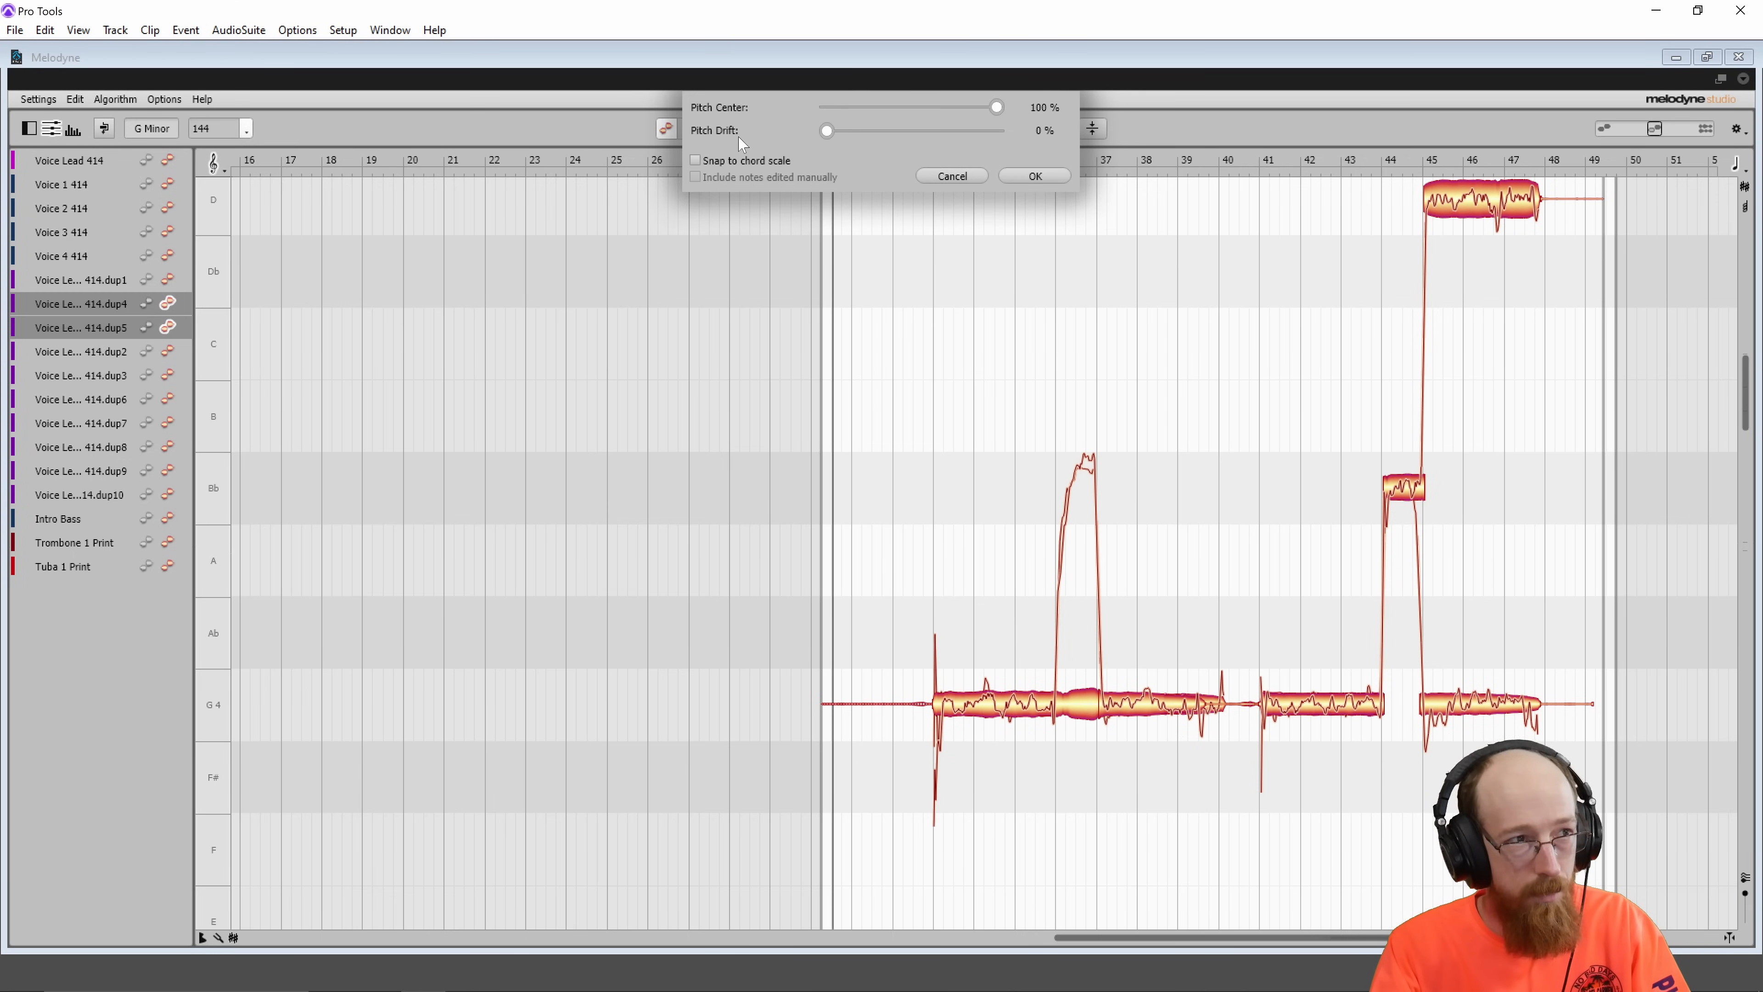
pyautogui.moveTo(834, 160)
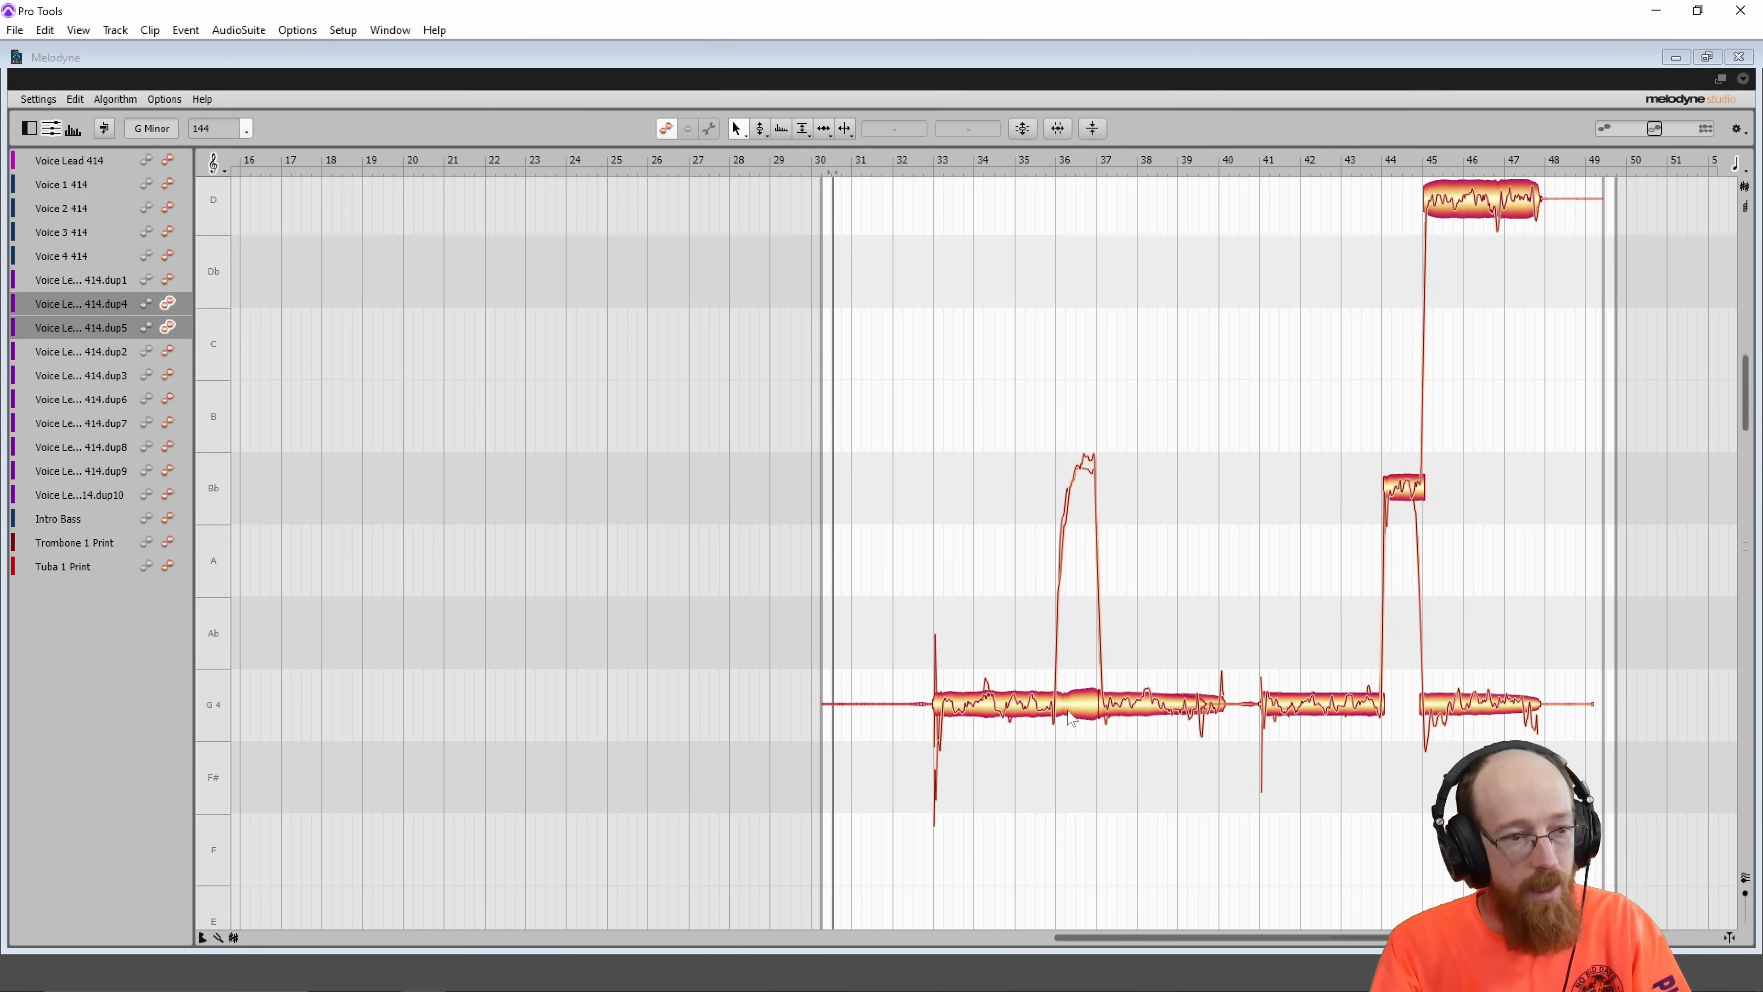
pyautogui.moveTo(1082, 489)
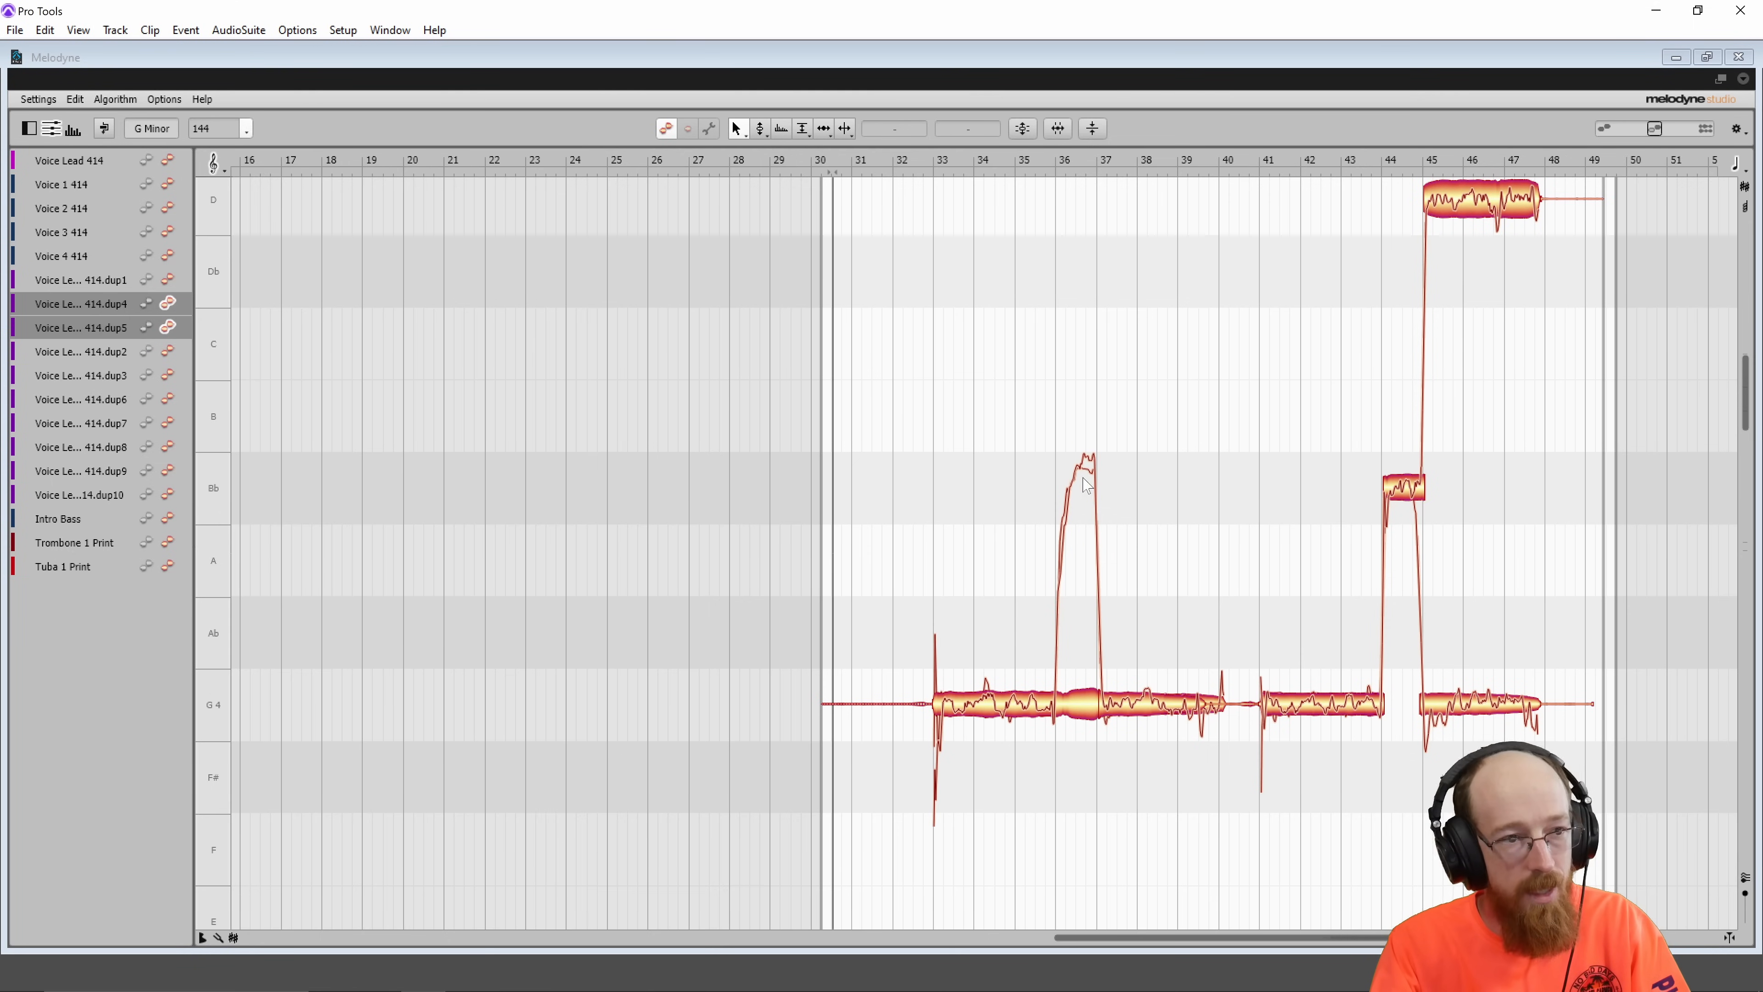
pyautogui.moveTo(1080, 714)
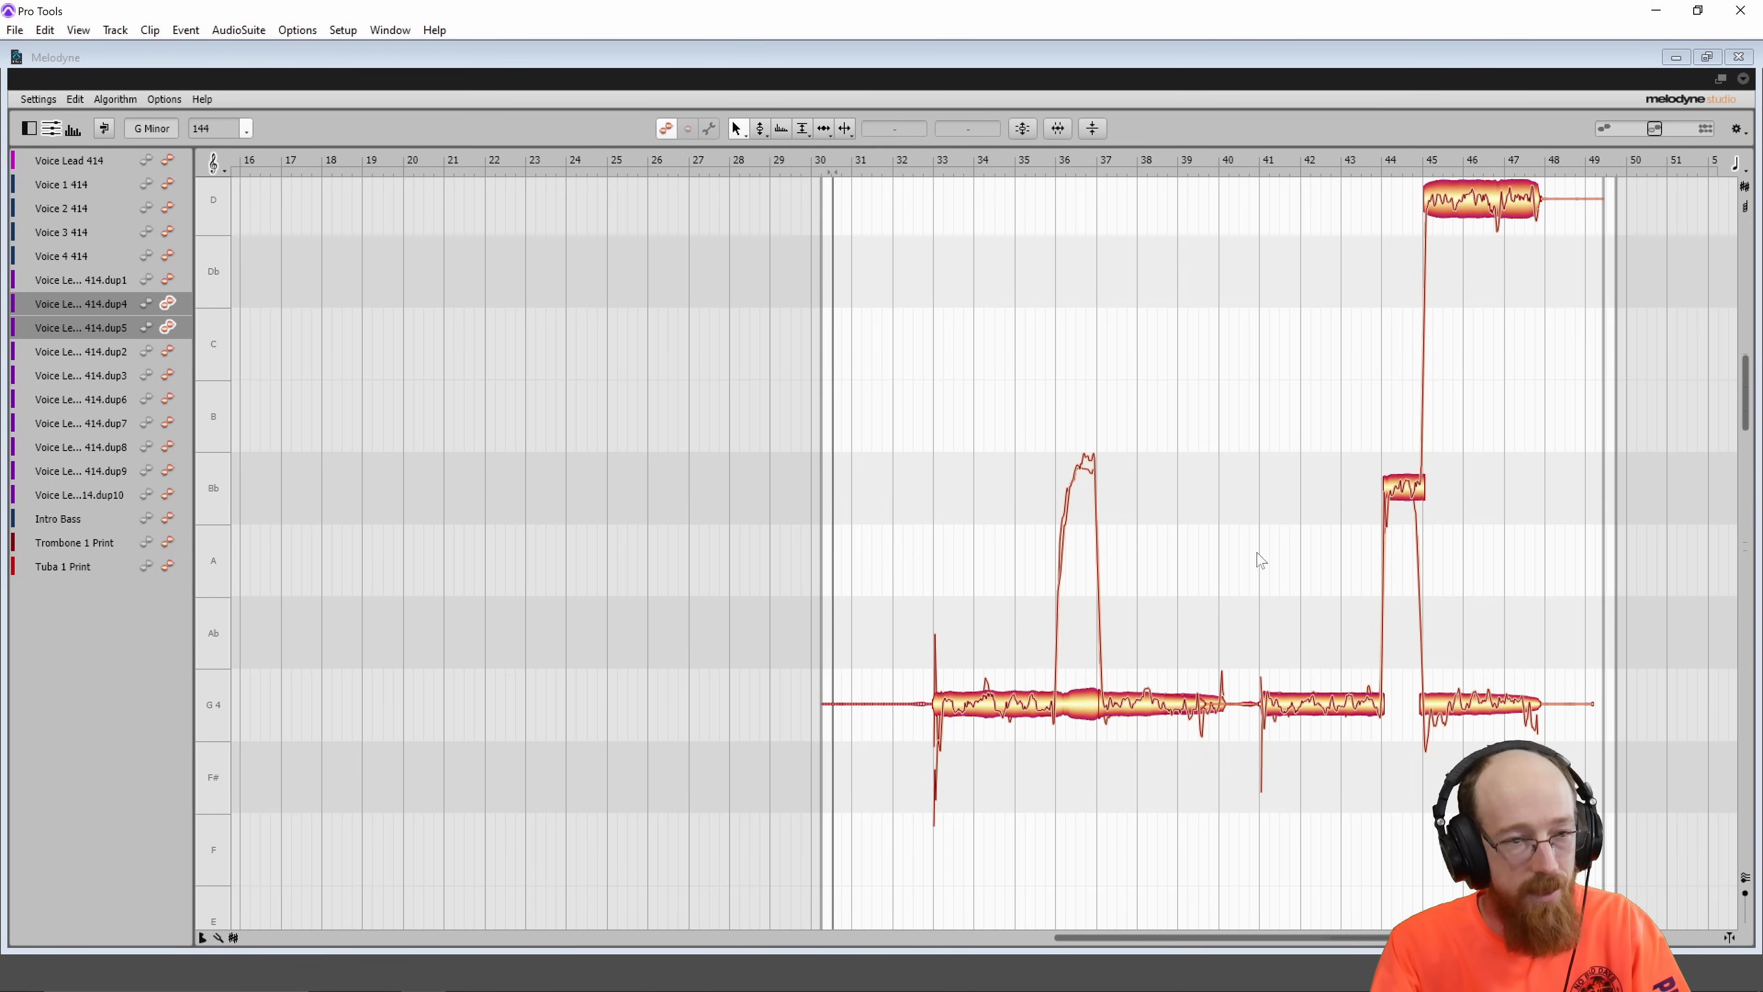
# Step: Select the sharp Bb blob around bar 36 and centre it to 0 ct
pyautogui.rightClick(1260, 561)
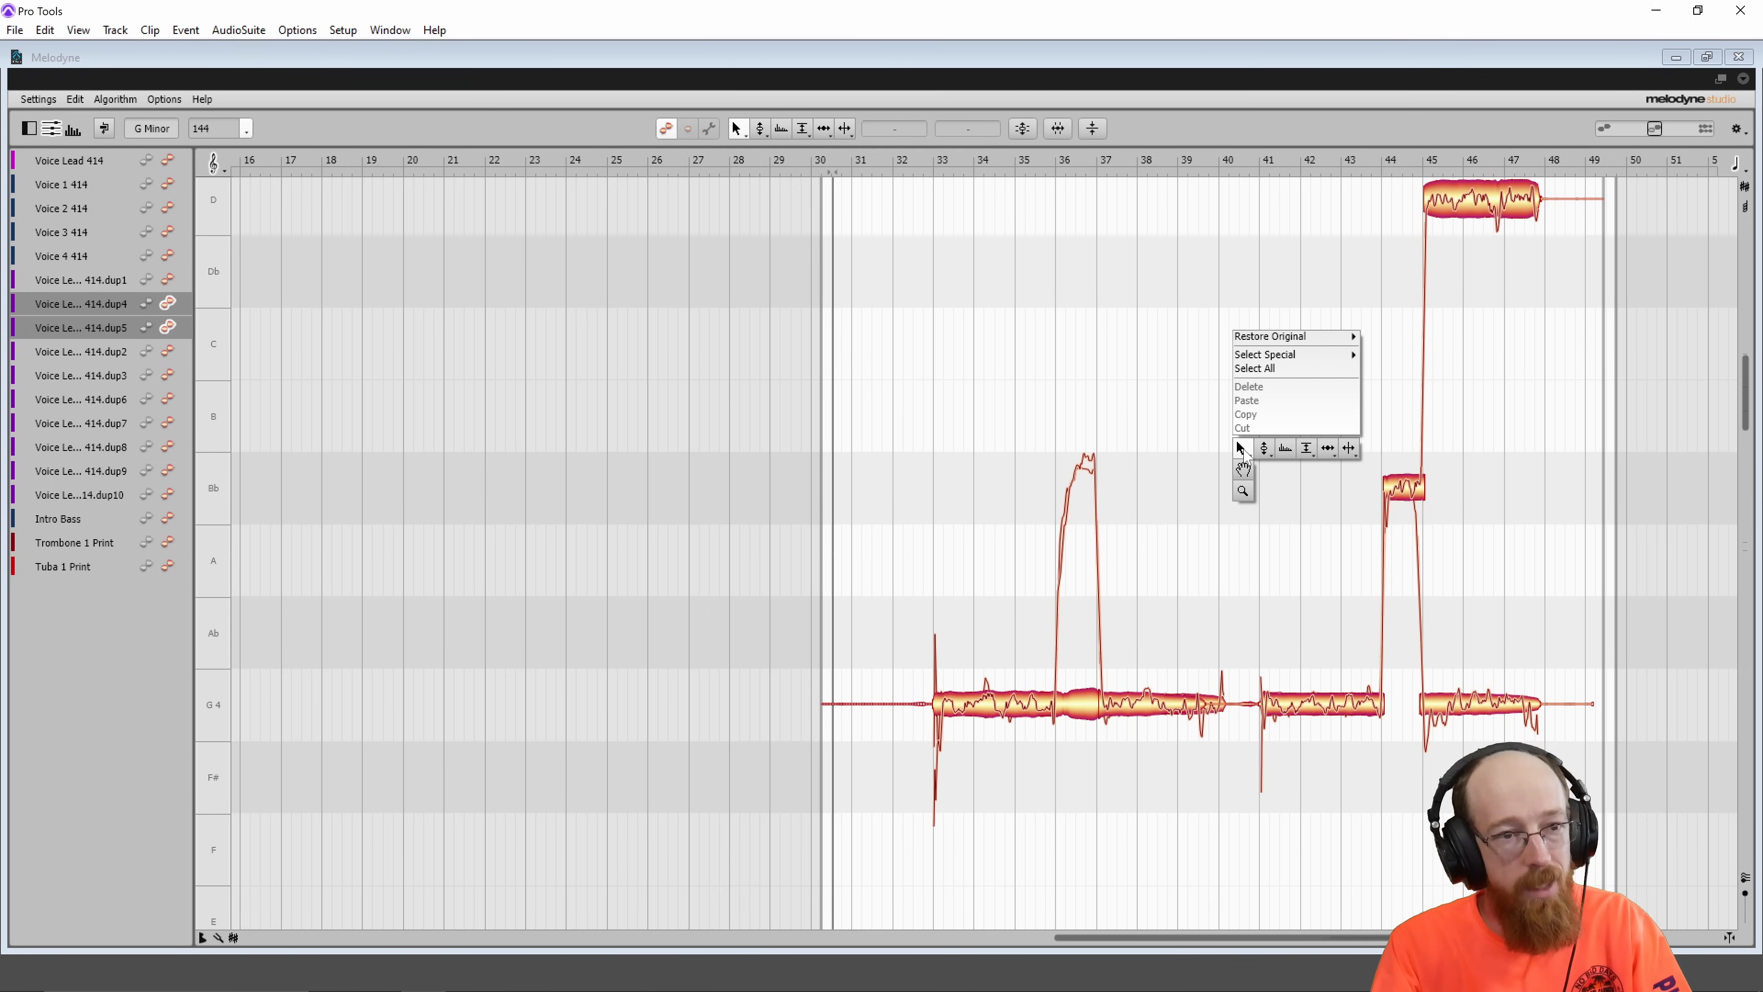
pyautogui.moveTo(1242, 448)
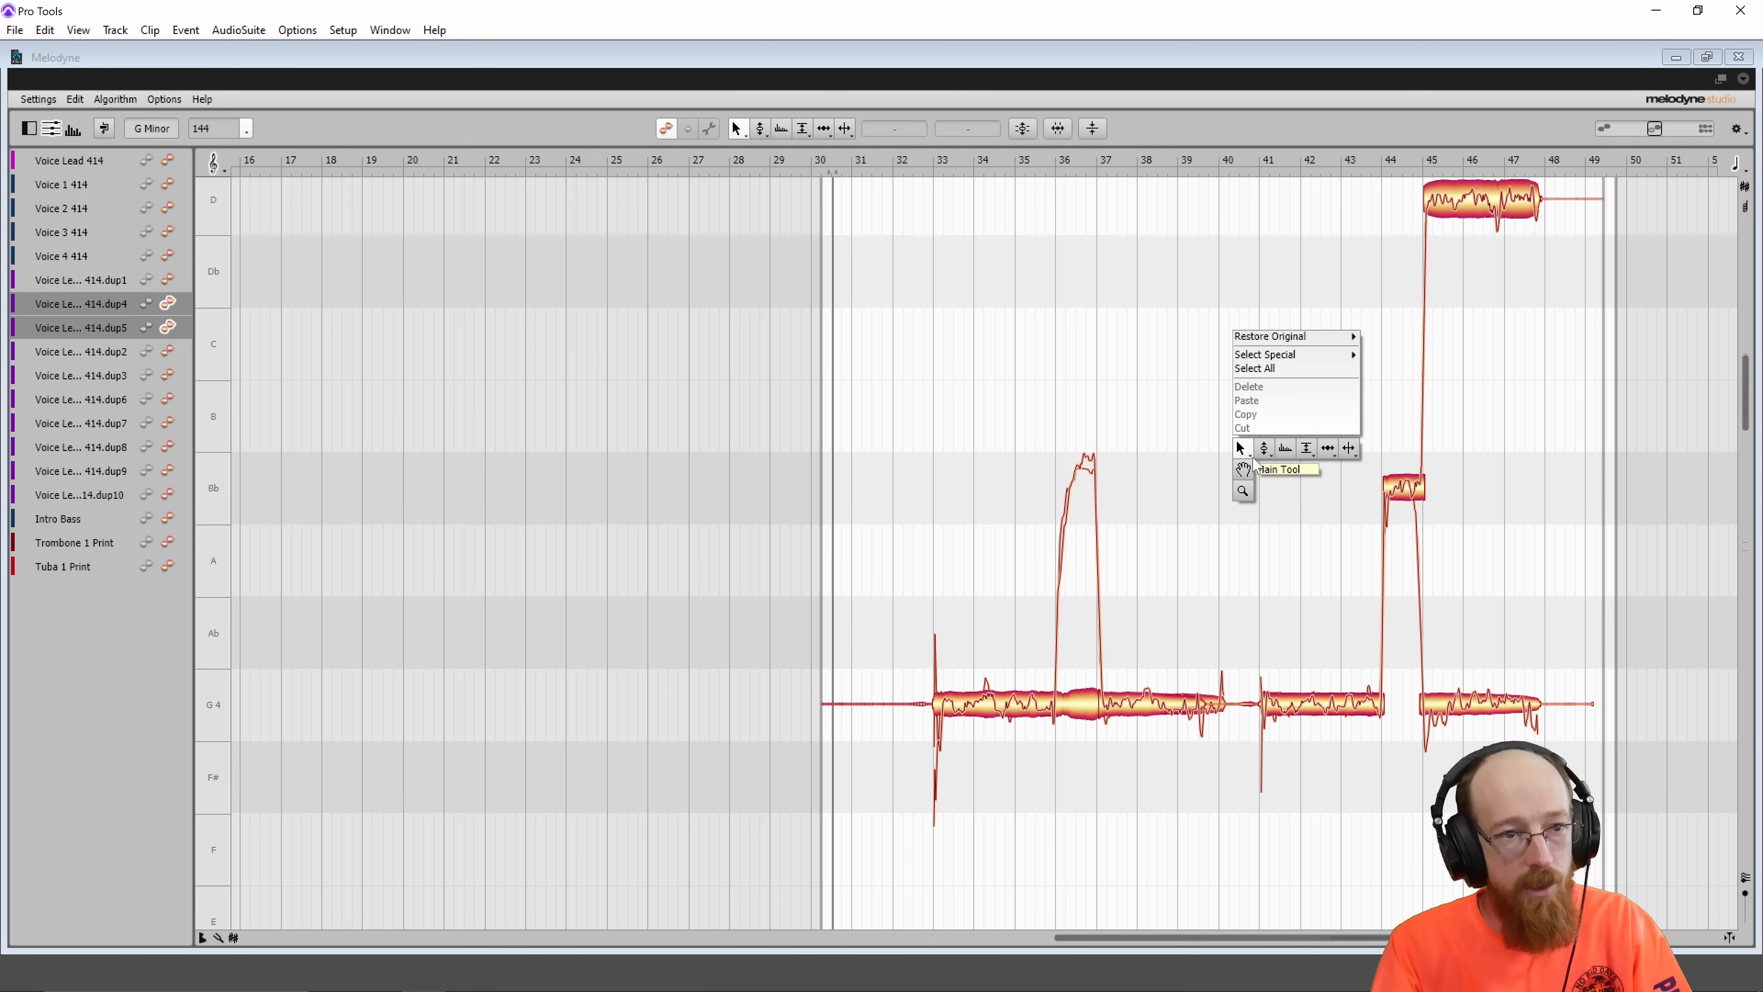
pyautogui.moveTo(1349, 448)
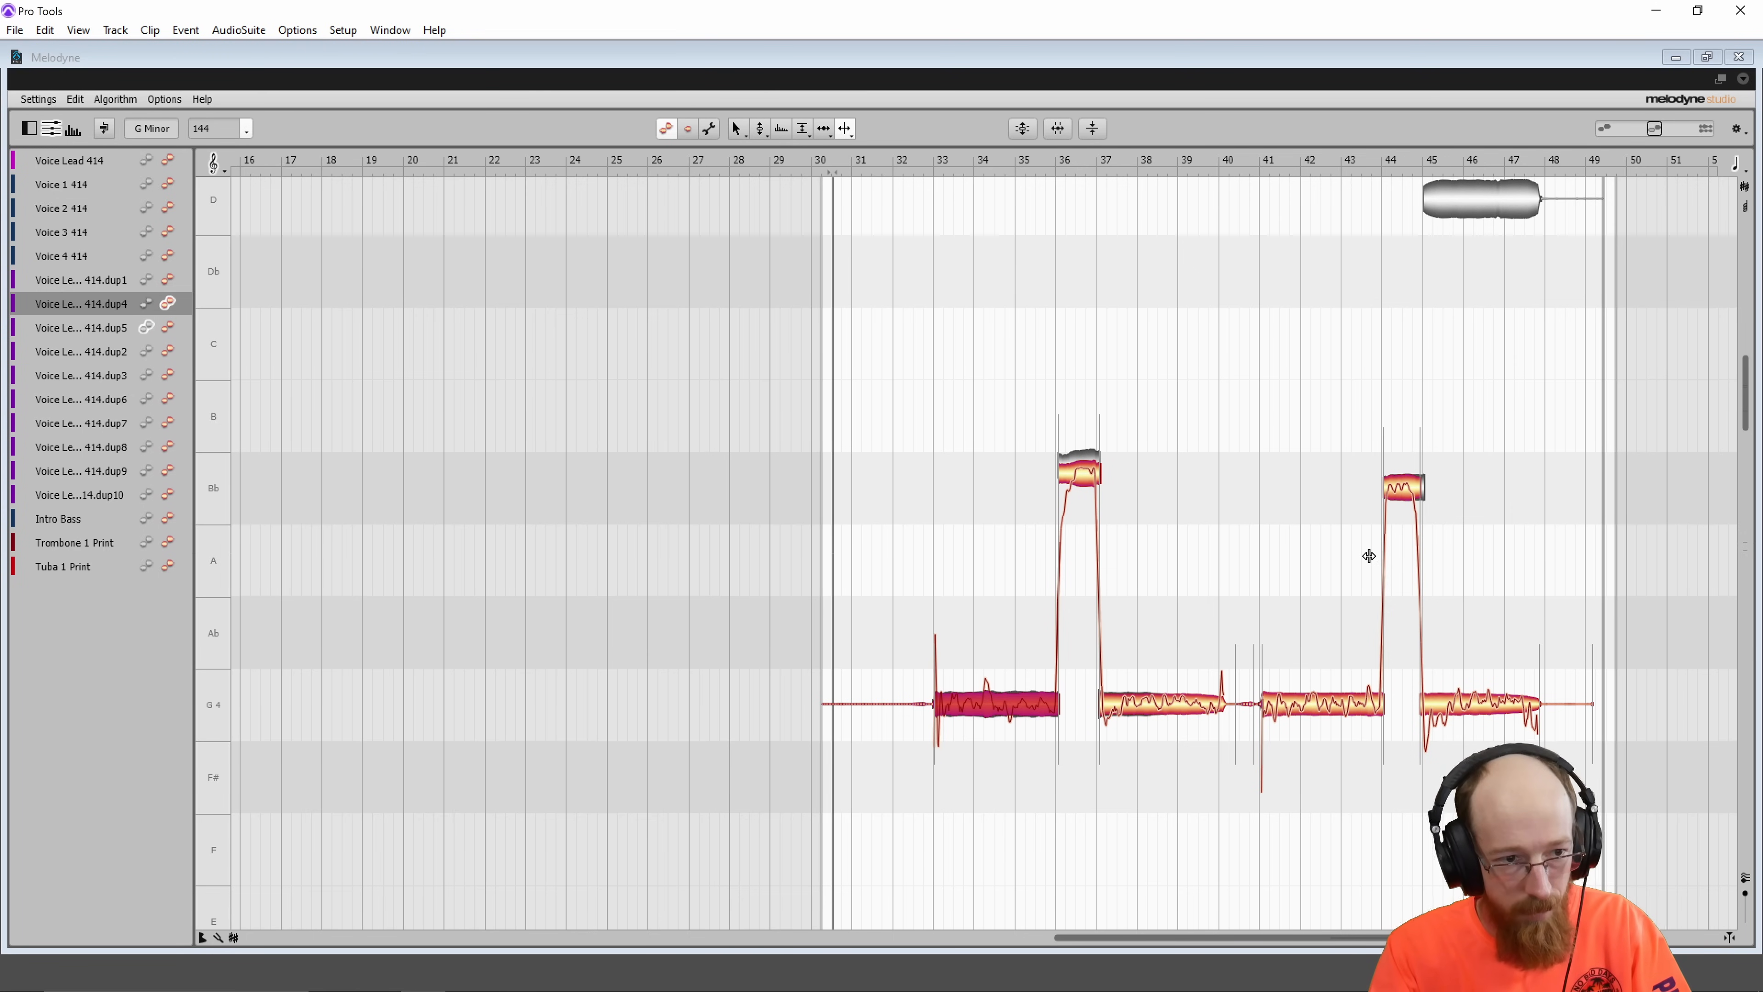
pyautogui.moveTo(1382, 534)
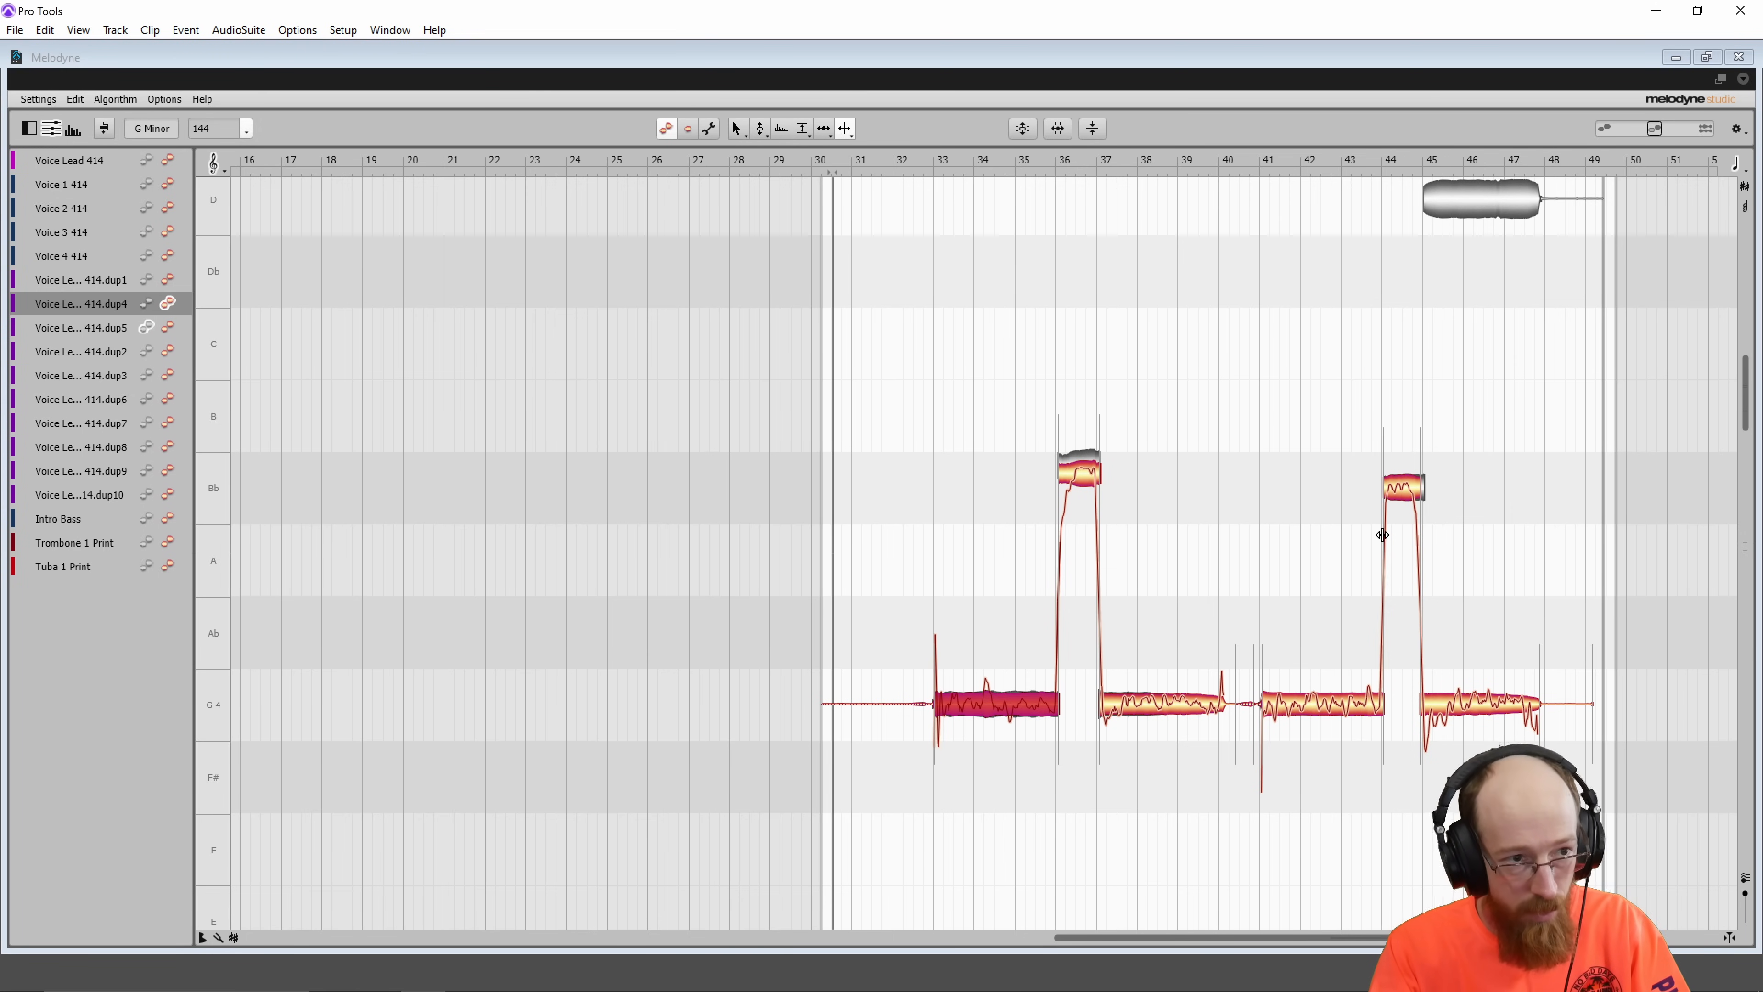
pyautogui.moveTo(1063, 476)
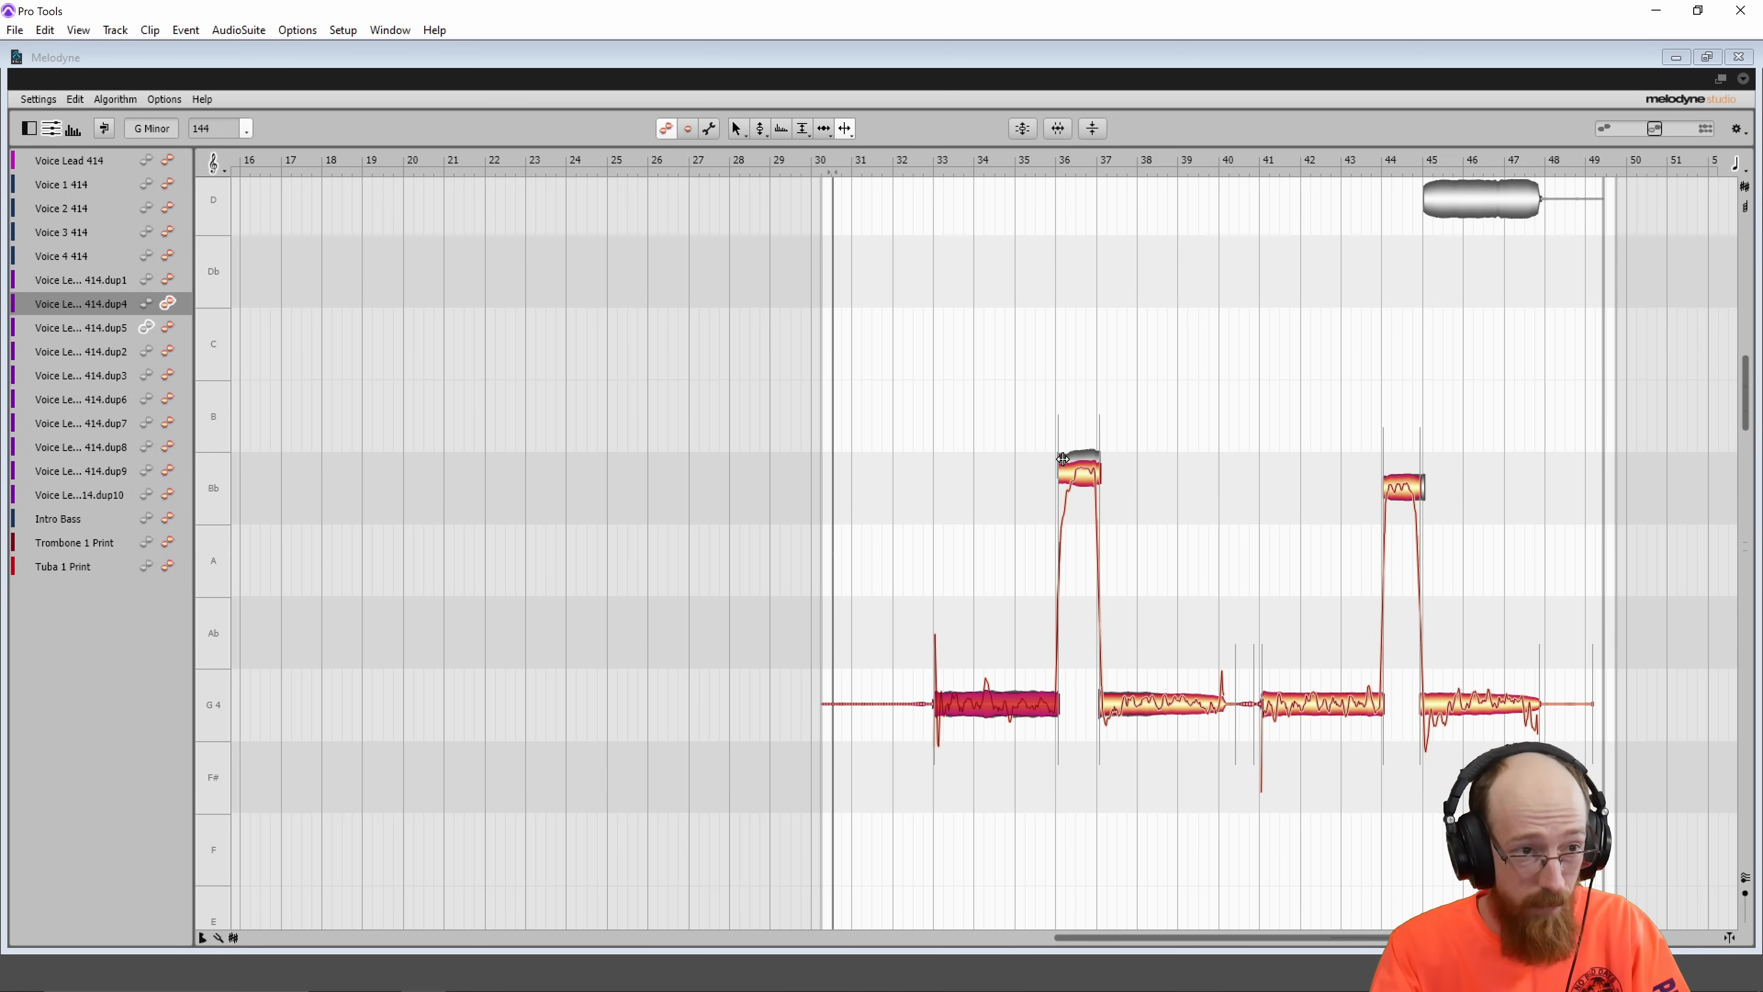
pyautogui.moveTo(1076, 450)
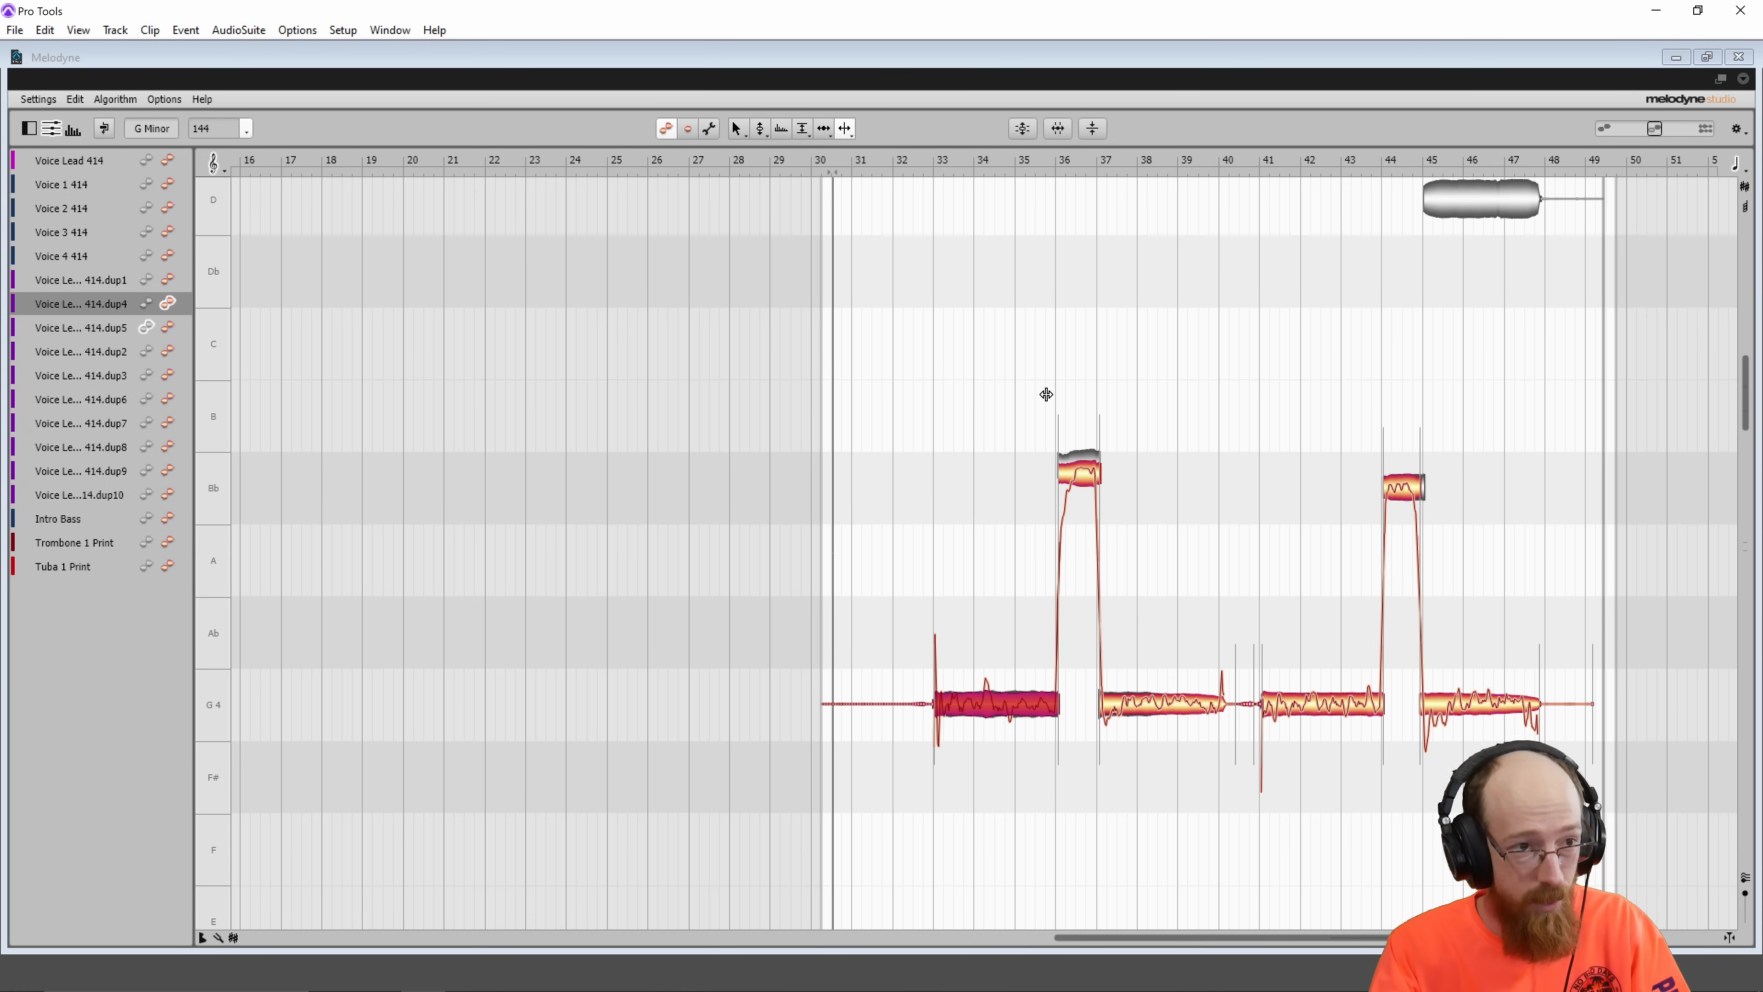
pyautogui.click(1082, 476)
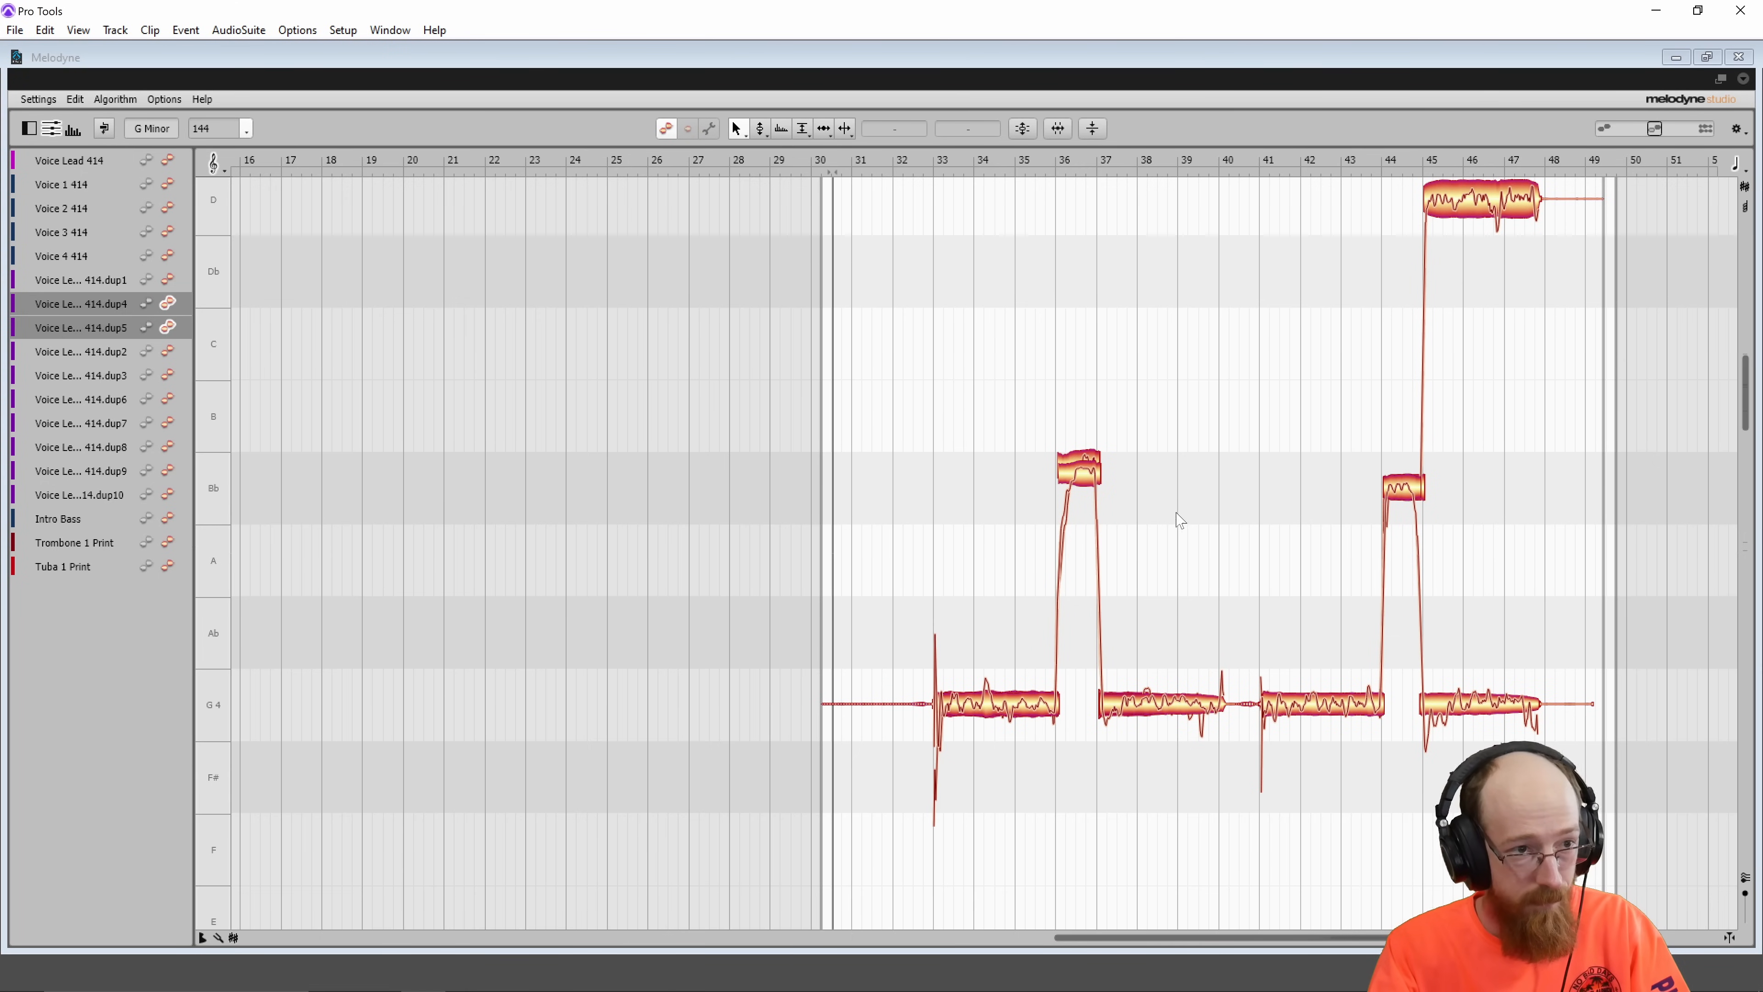
pyautogui.click(1077, 467)
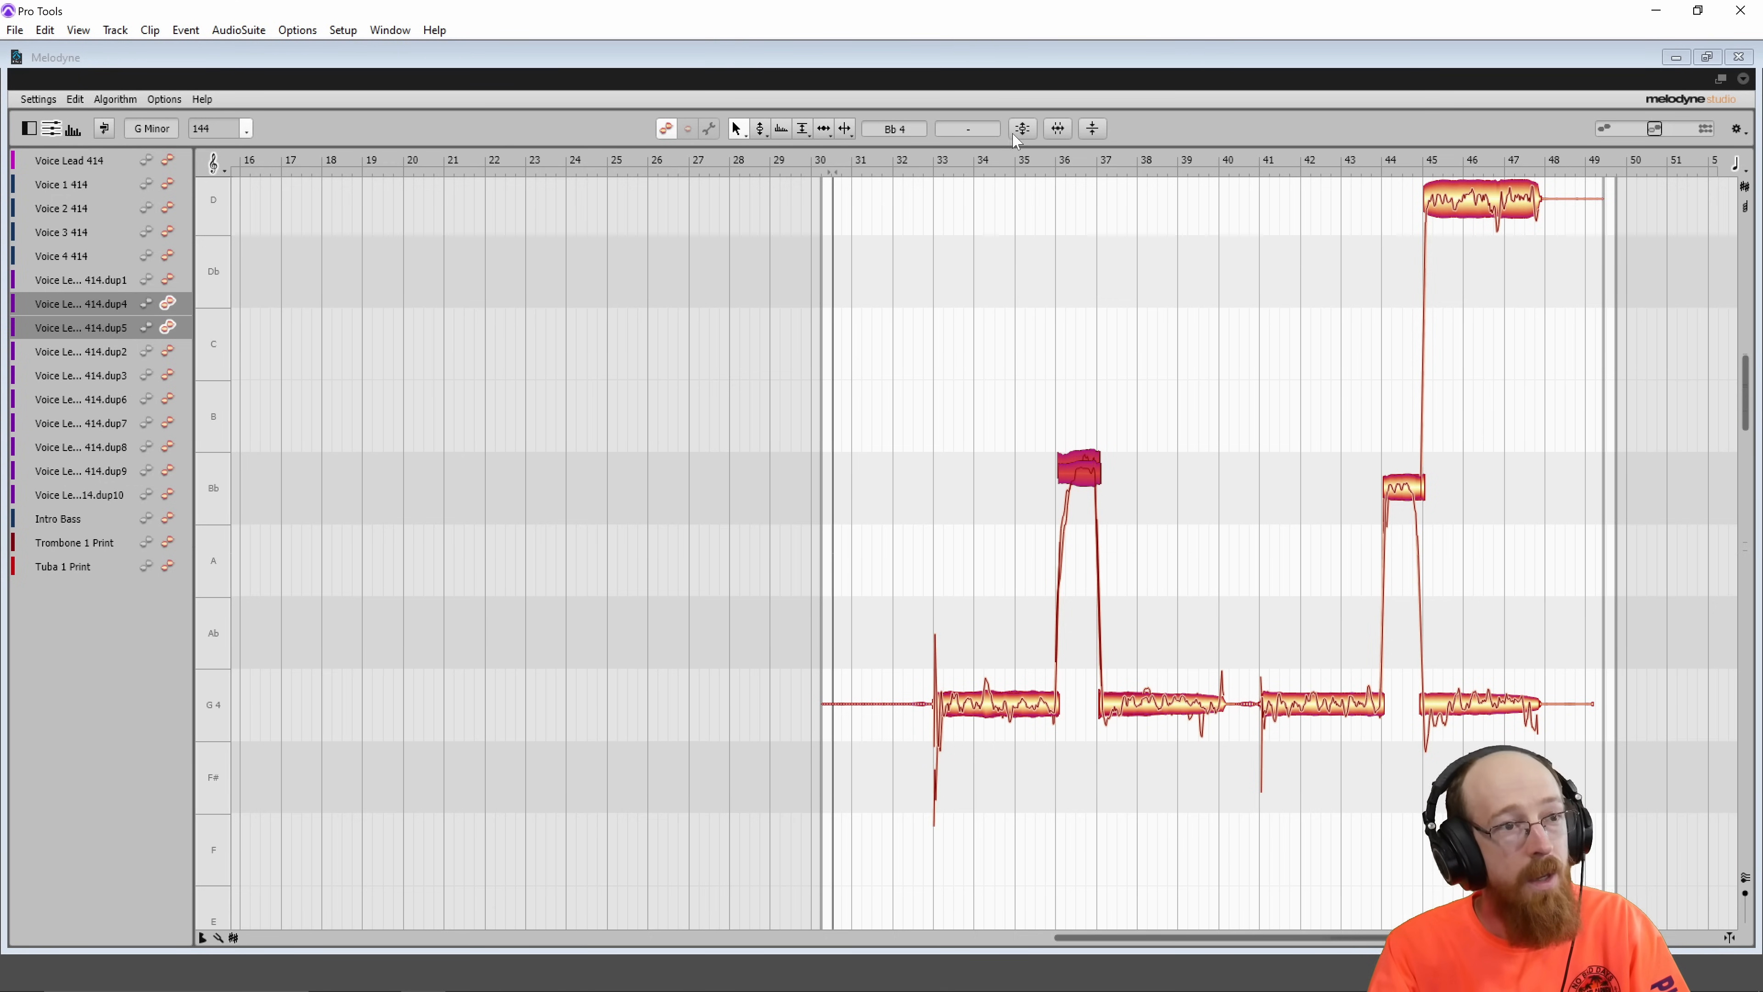
pyautogui.click(1023, 128)
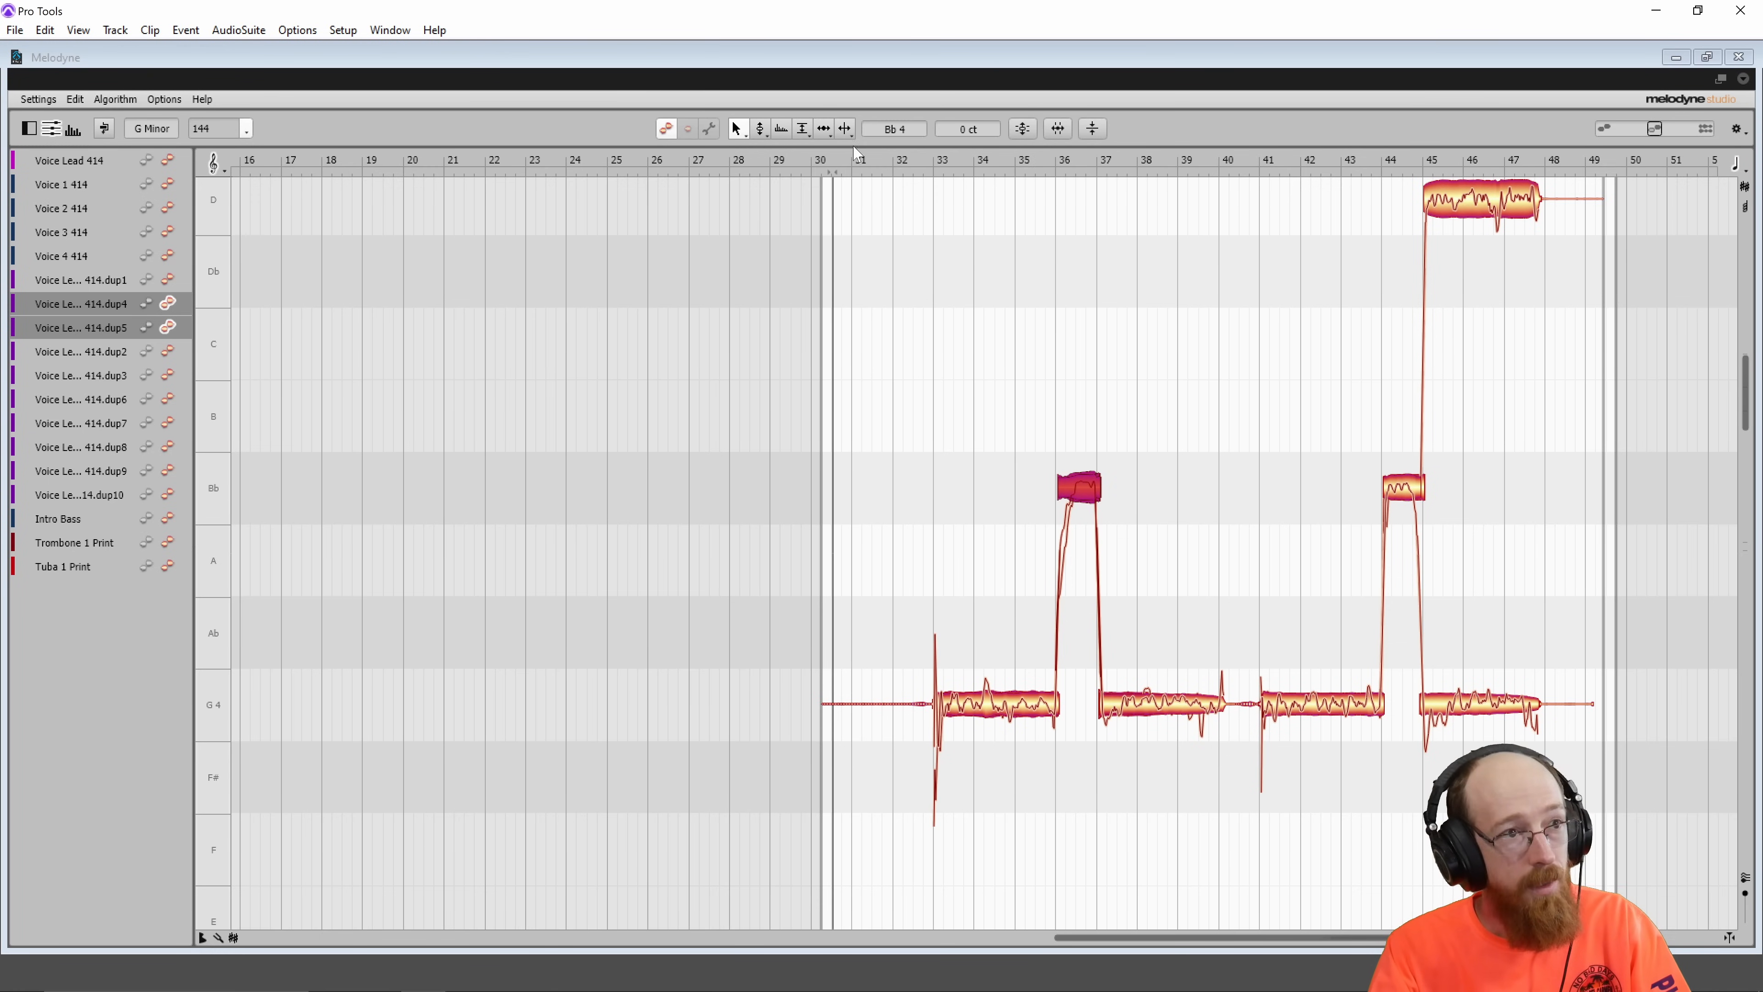
pyautogui.moveTo(892, 183)
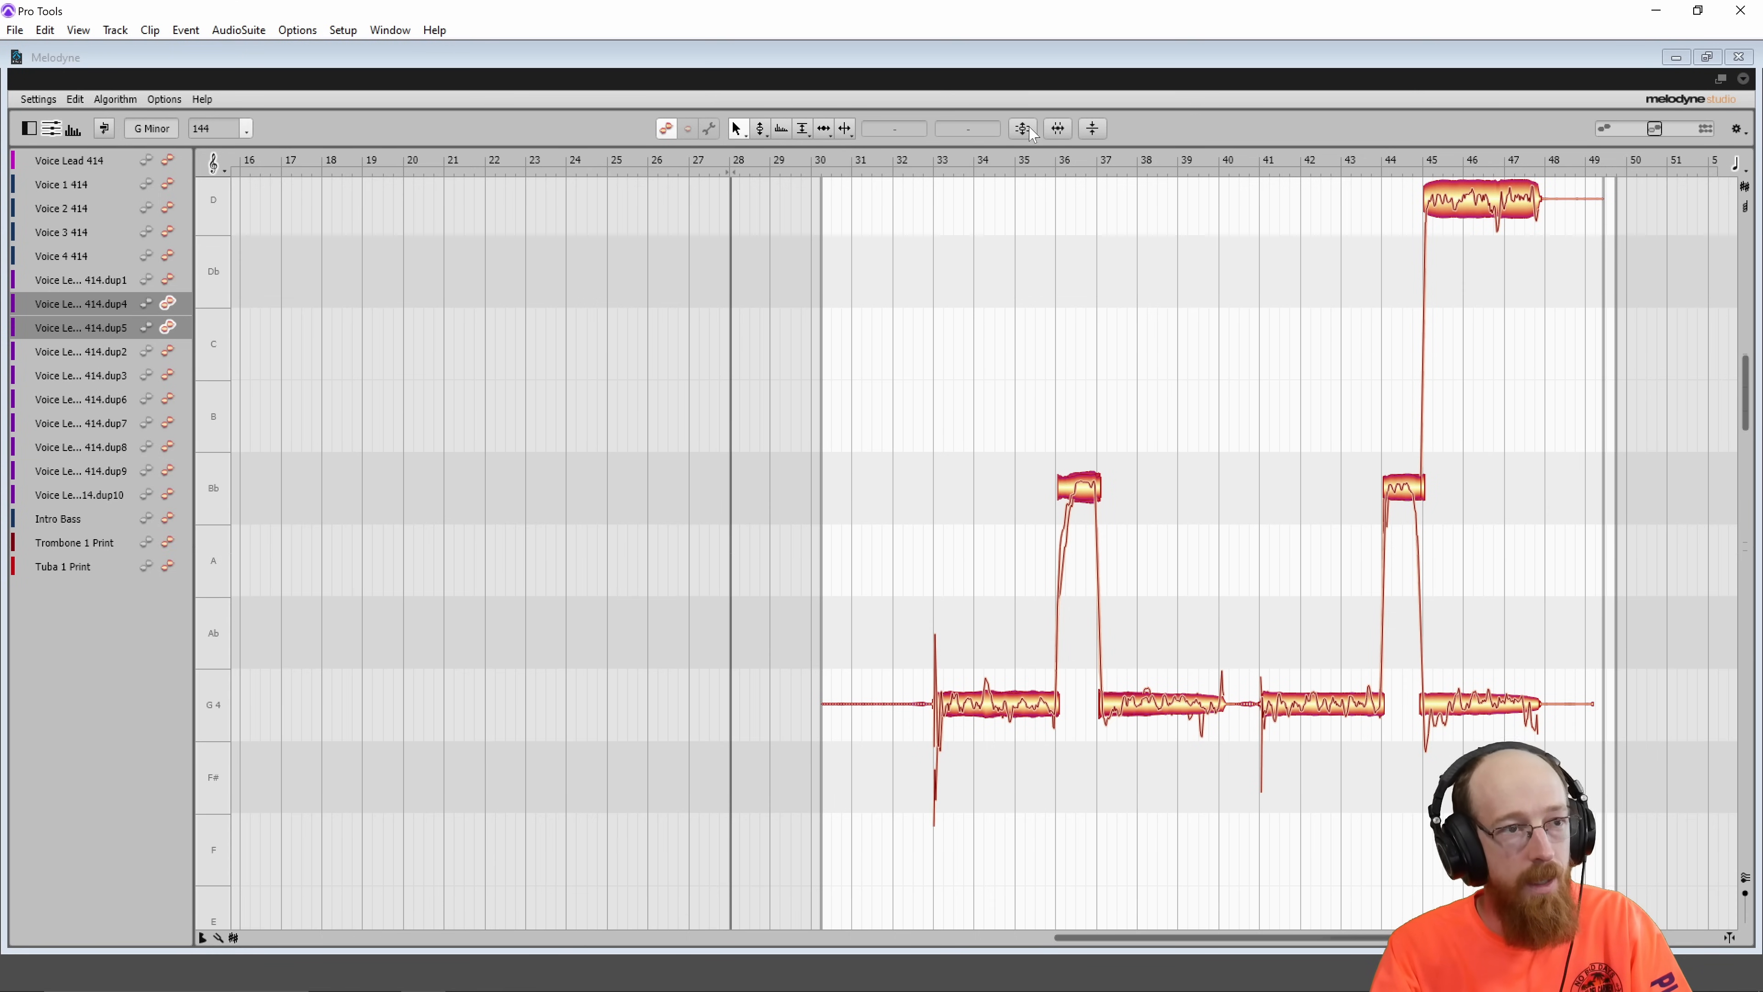
# Step: Apply 100% pitch drift correction to both takes' notes
pyautogui.click(1022, 128)
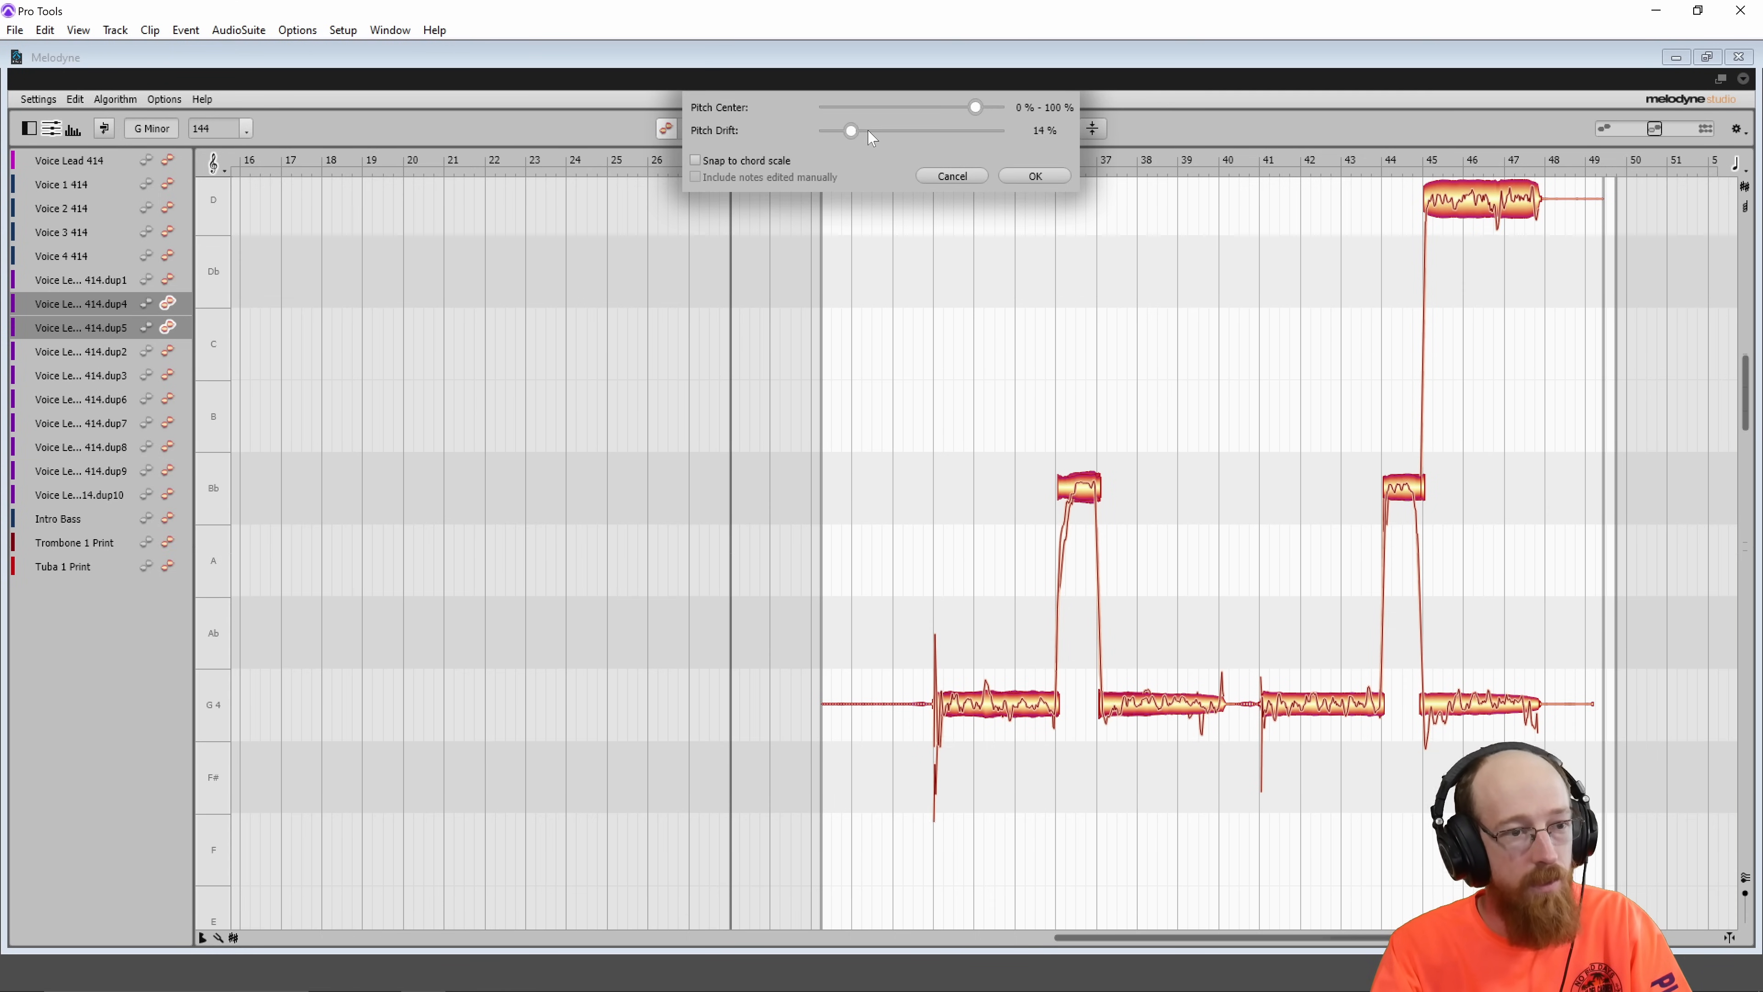
pyautogui.moveTo(850, 131); pyautogui.dragTo(996, 131)
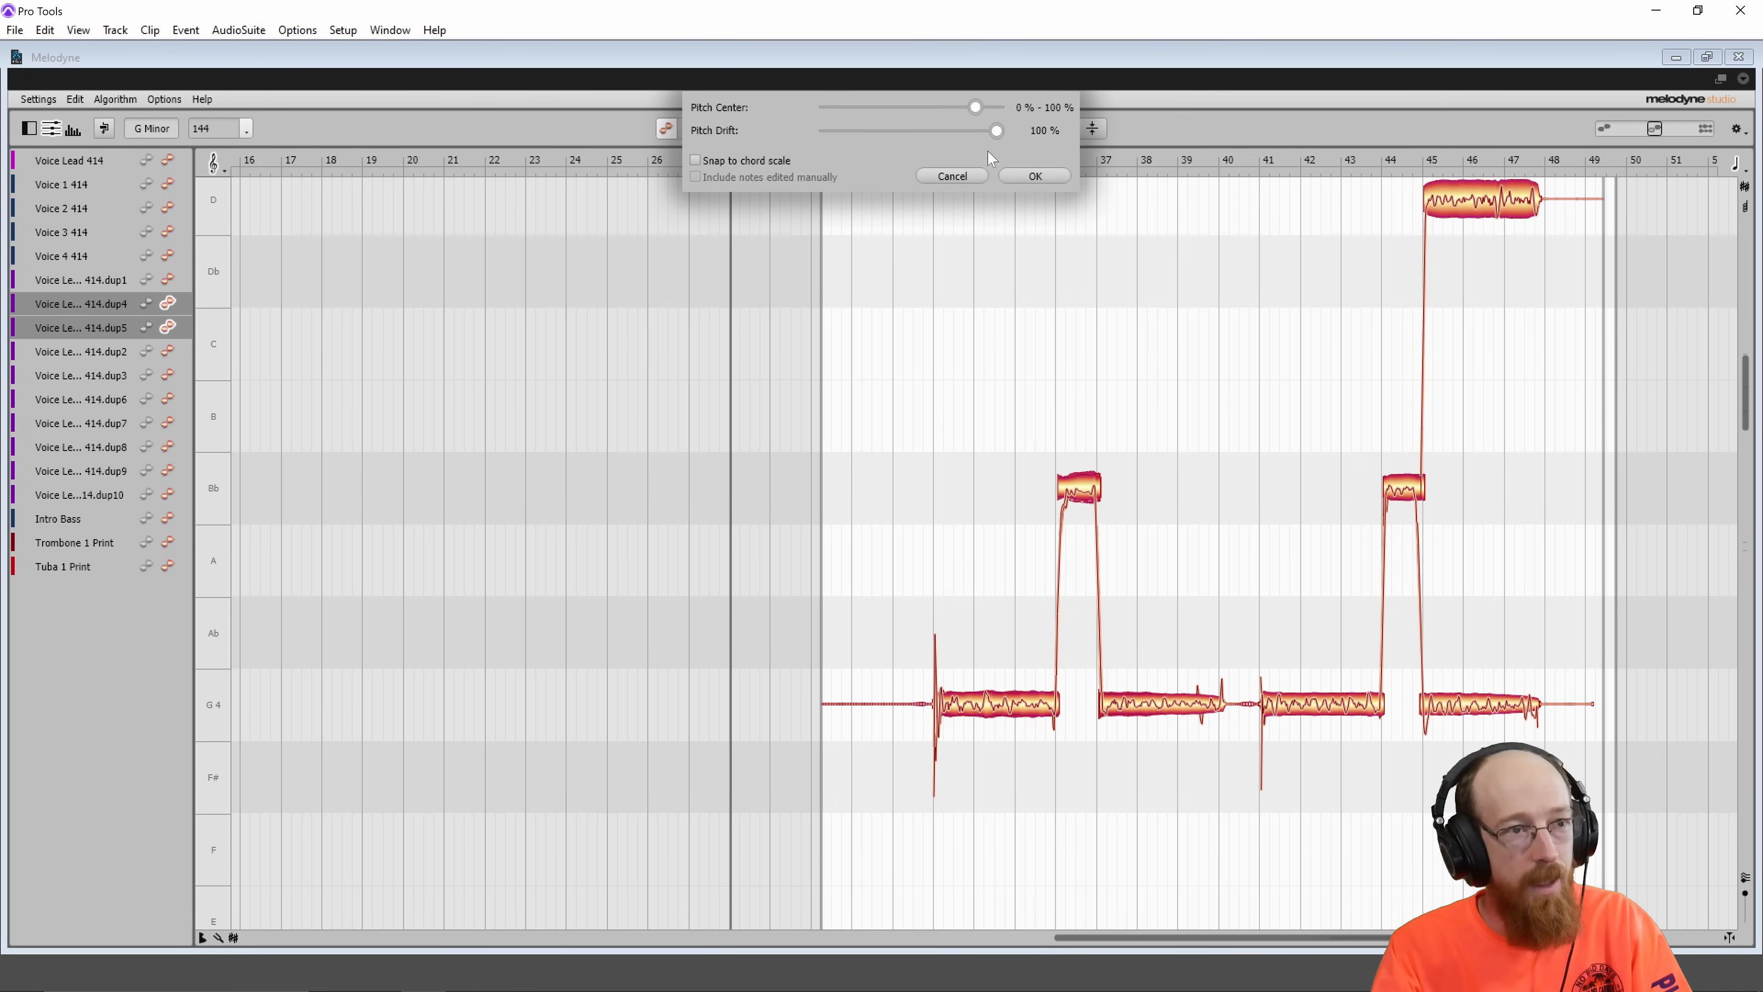
pyautogui.moveTo(993, 130); pyautogui.dragTo(968, 129)
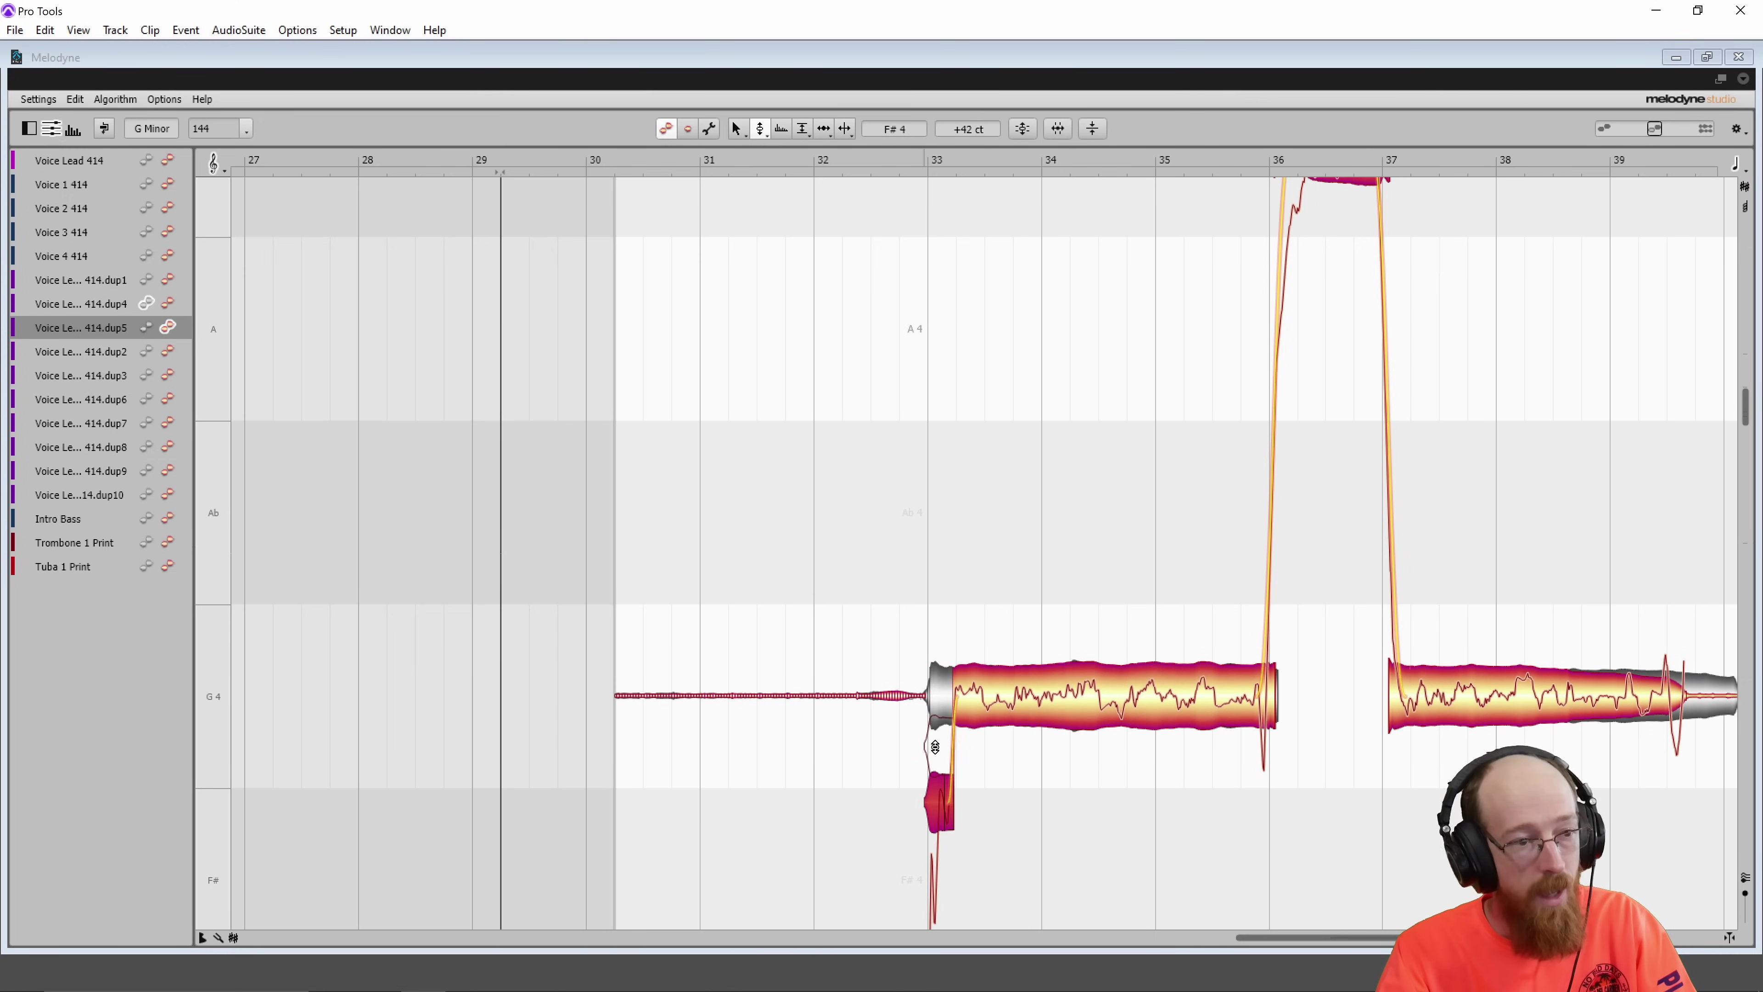
# Step: Drag the flat F#4 blip at bar 33 up to G4 at 0 ct
pyautogui.moveTo(935, 787); pyautogui.dragTo(945, 675)
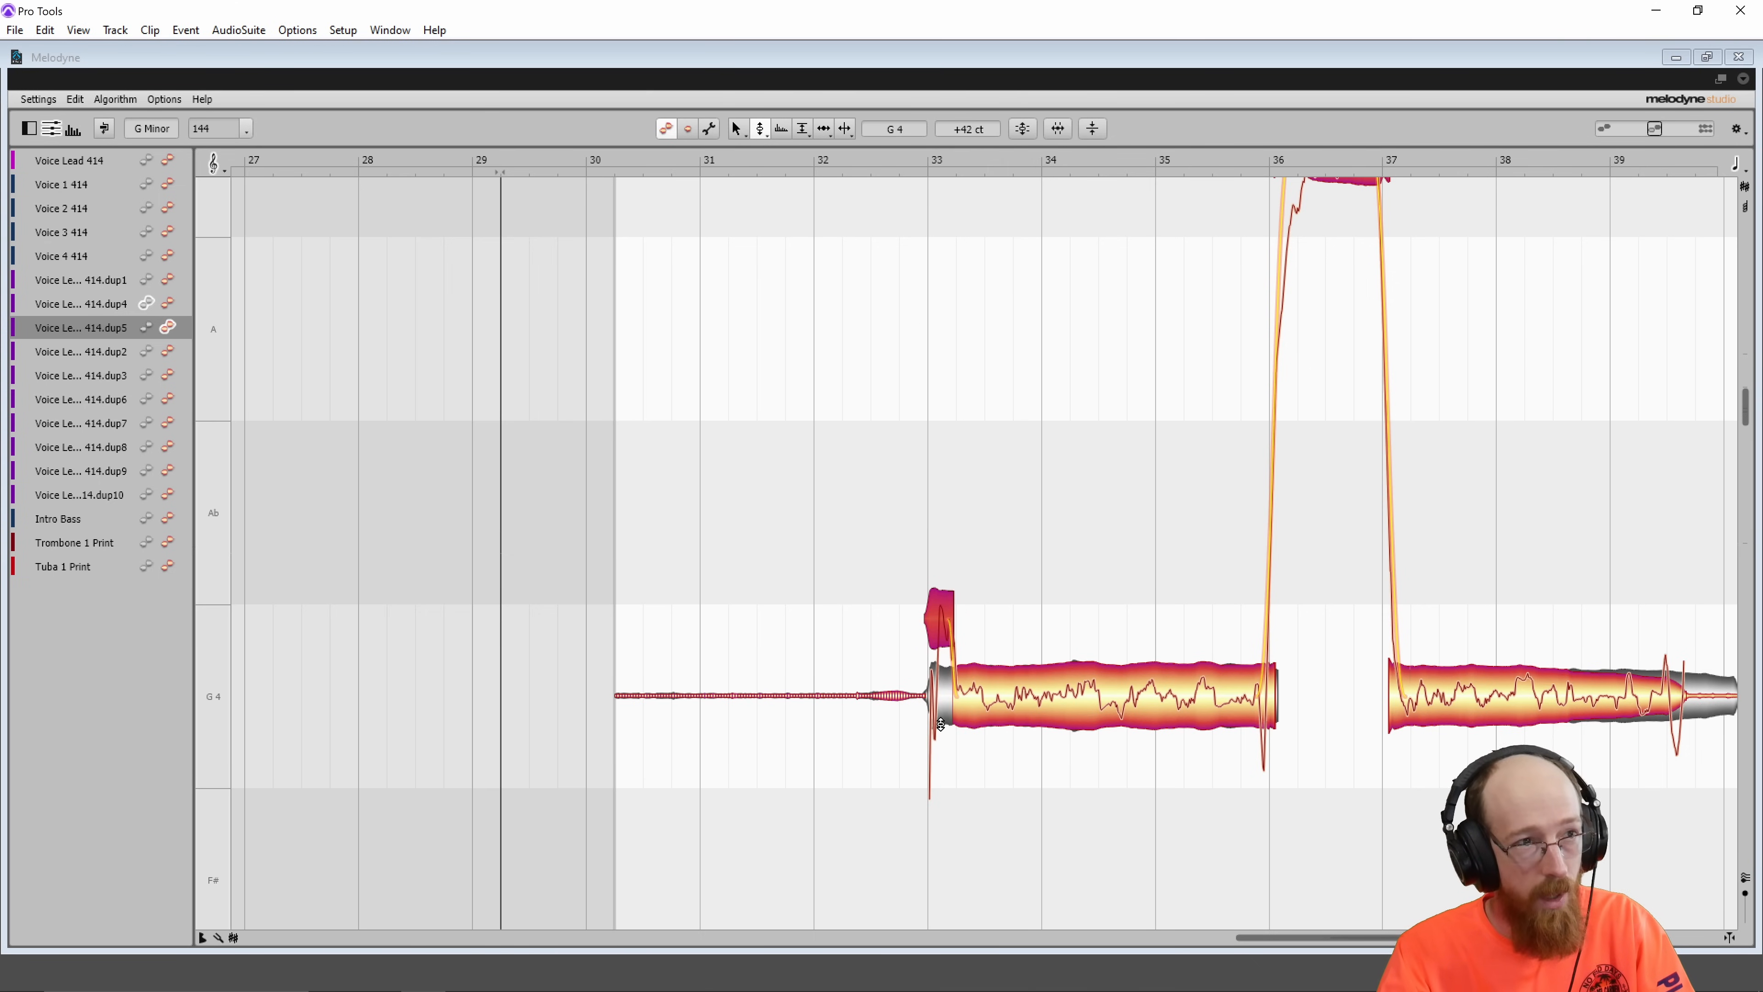
pyautogui.moveTo(918, 628)
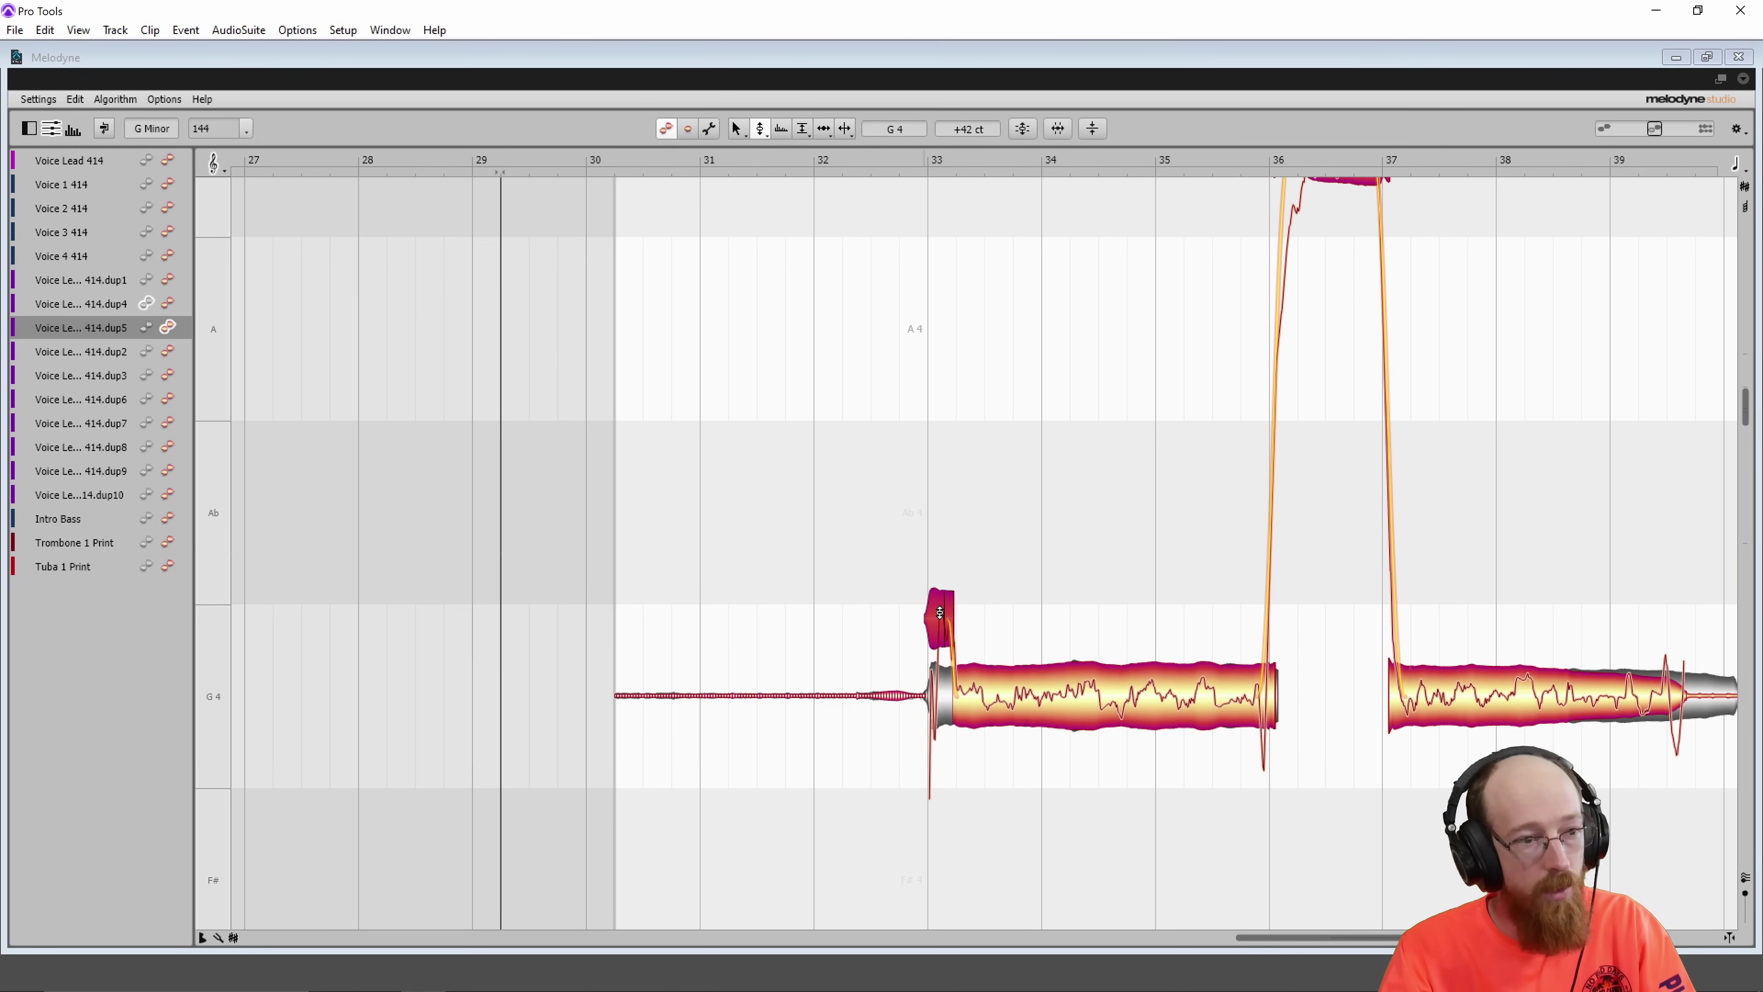
pyautogui.moveTo(938, 612); pyautogui.dragTo(939, 686)
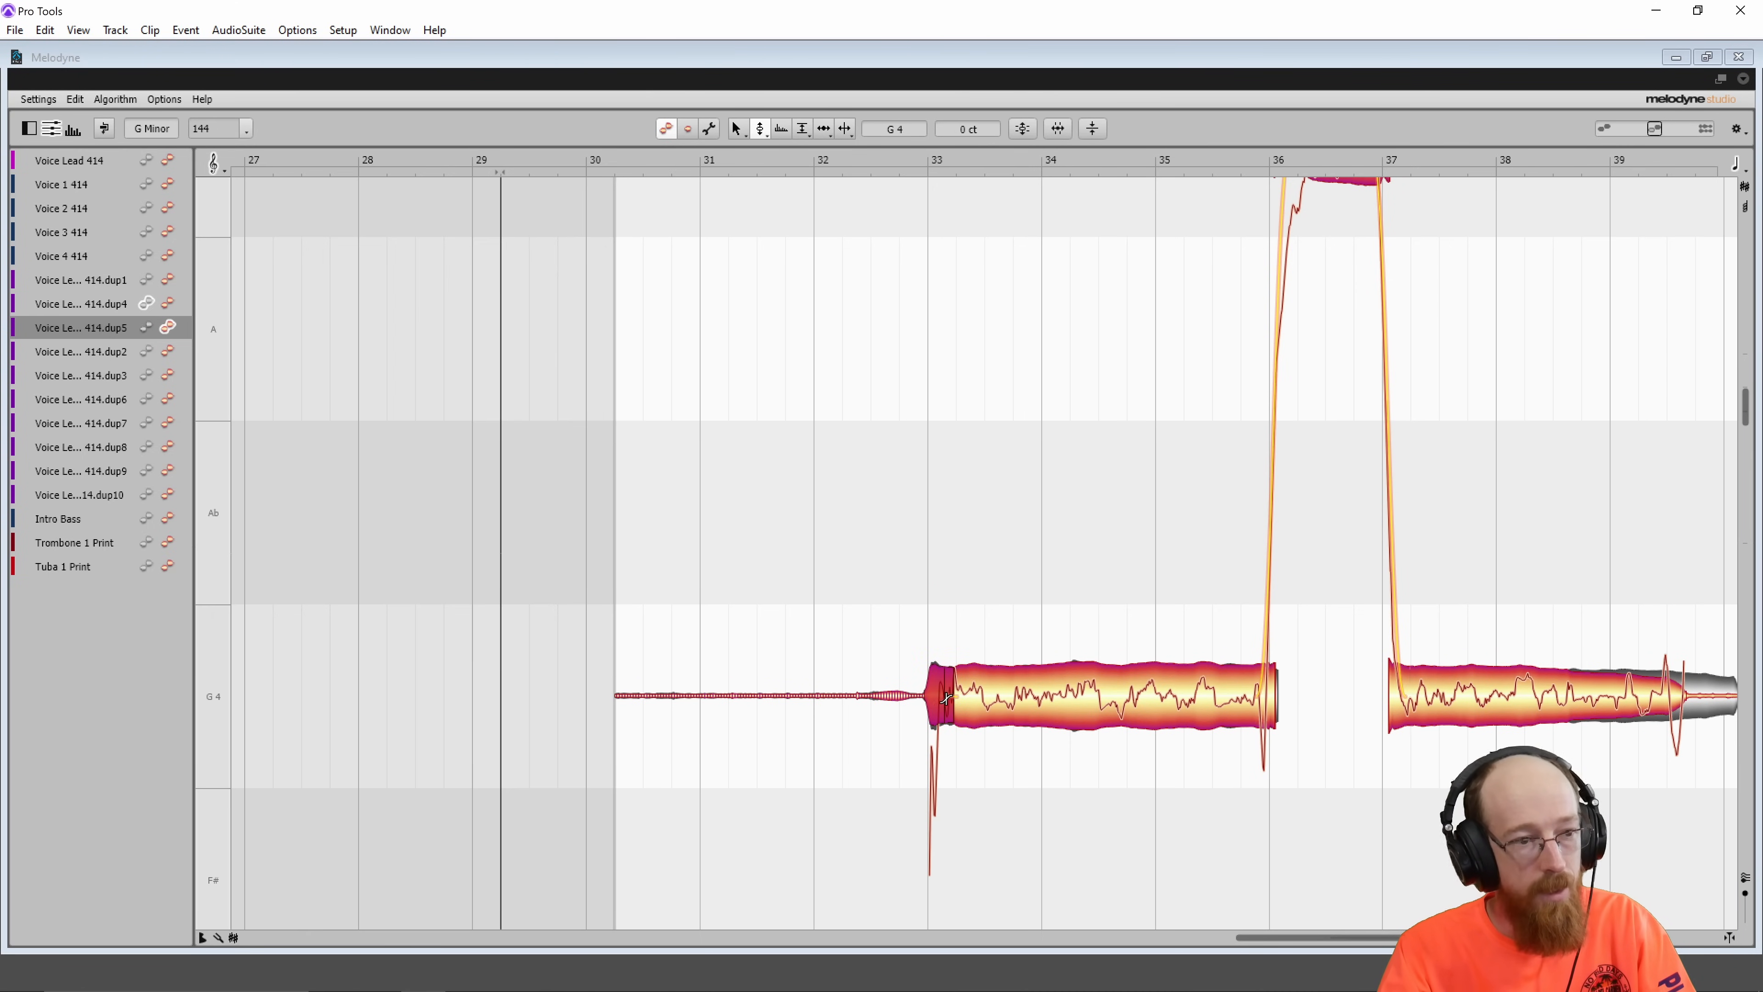
pyautogui.rightClick(946, 700)
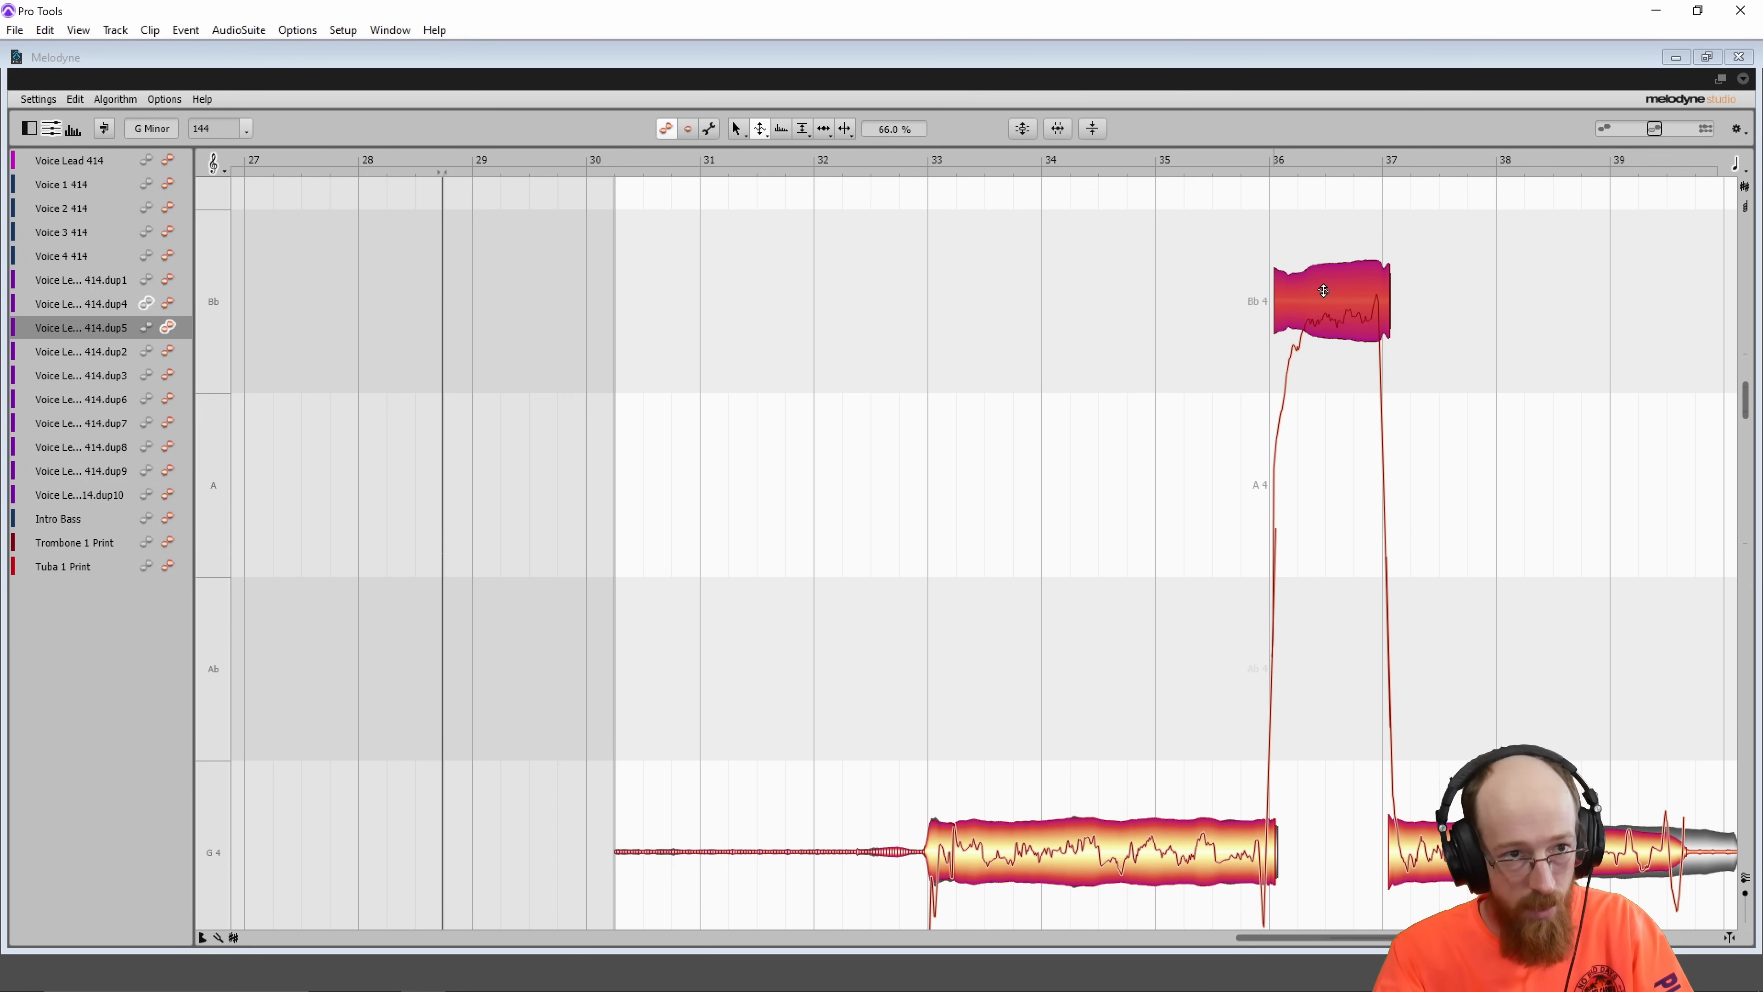
# Step: Reduce pitch modulation on the bar-36 Bb and long G4 notes to a few percent
pyautogui.click(1347, 301)
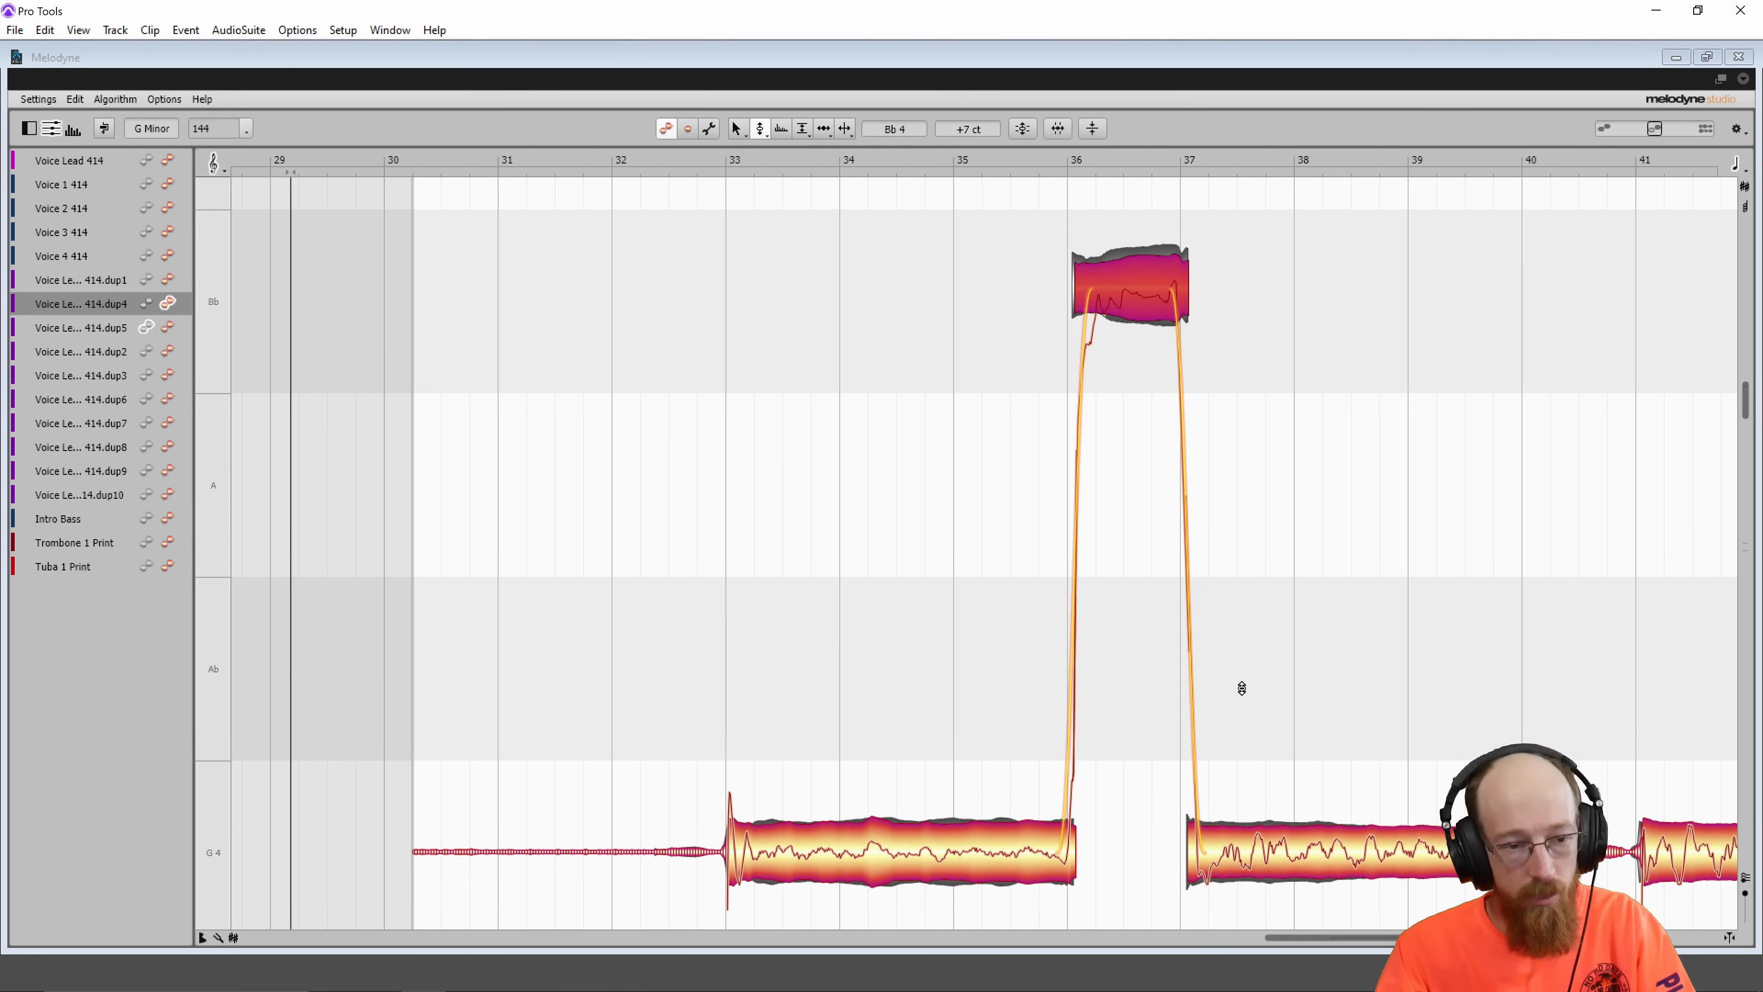
pyautogui.hscroll(3)
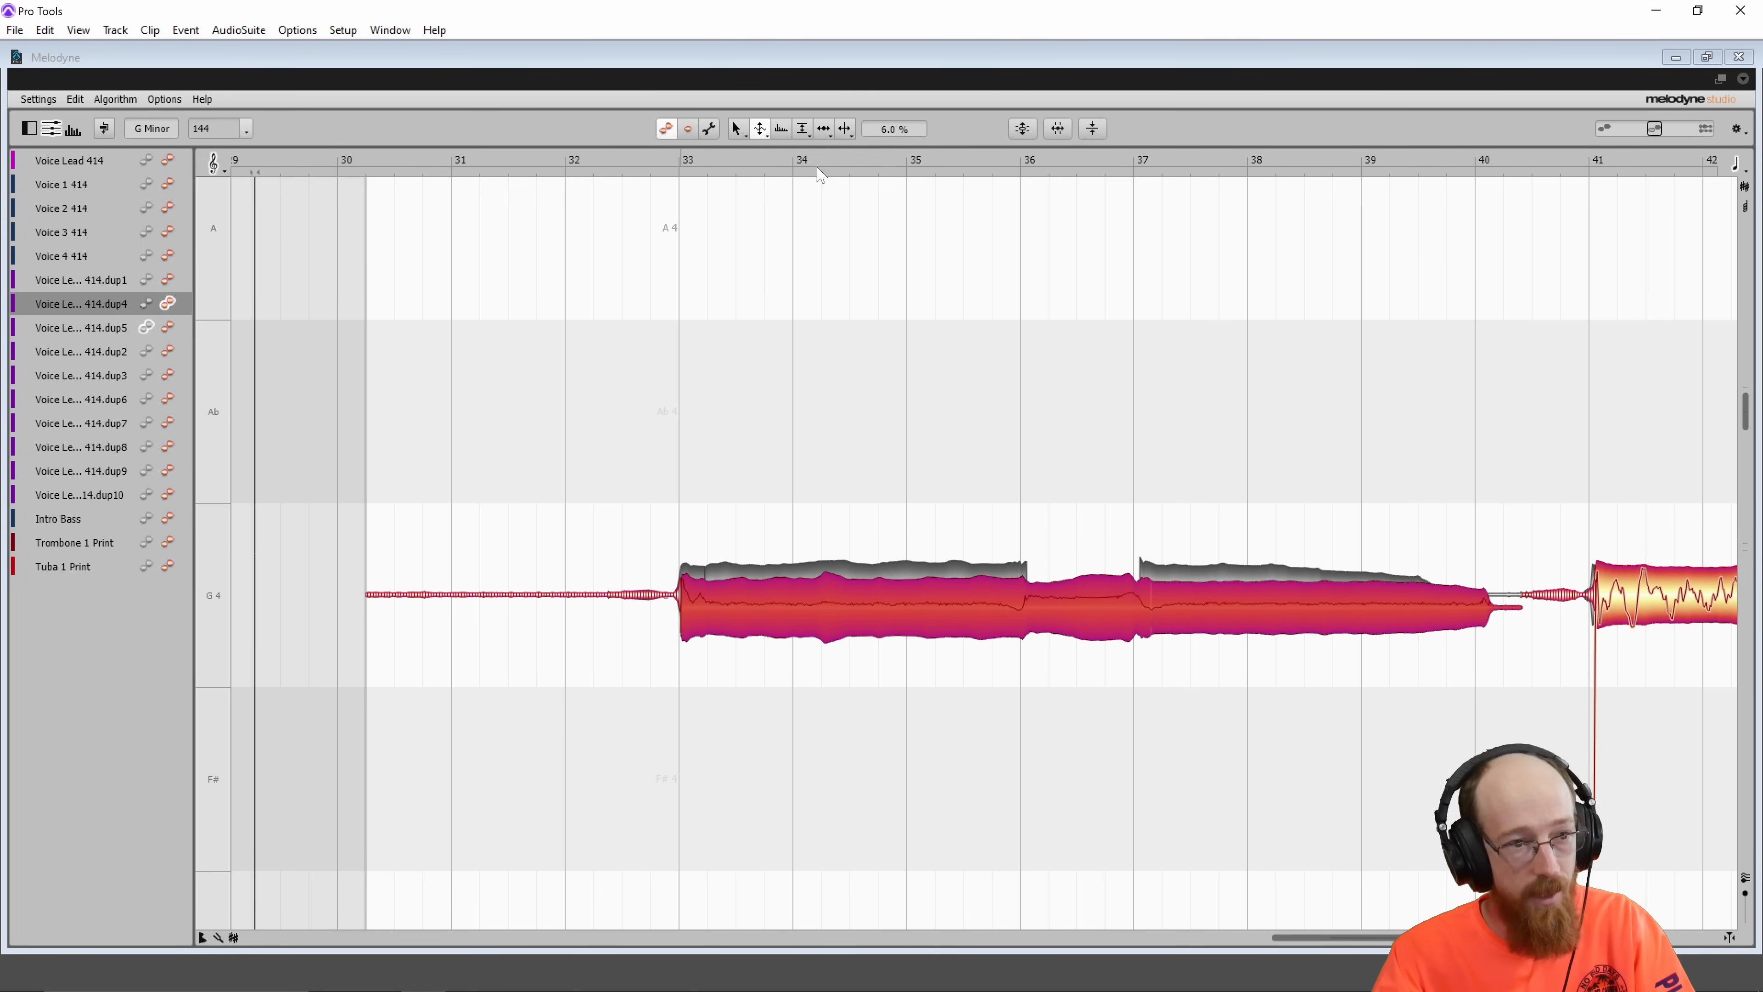
pyautogui.moveTo(1128, 411)
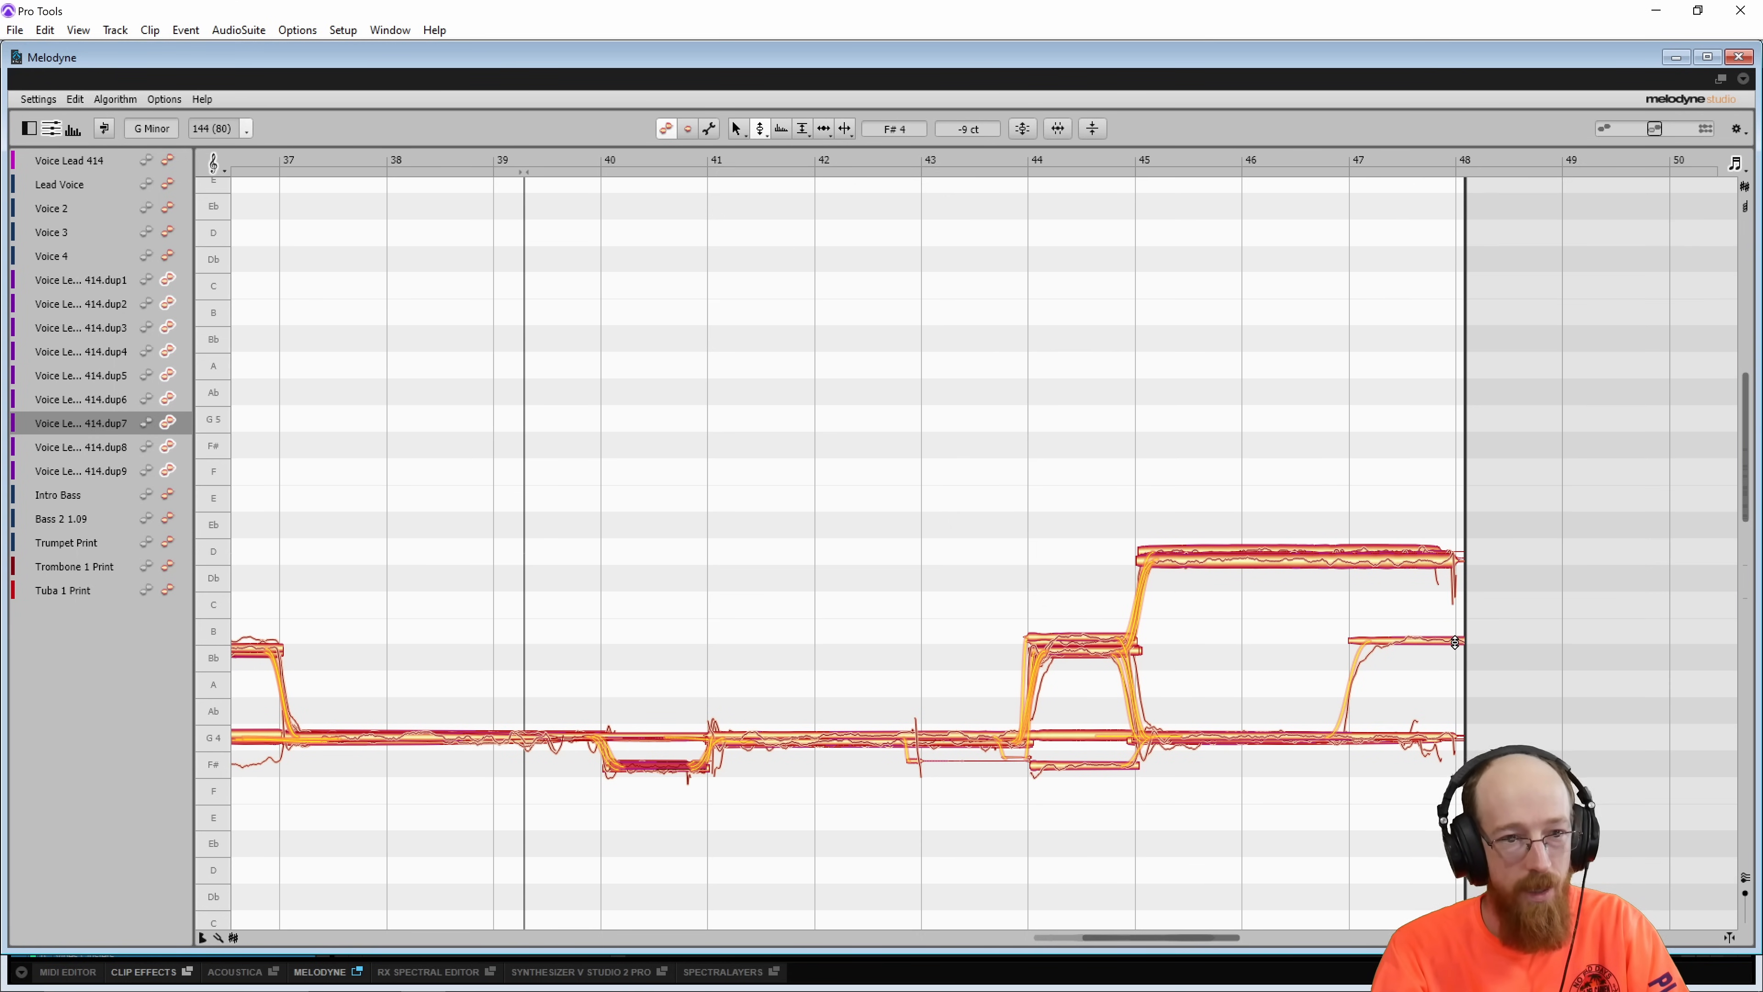
pyautogui.moveTo(895, 166)
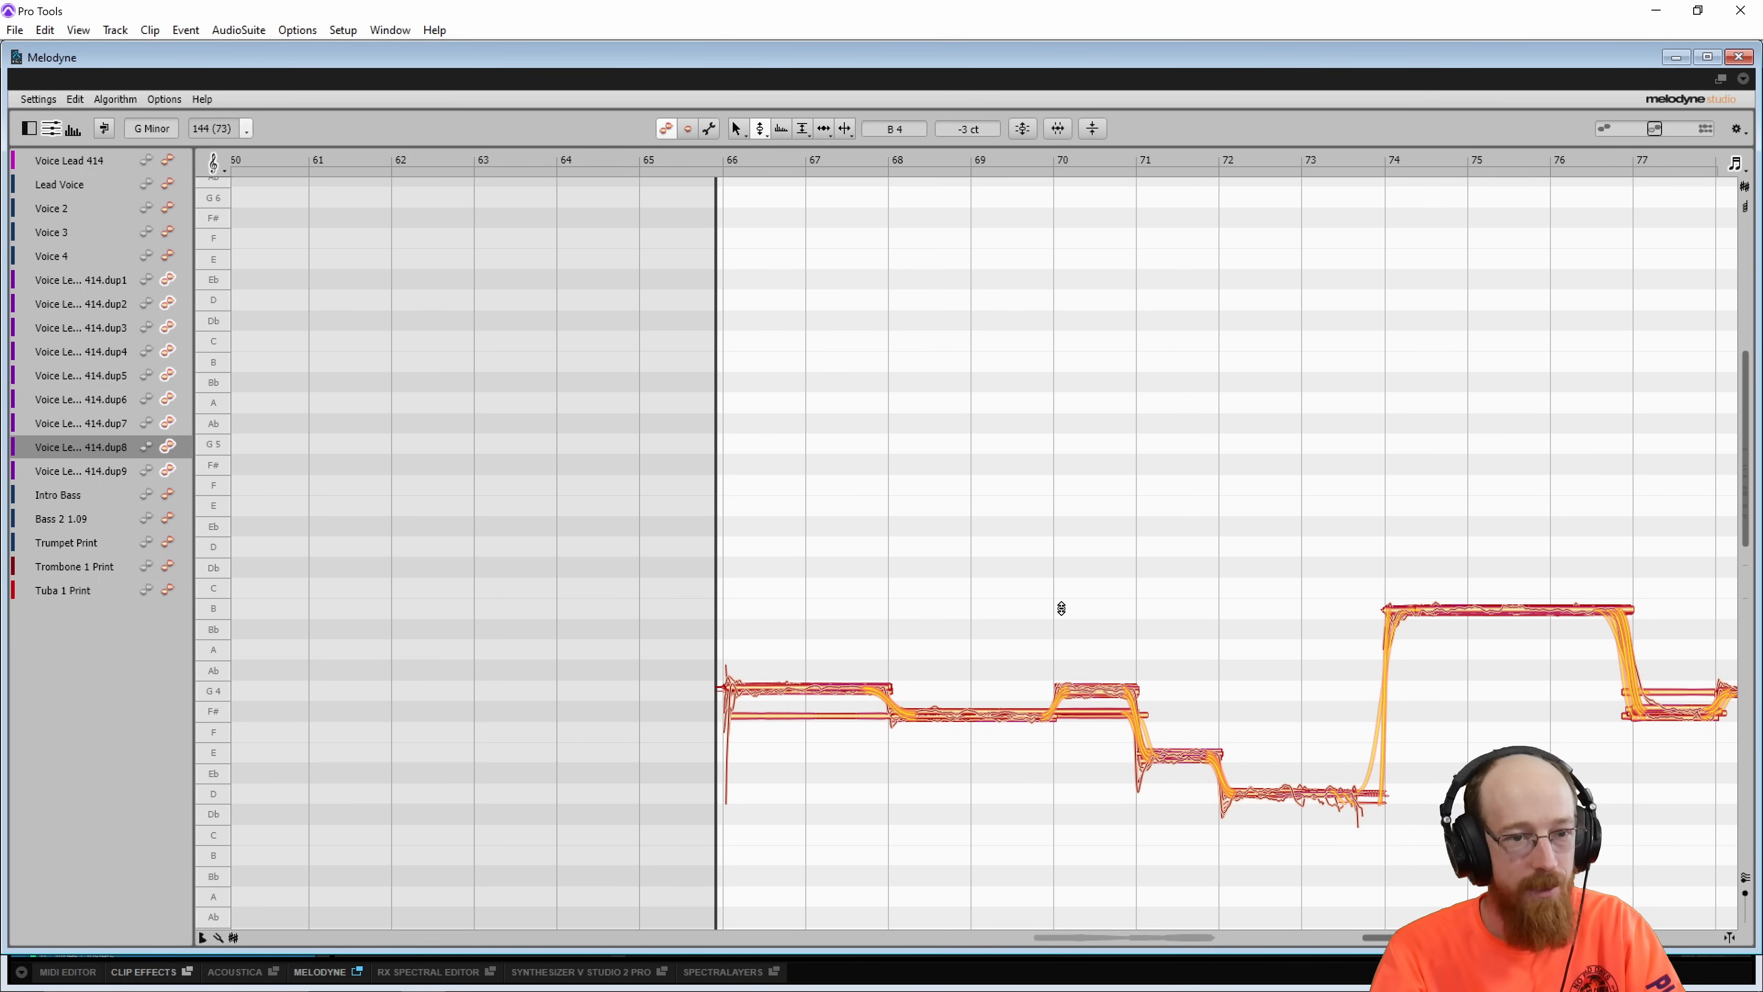
pyautogui.hscroll(3)
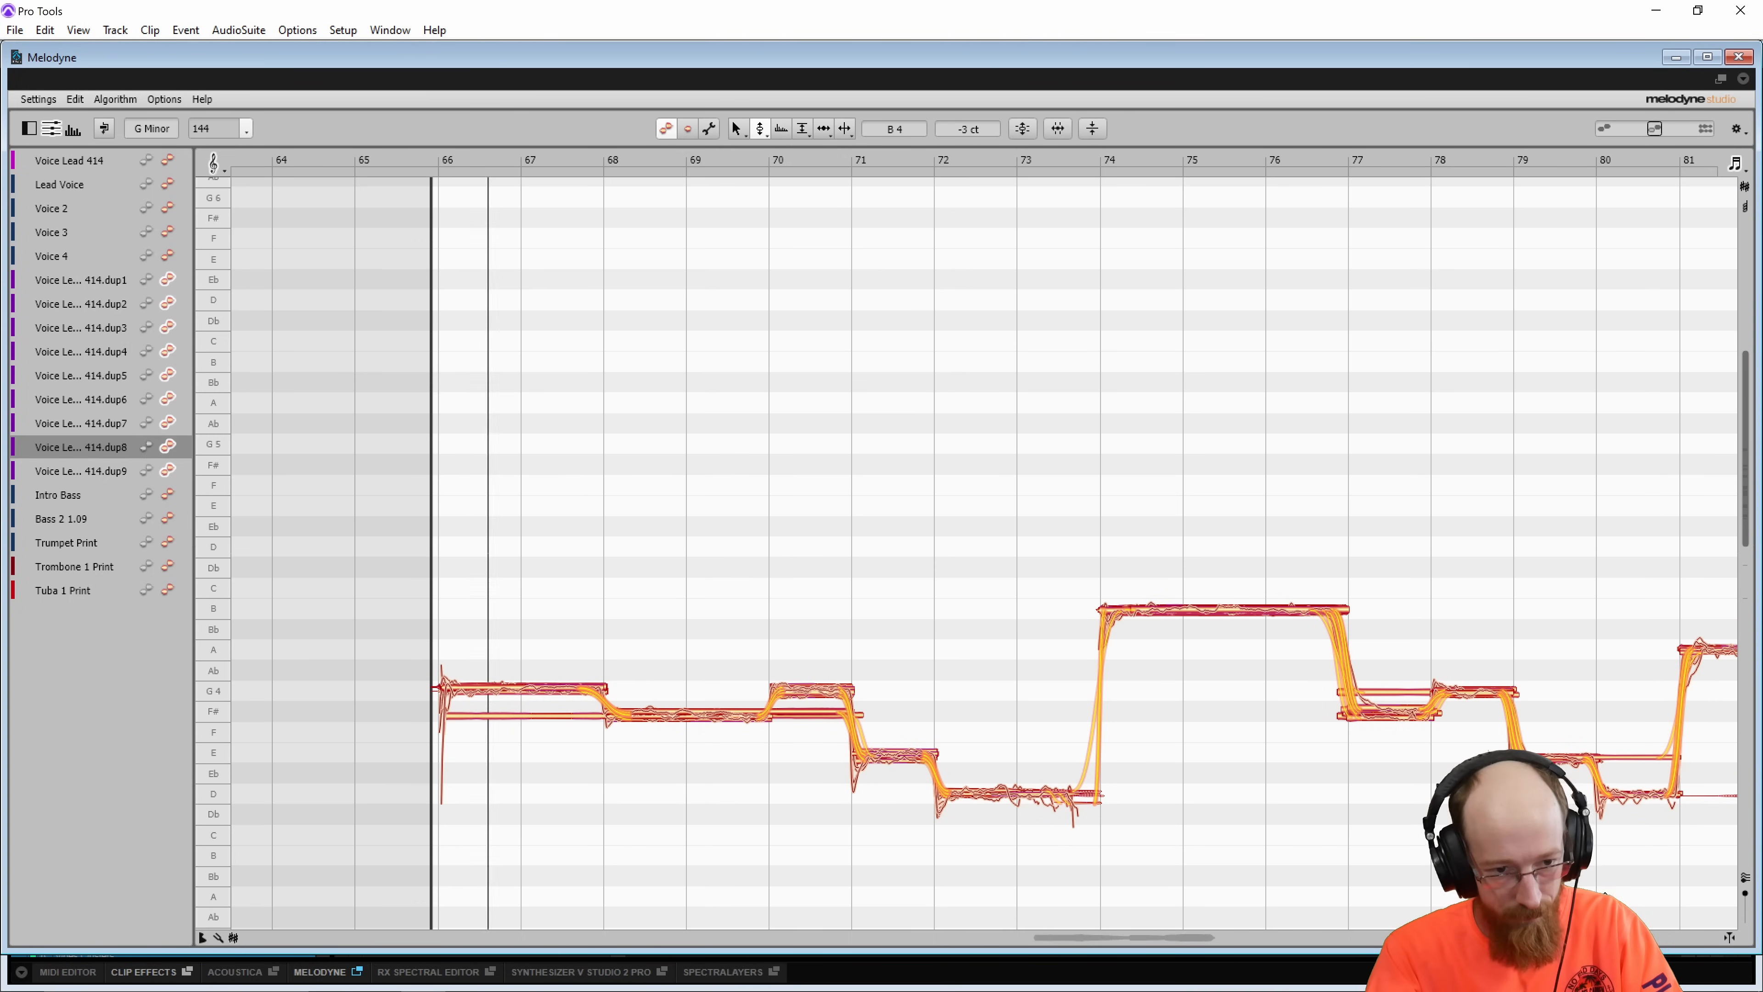
pyautogui.hscroll(3)
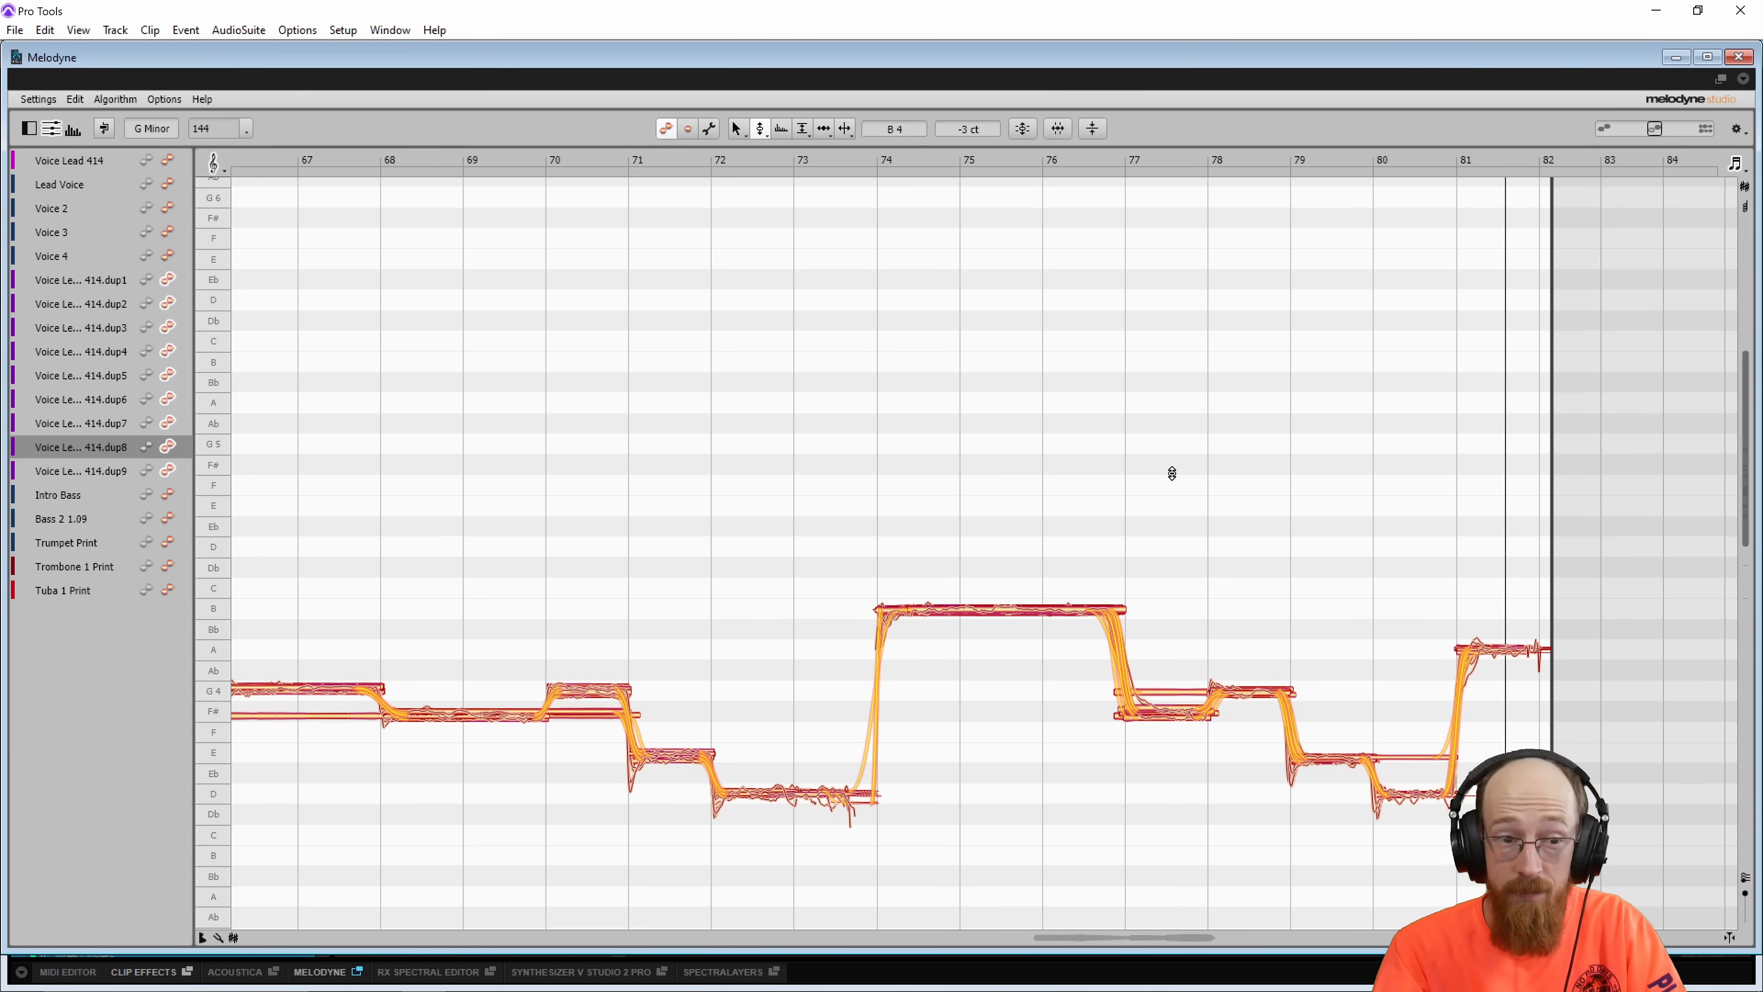
pyautogui.moveTo(1062, 693)
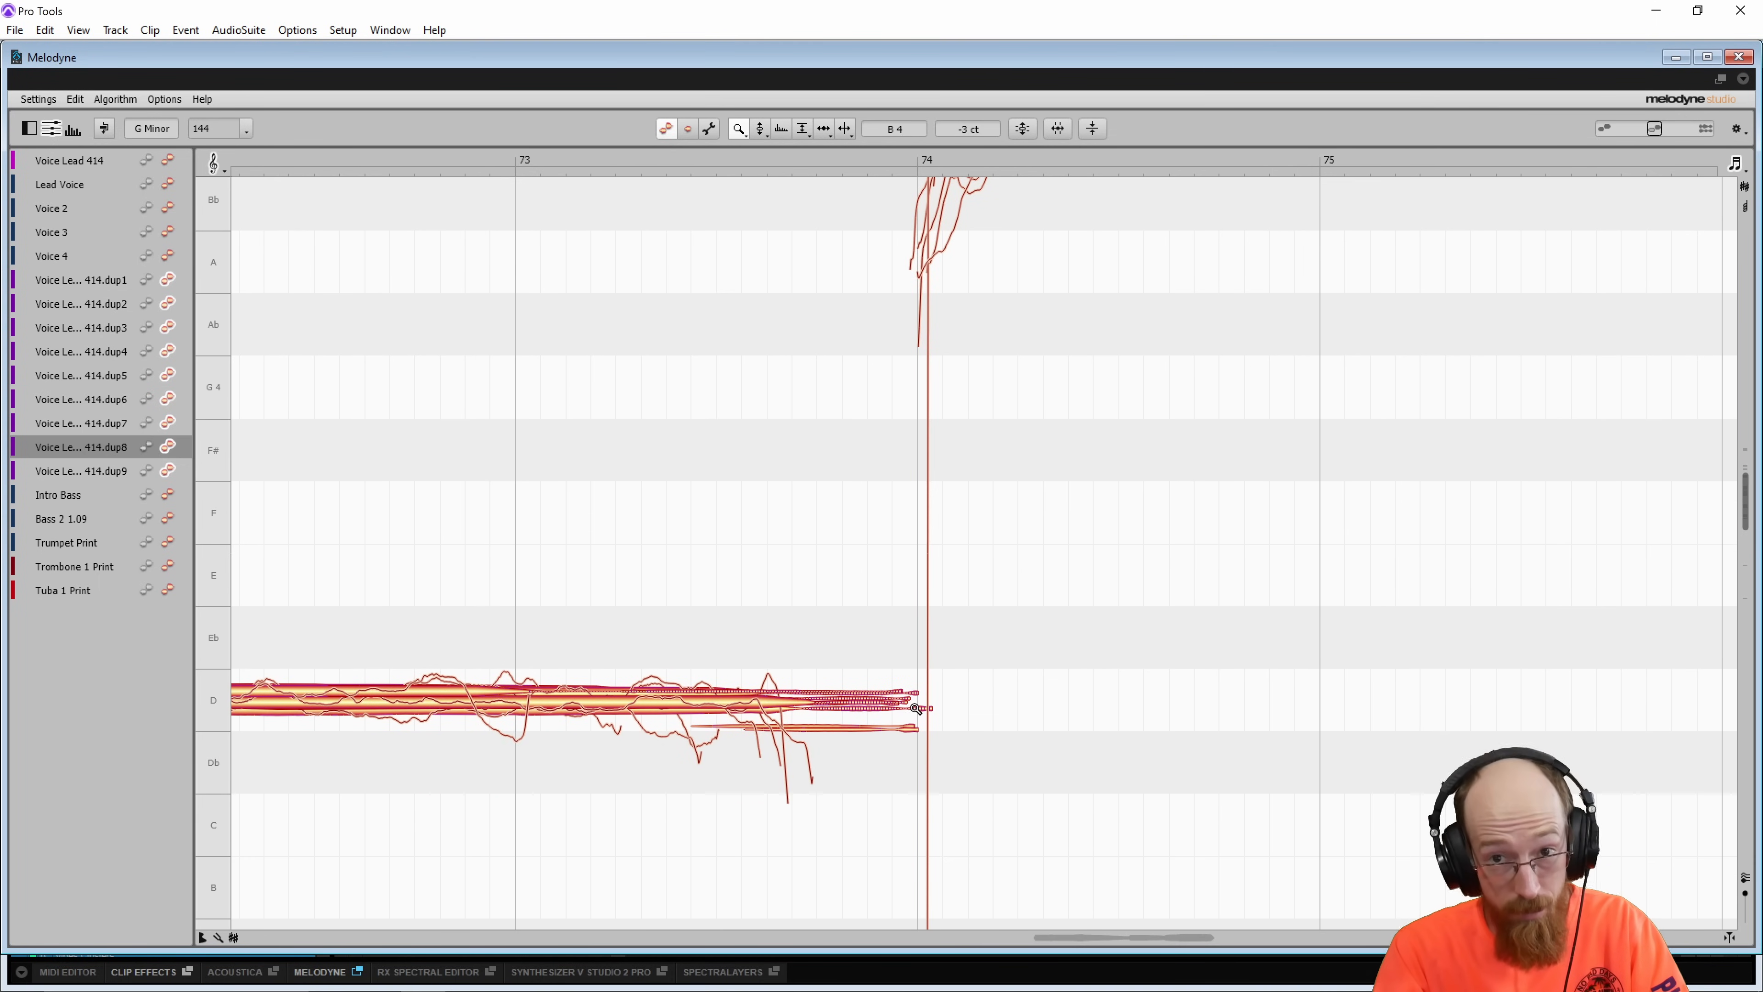
pyautogui.moveTo(869, 626)
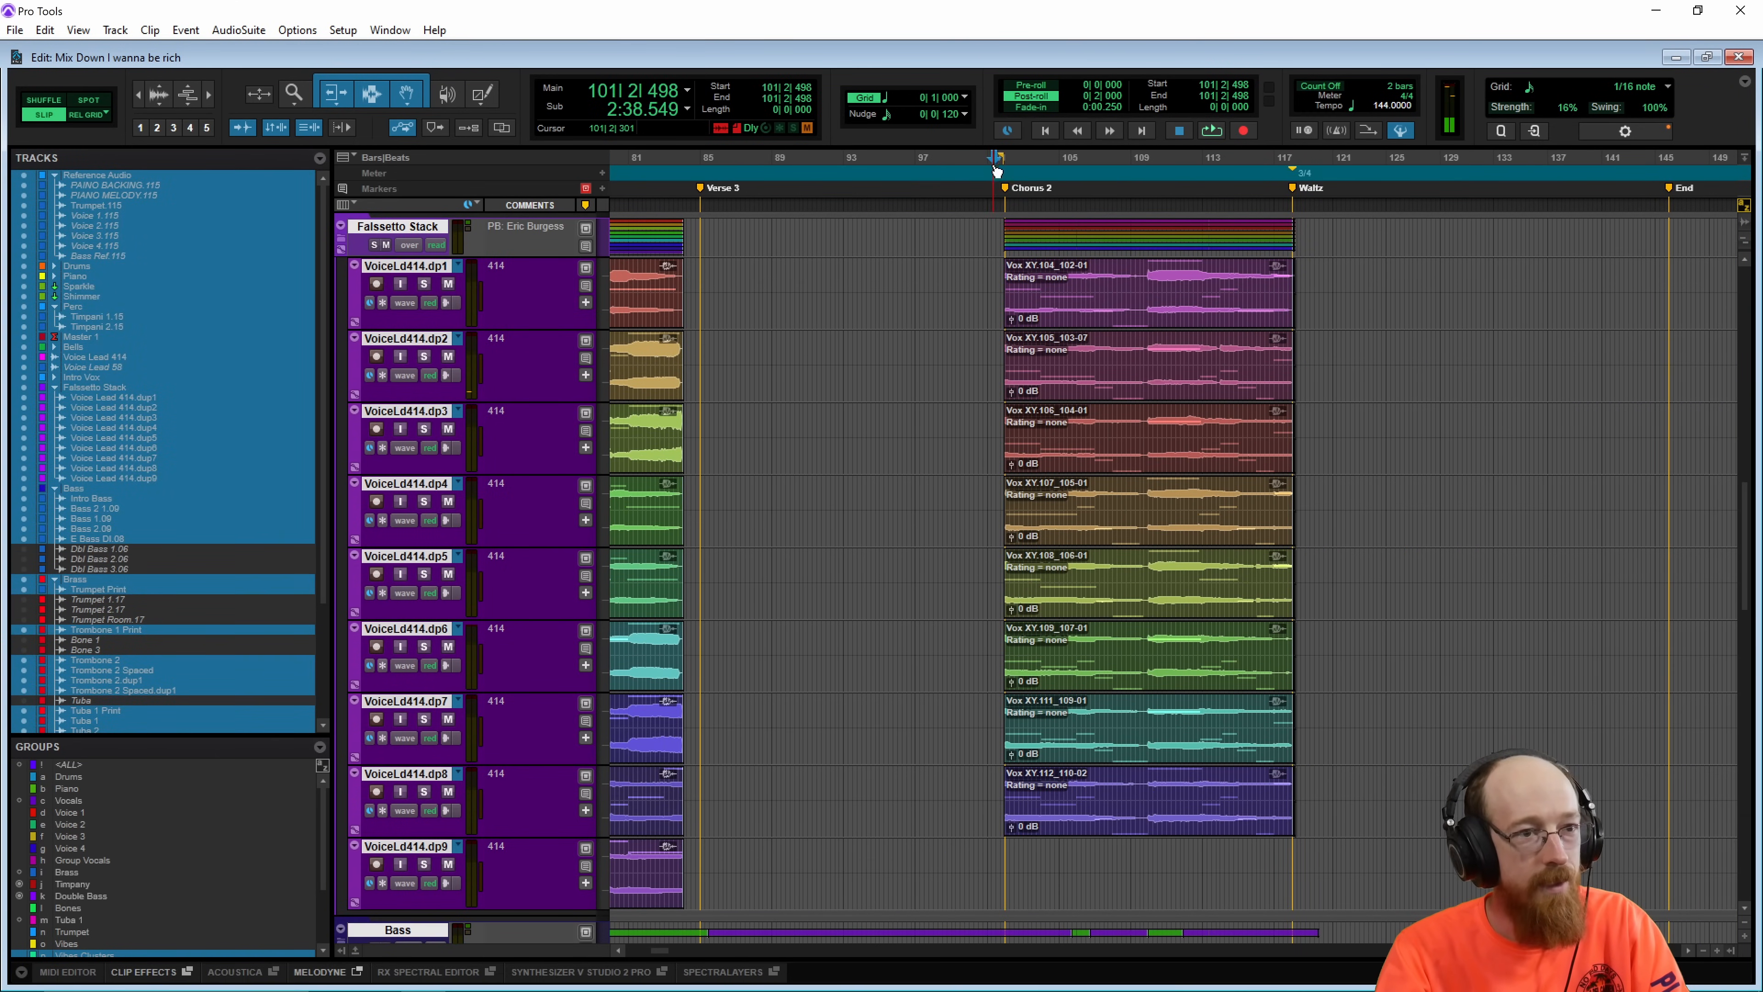
# Step: Start playback from the Chorus 2 marker to hear the tuned stacked takes
pyautogui.click(1211, 131)
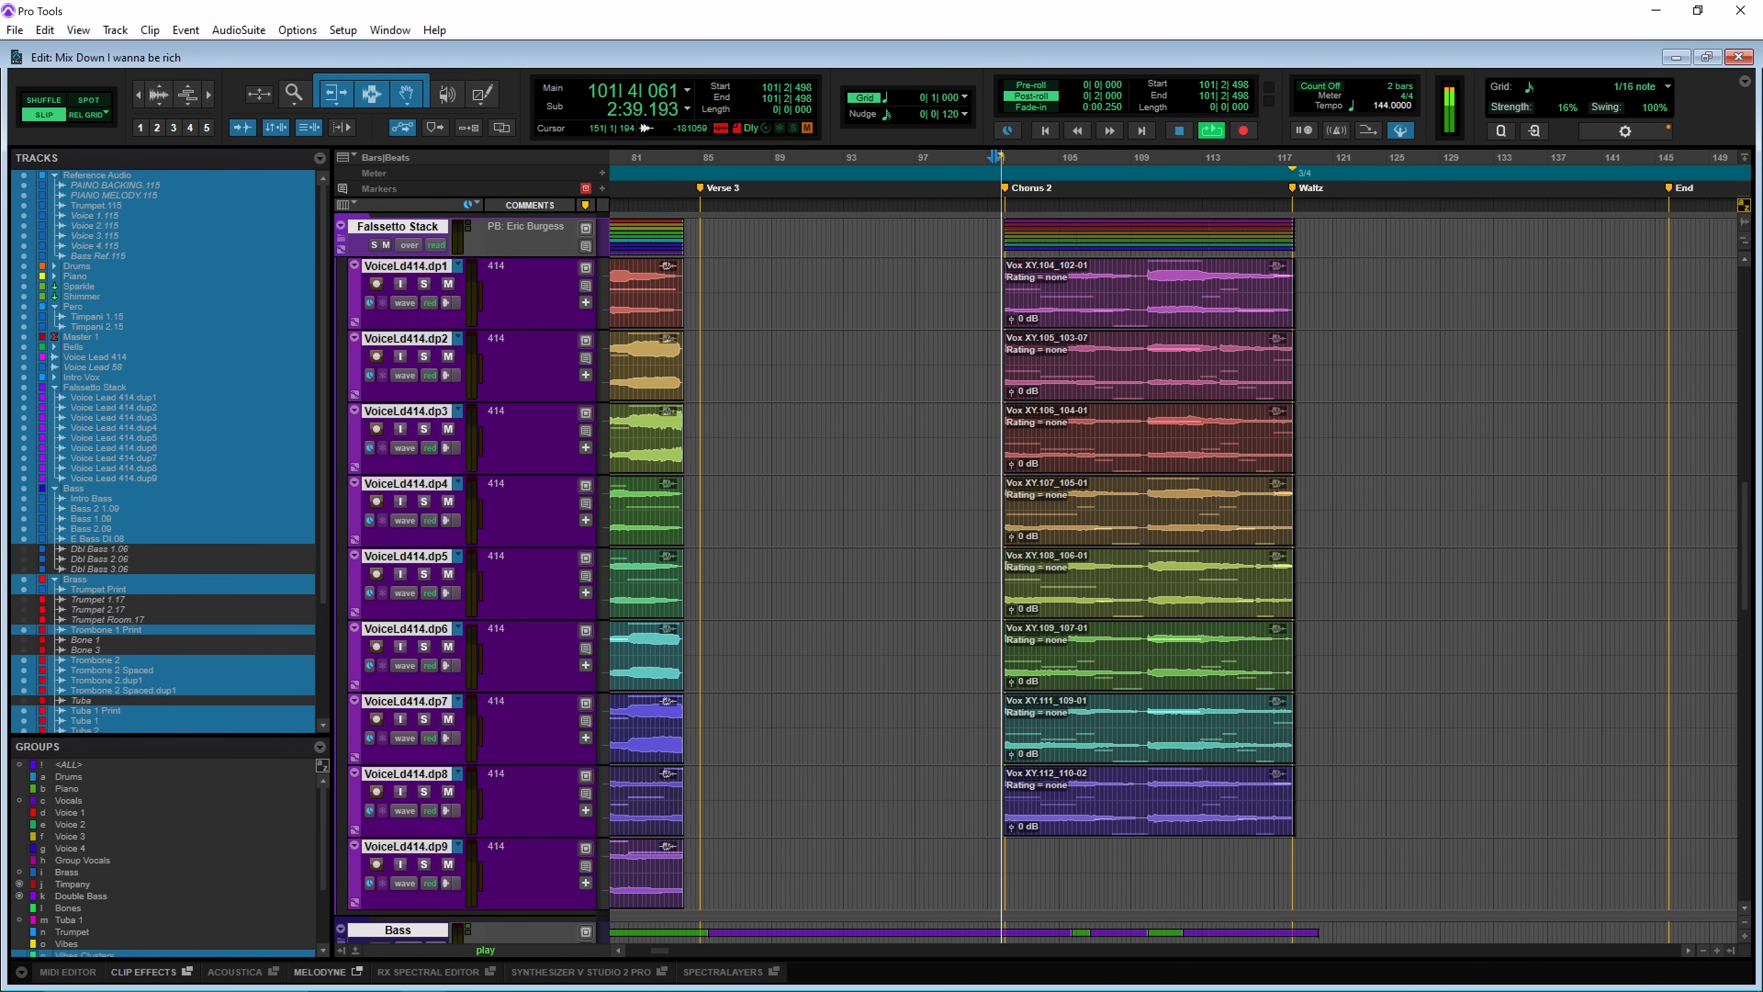